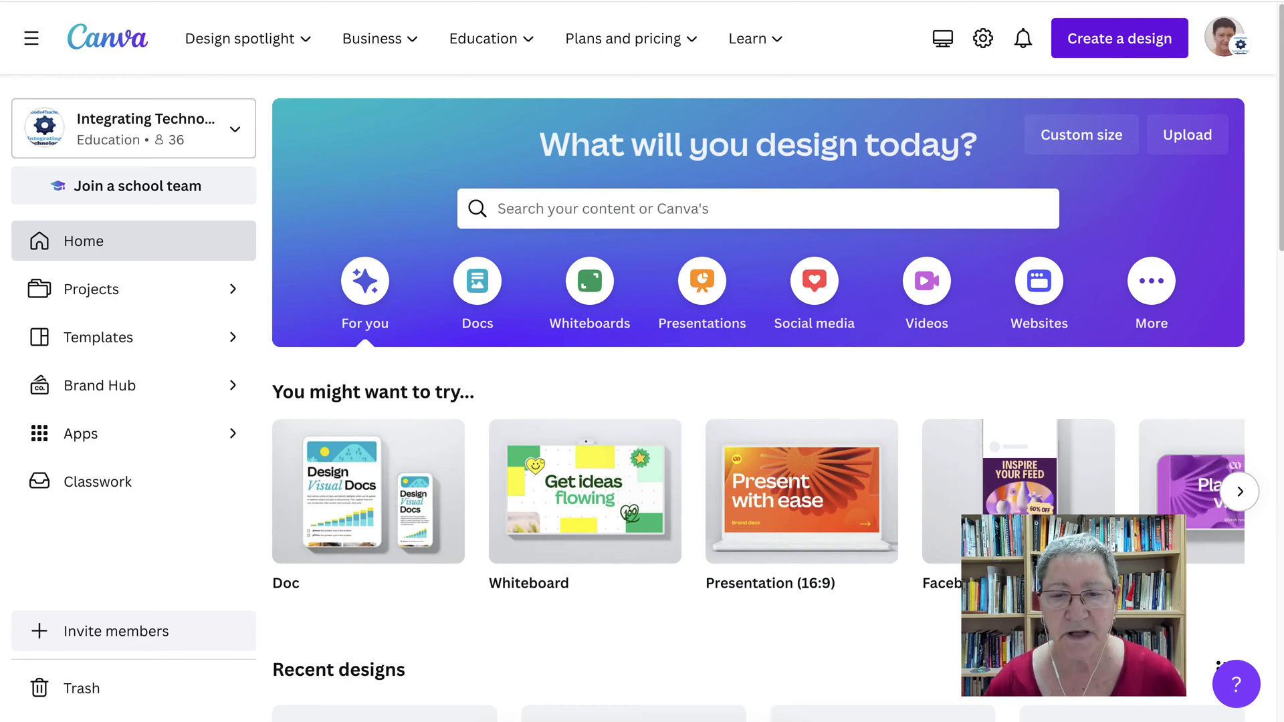
Step: Browse recent designs on the Canva home page
{"action": "scroll", "scroll_direction": "down", "scroll_amount": 3}
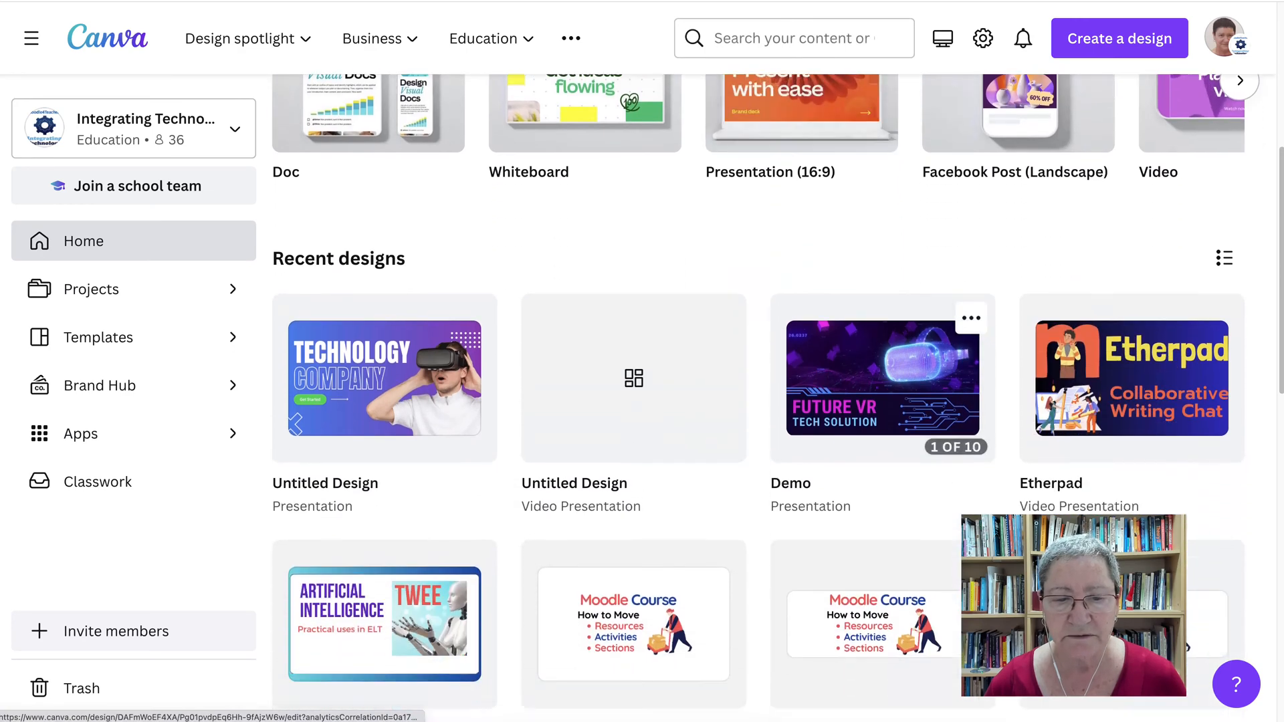
{"action": "scroll", "scroll_direction": "down", "scroll_amount": 3}
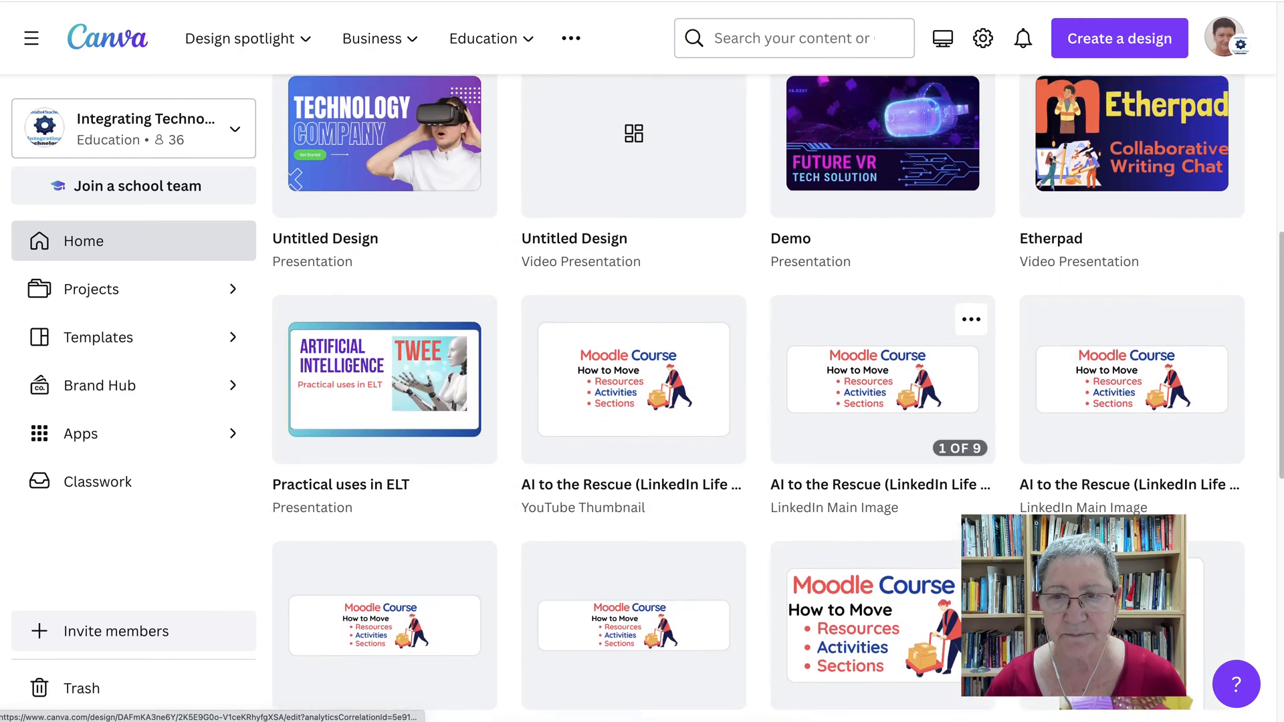
{"action": "scroll", "scroll_direction": "down", "scroll_amount": 3}
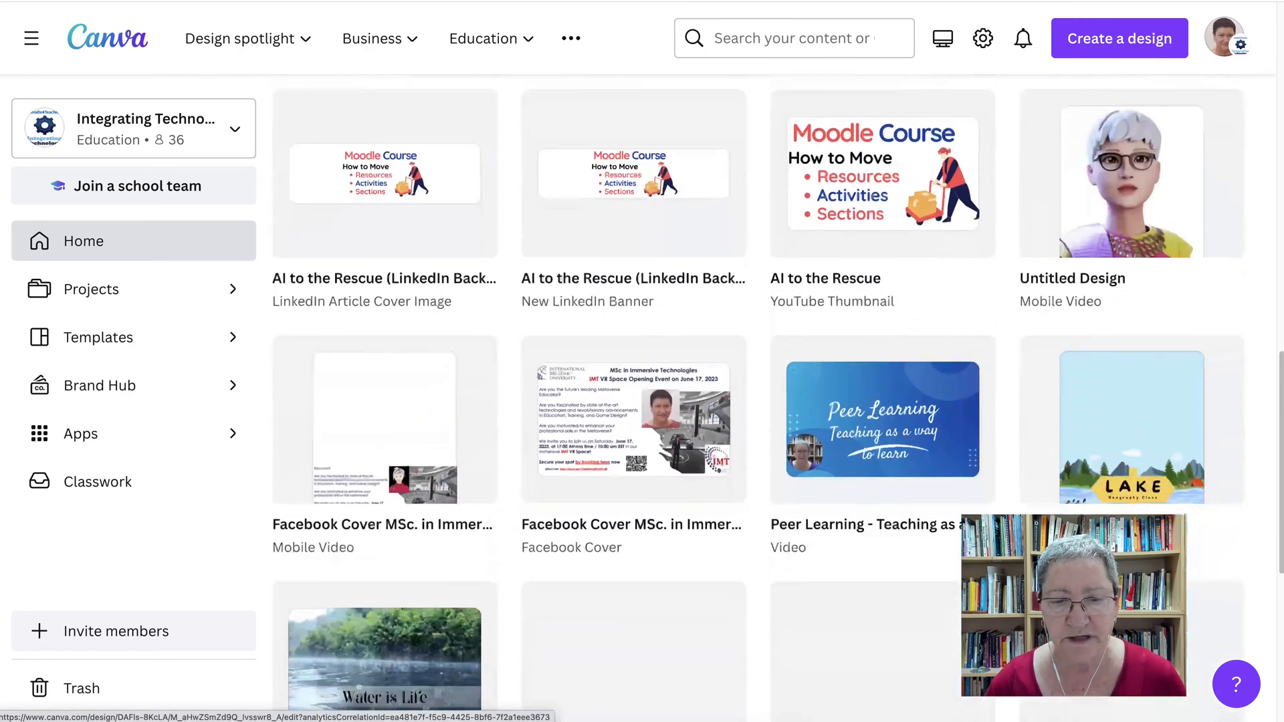
{"action": "scroll", "scroll_direction": "up", "scroll_amount": 3}
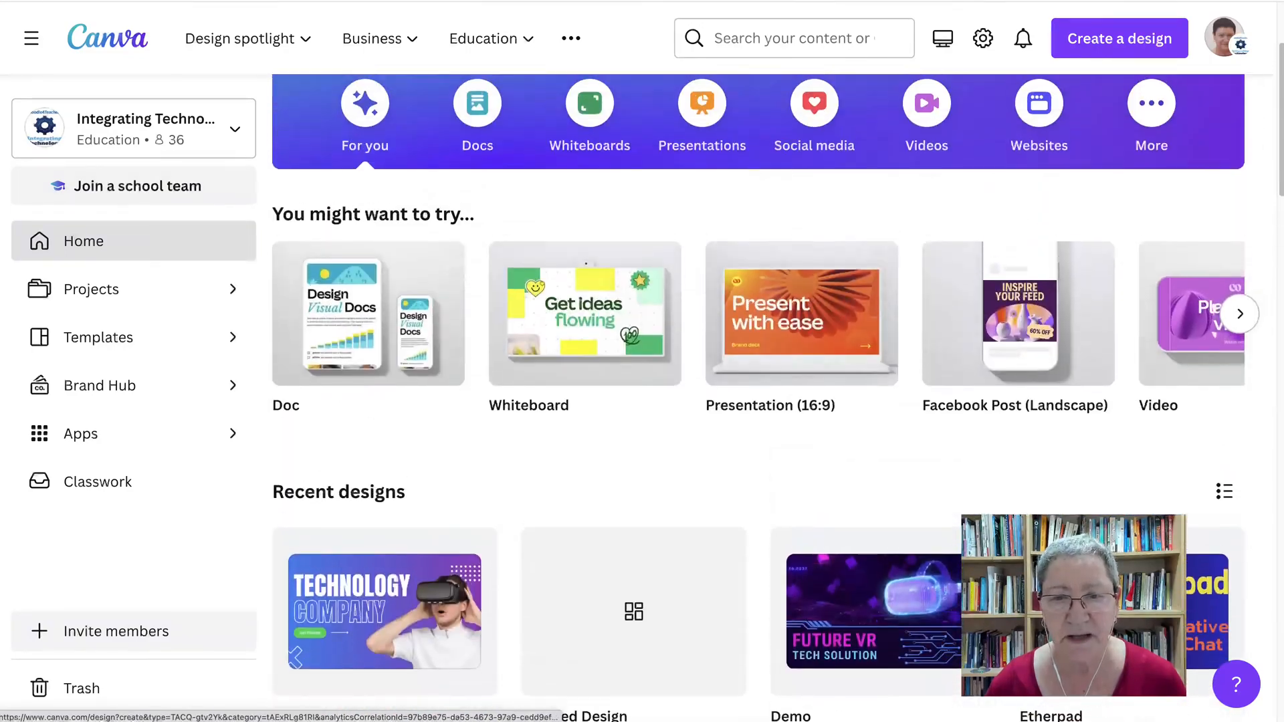
{"action": "scroll", "scroll_direction": "up", "scroll_amount": 3}
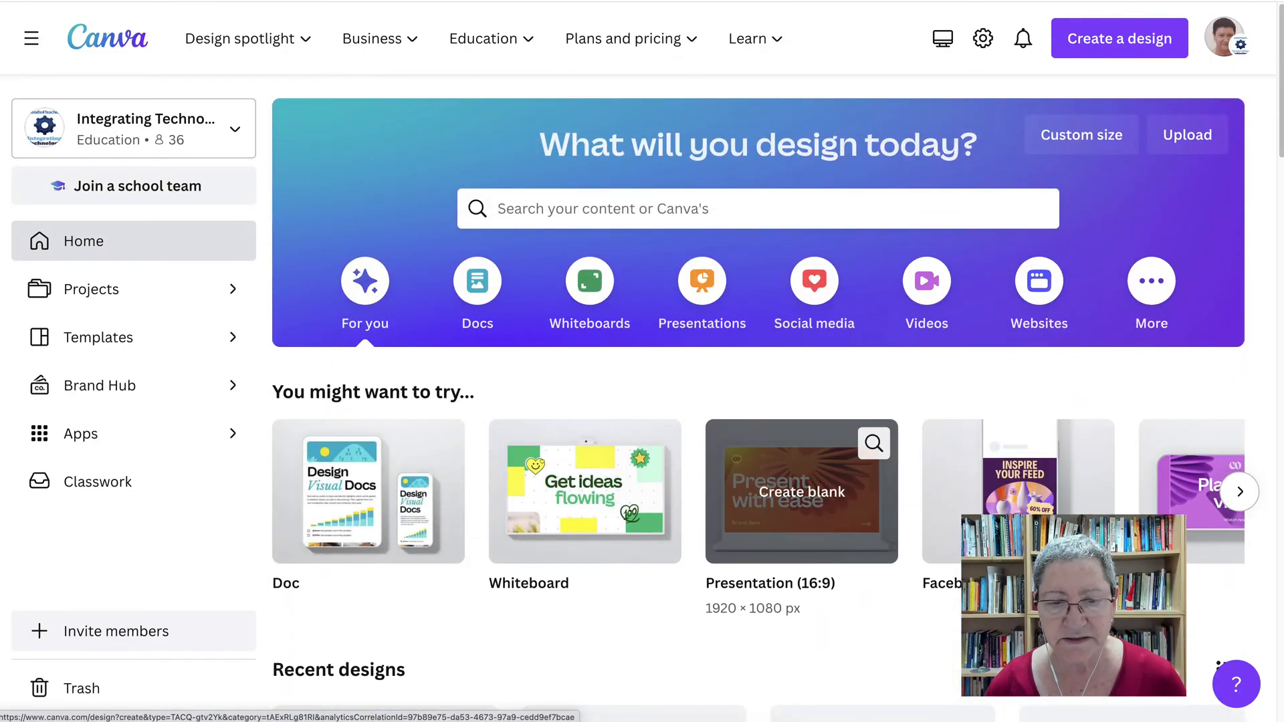
Step: Page through more suggested design types, then bring up the design-type chooser
{"action": "left_click", "coordinate": [1239, 492]}
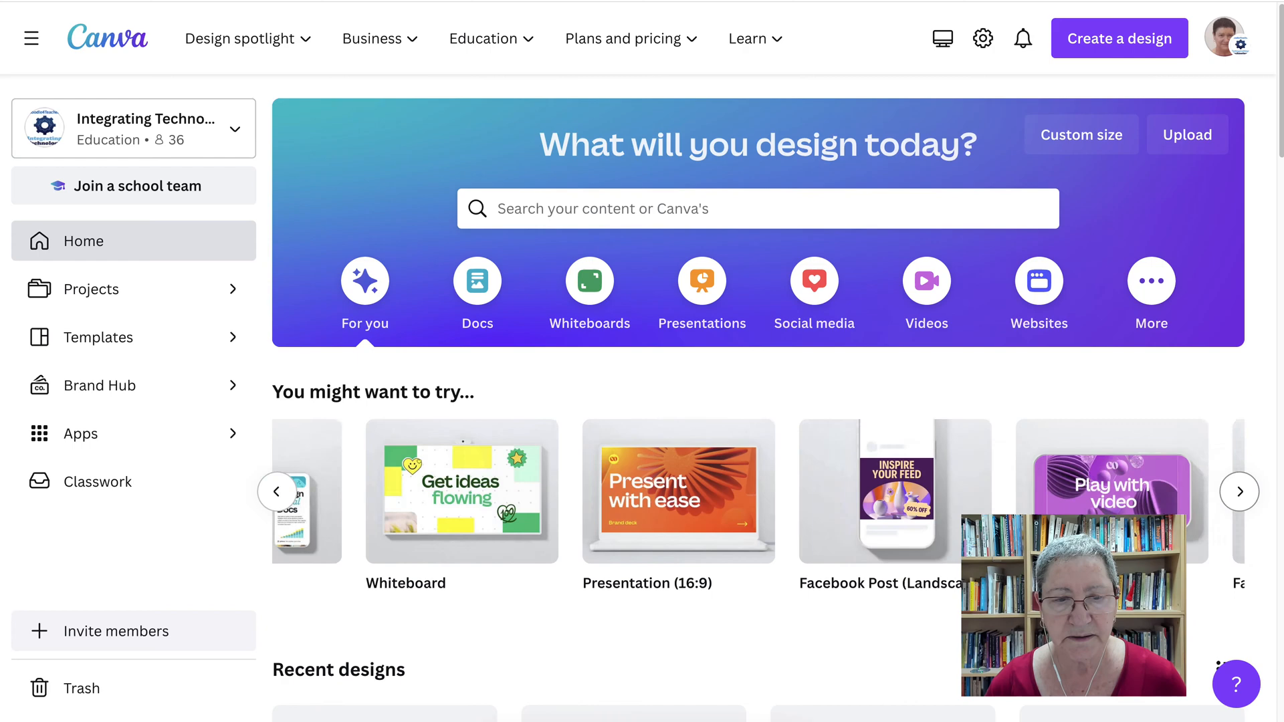
{"action": "left_click", "coordinate": [1239, 491]}
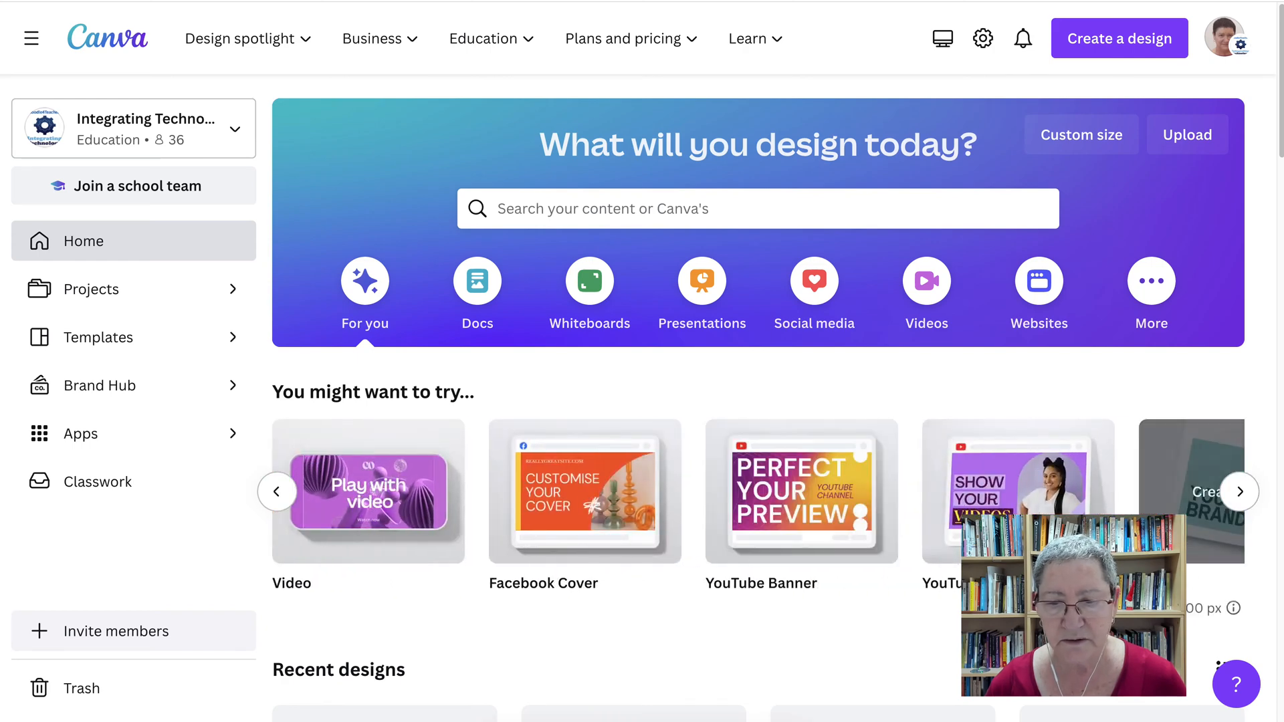
{"action": "left_click", "coordinate": [1238, 491]}
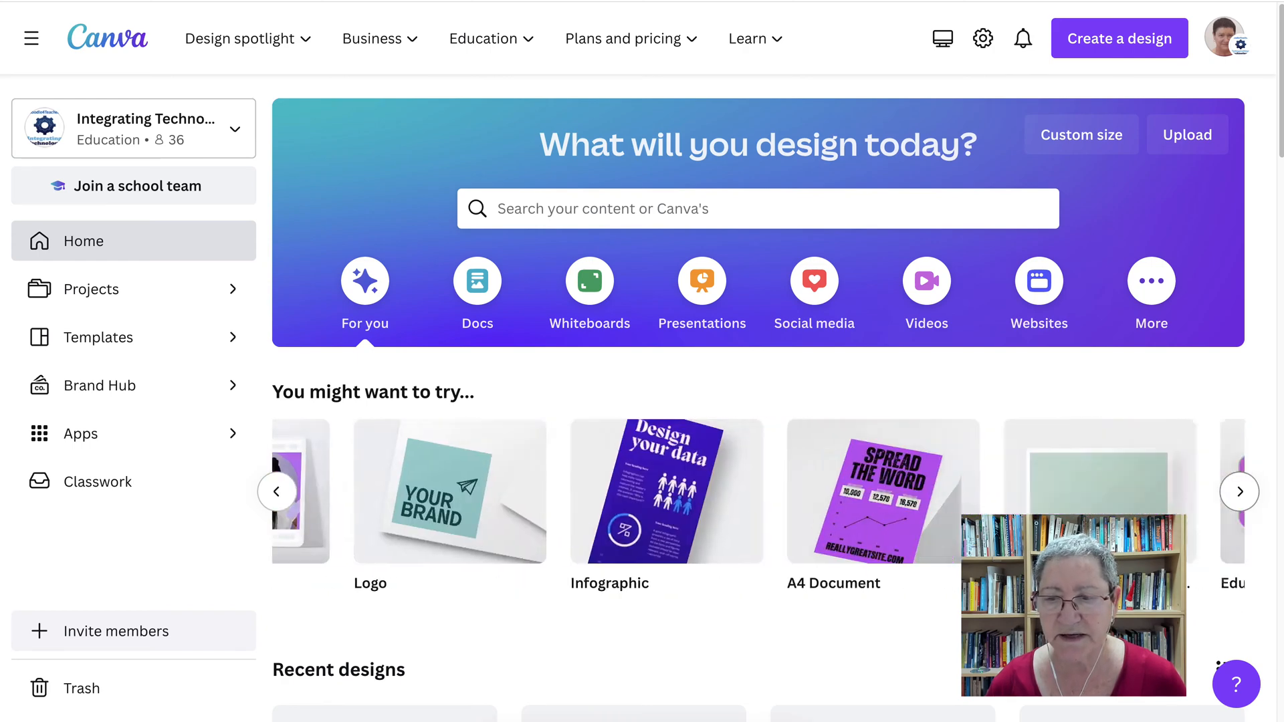
{"action": "left_click", "coordinate": [1239, 491]}
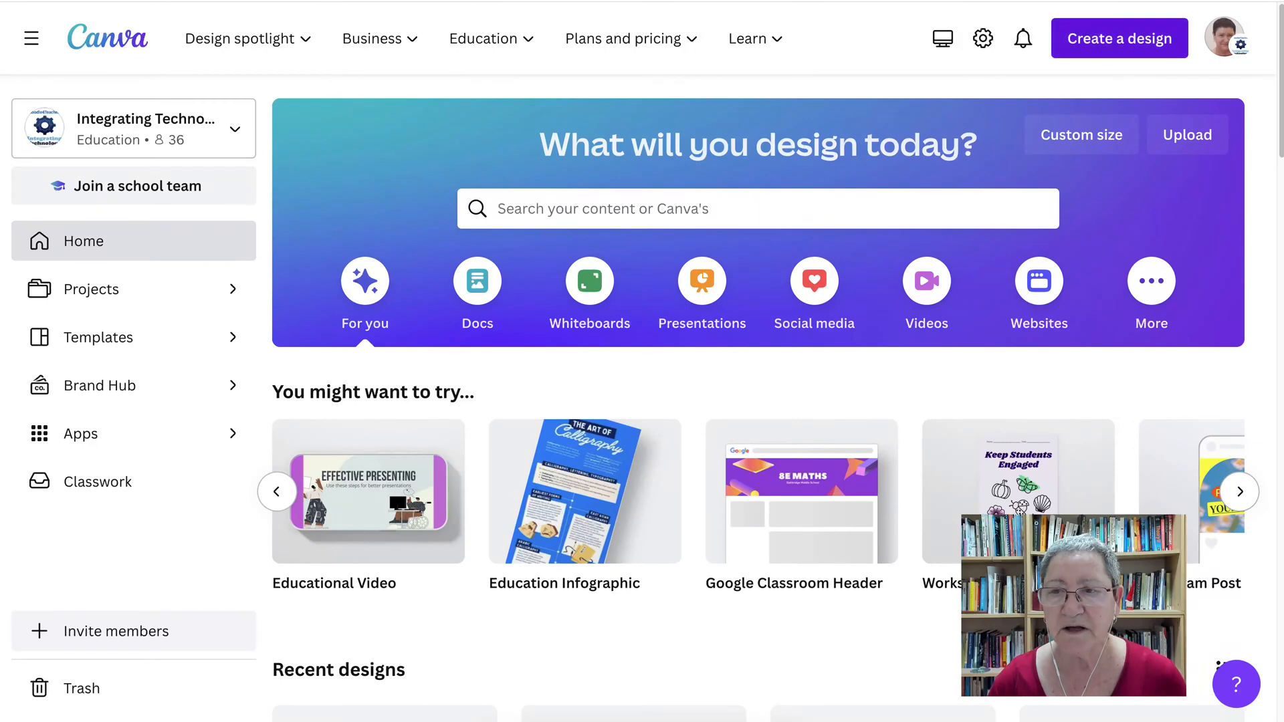
{"action": "left_click", "coordinate": [1118, 37]}
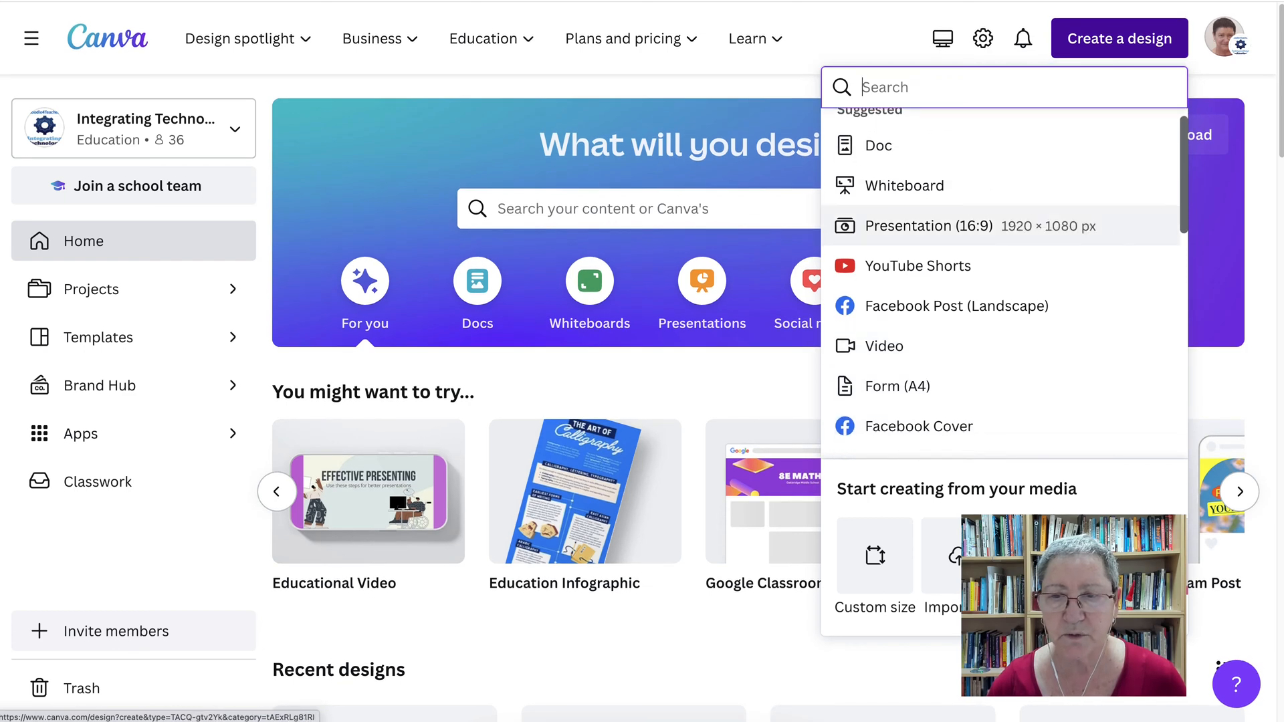
Step: Start a blank Presentation (16:9) and keep working in the browser
{"action": "left_click", "coordinate": [917, 226]}
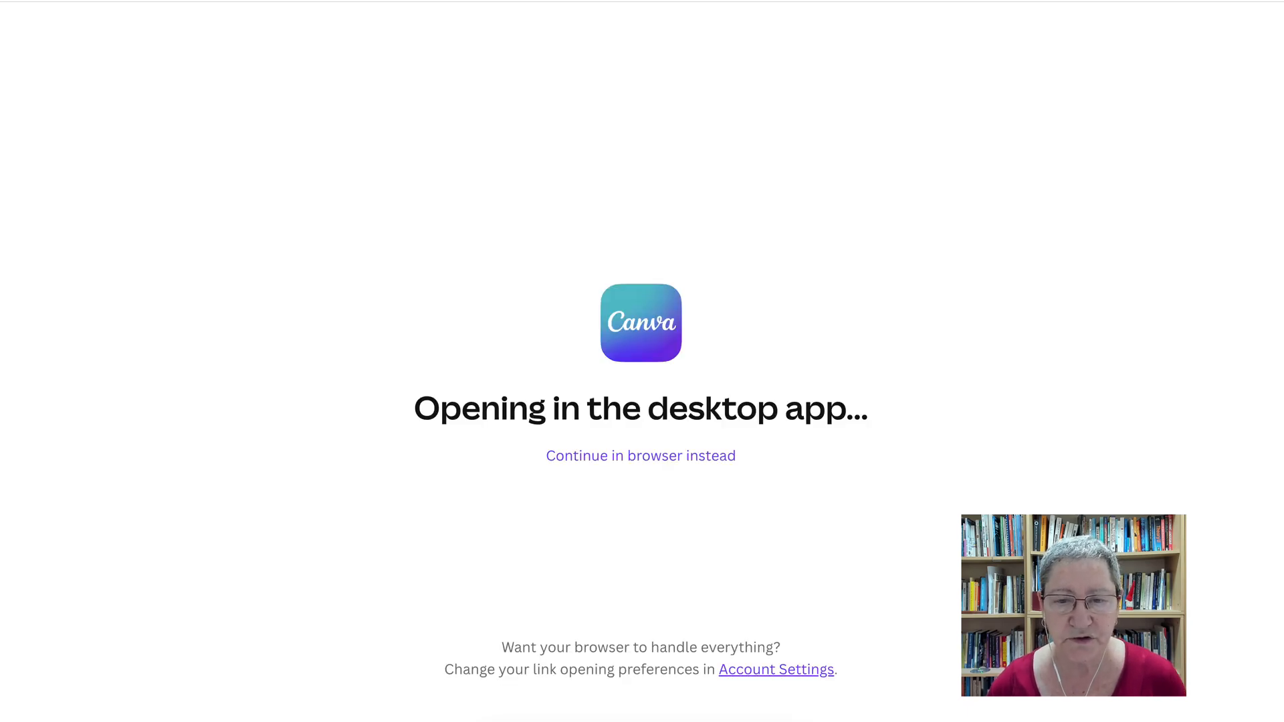
{"action": "left_click", "coordinate": [641, 456]}
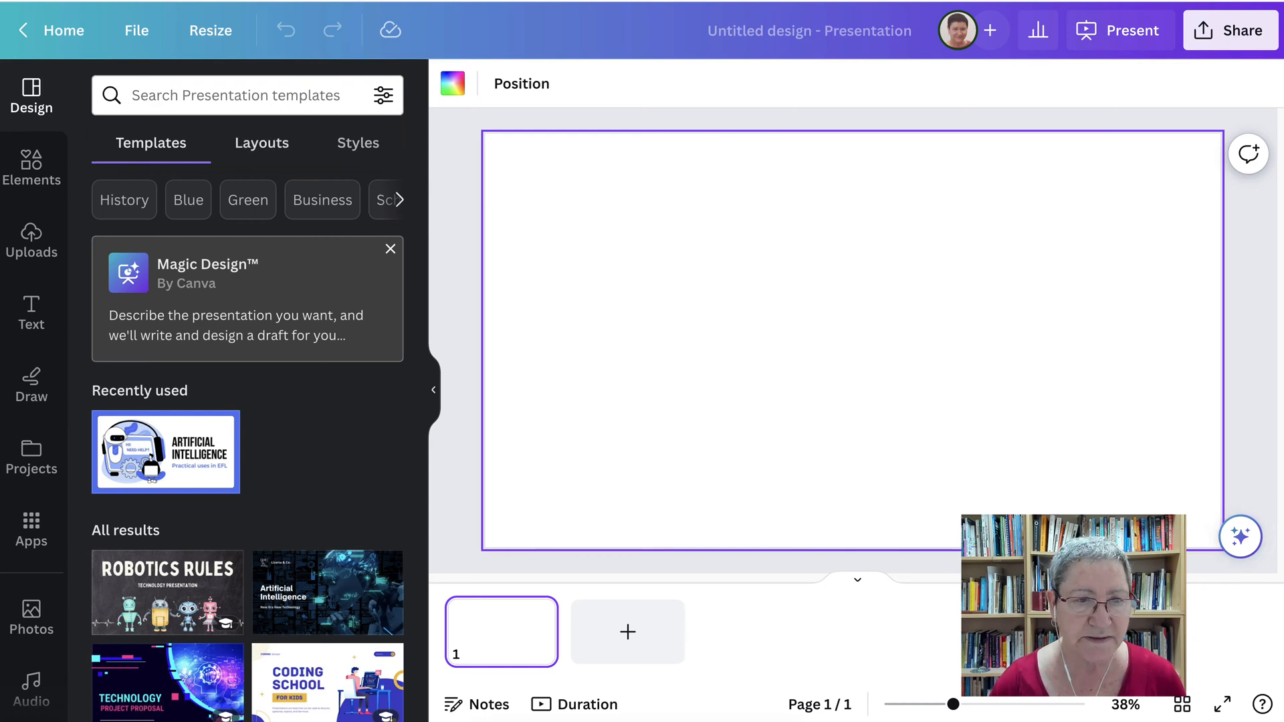
Step: Search templates for 'VR and AR' and open the 10-page Future VR Tech Solution template
{"action": "left_click", "coordinate": [237, 95]}
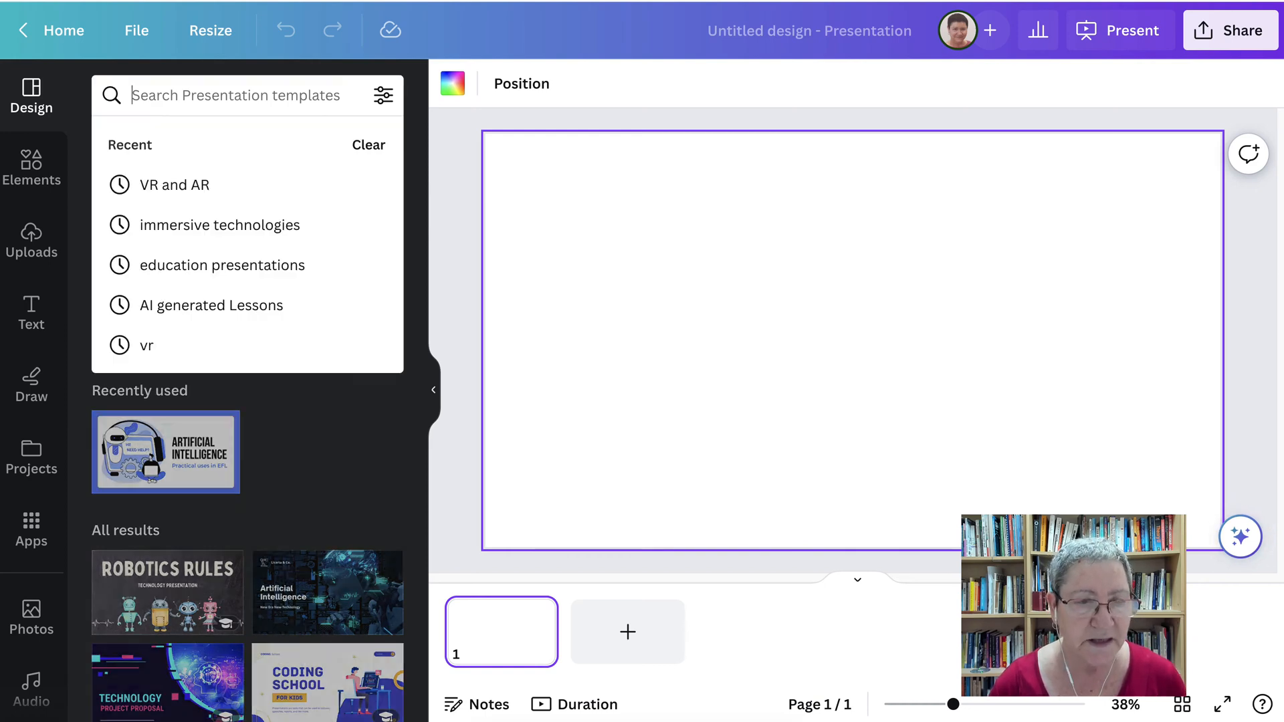
{"action": "left_click", "coordinate": [172, 185]}
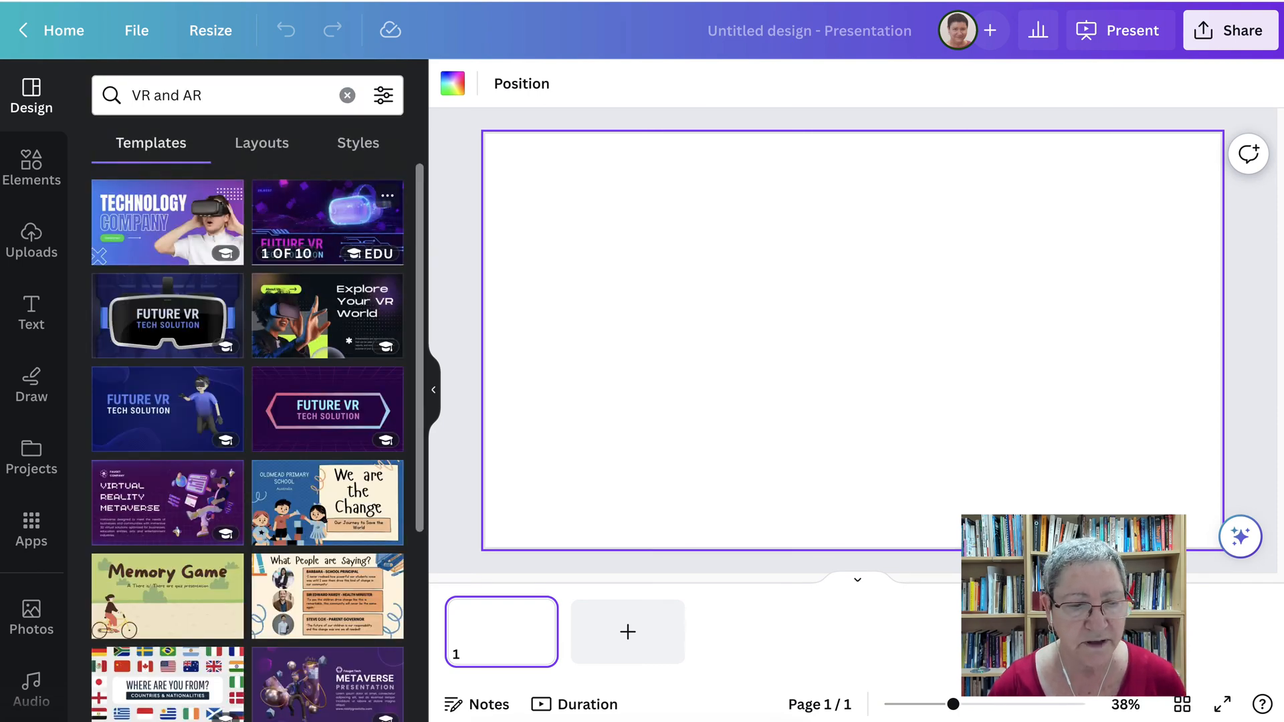
{"action": "scroll", "scroll_direction": "down", "scroll_amount": 3}
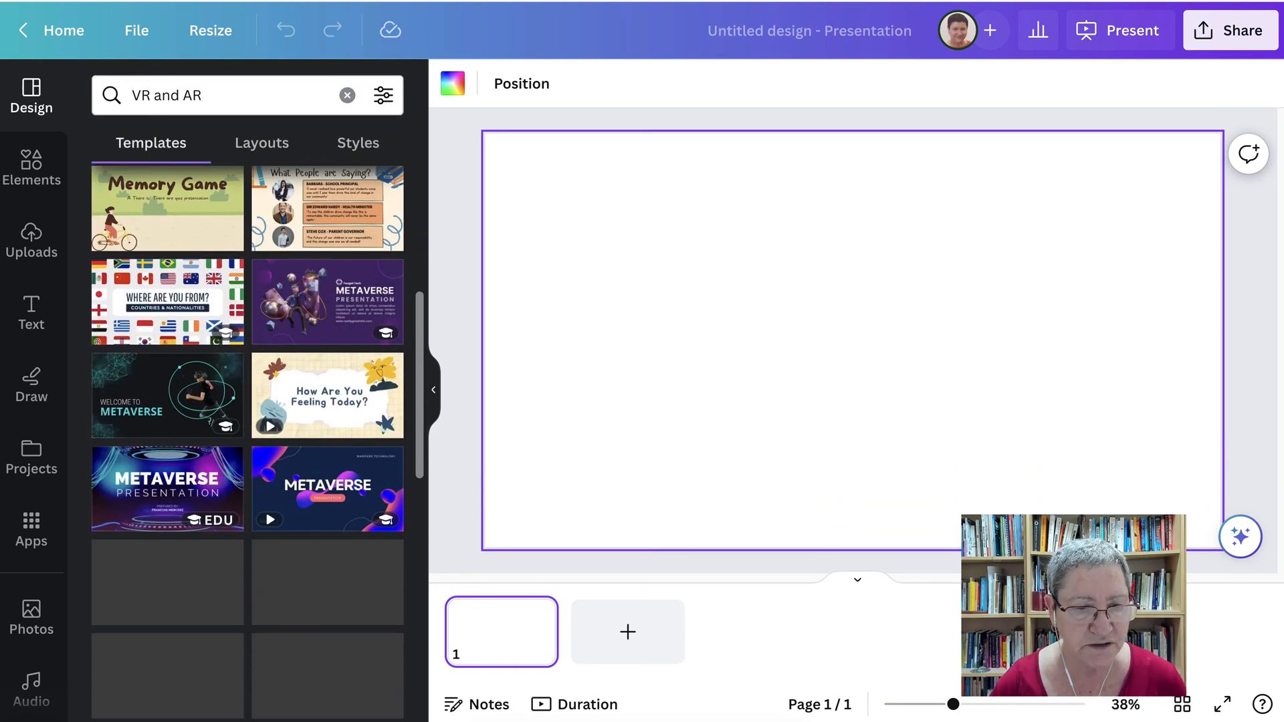
{"action": "scroll", "scroll_direction": "down", "scroll_amount": 3}
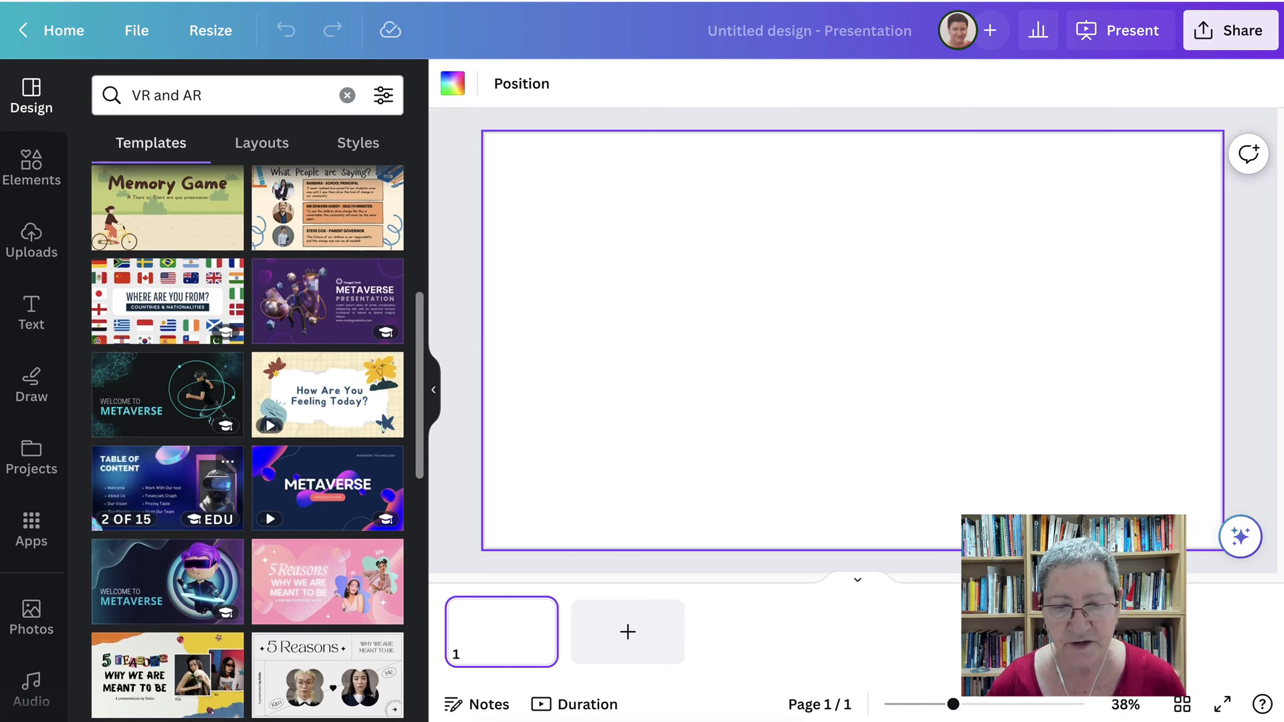
{"action": "scroll", "scroll_direction": "up", "scroll_amount": 3}
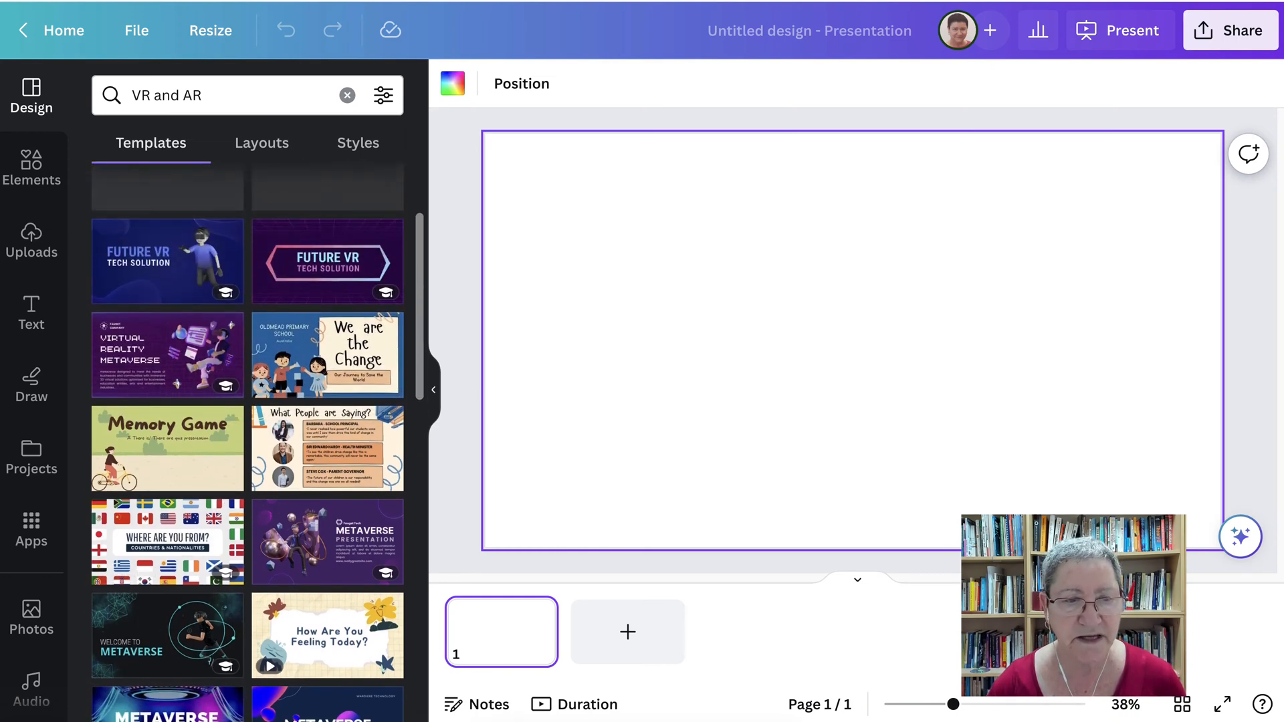
{"action": "scroll", "scroll_direction": "up", "scroll_amount": 3}
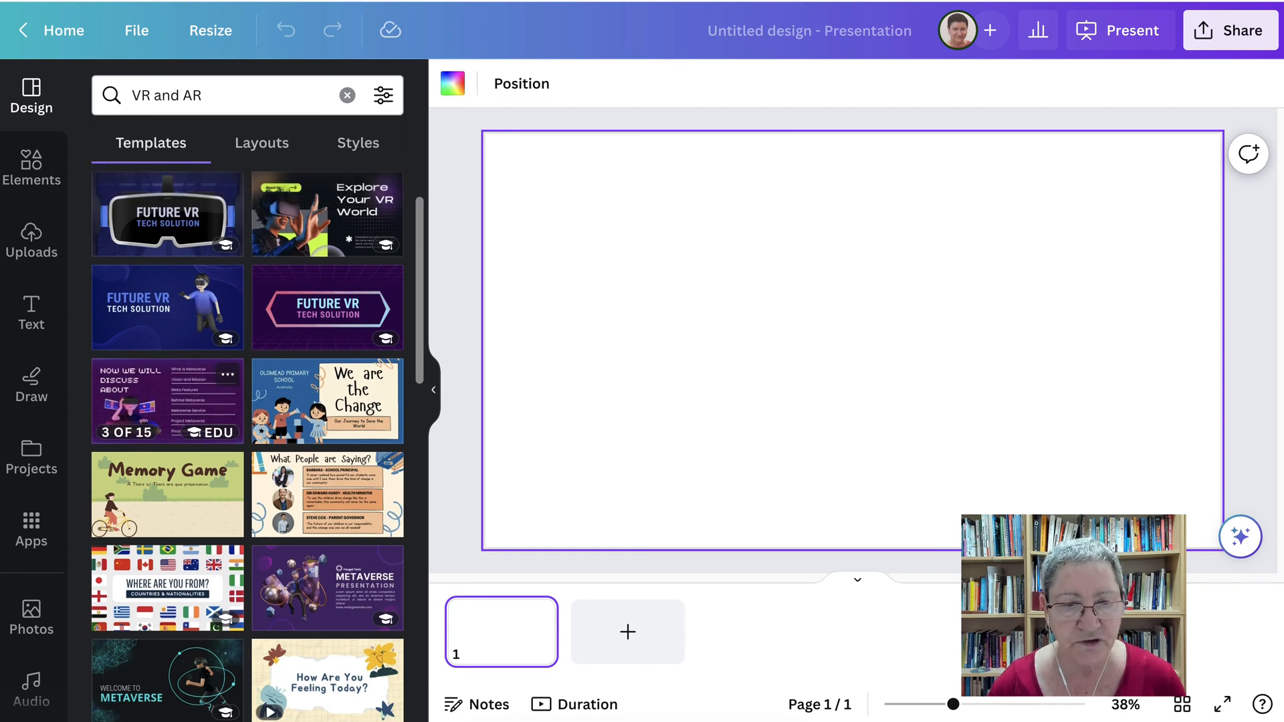
{"action": "scroll", "scroll_direction": "up", "scroll_amount": 3}
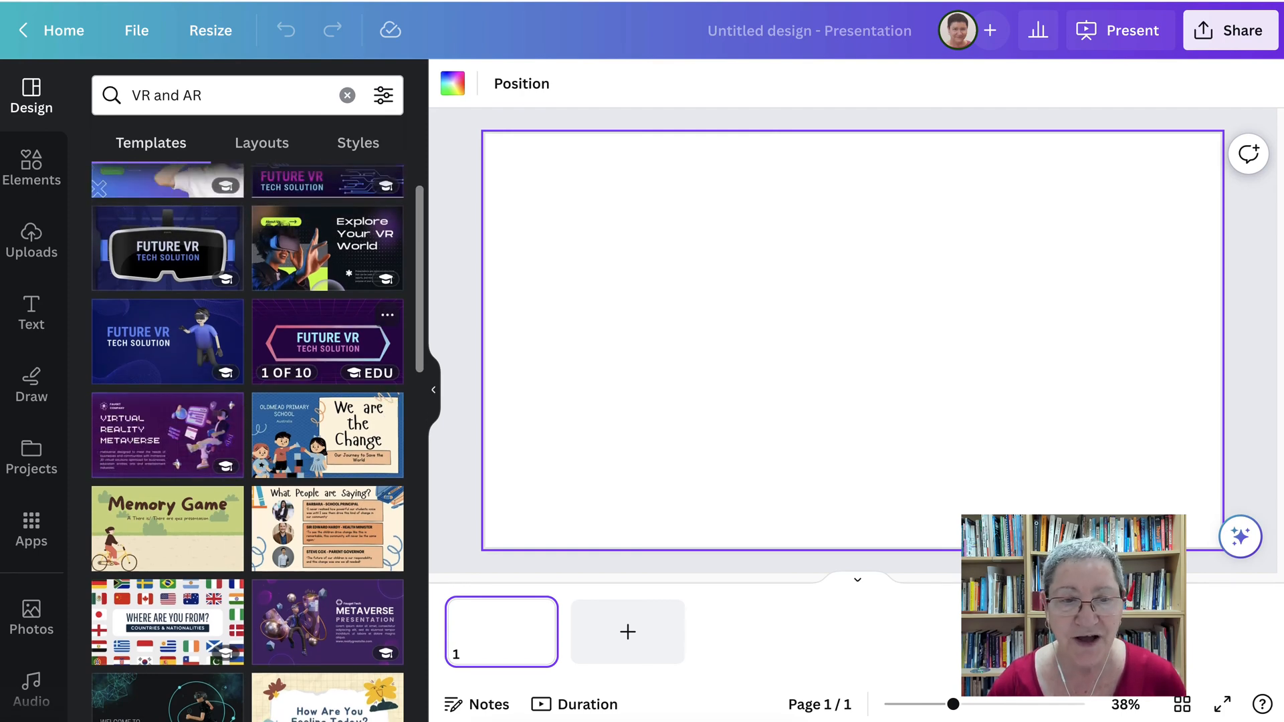
{"action": "scroll", "scroll_direction": "up", "scroll_amount": 3}
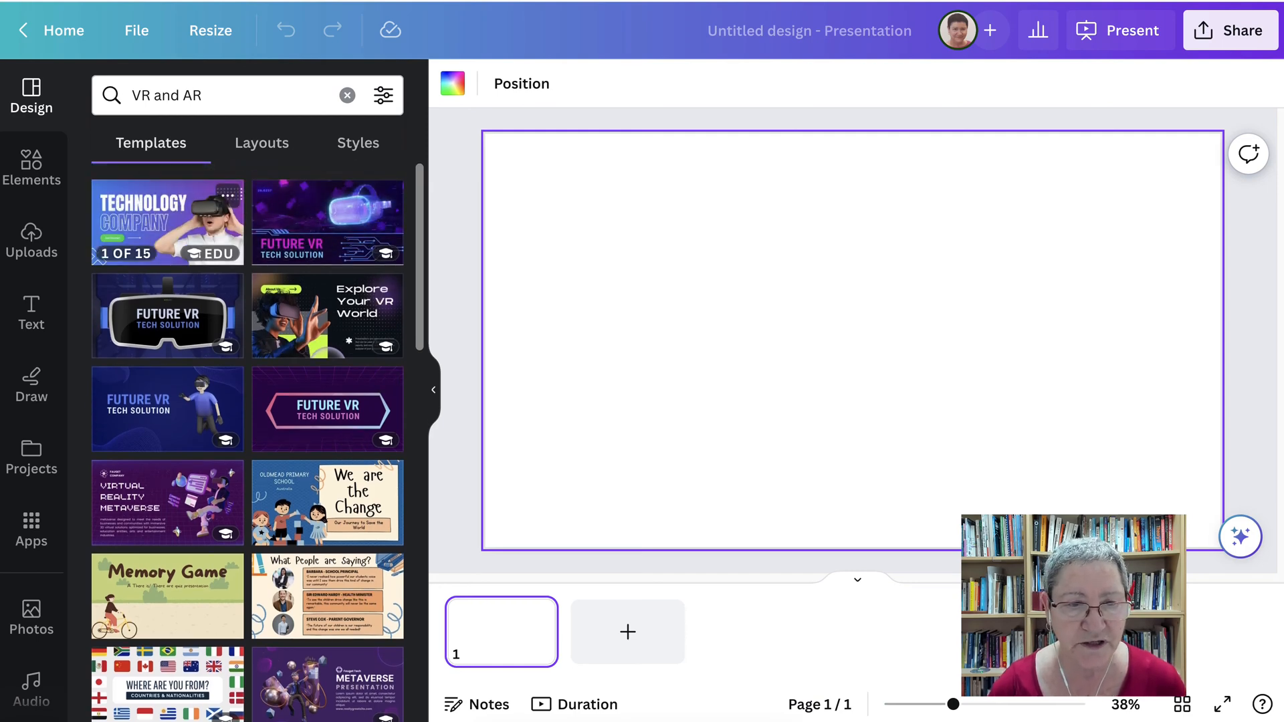
{"action": "left_click", "coordinate": [327, 223]}
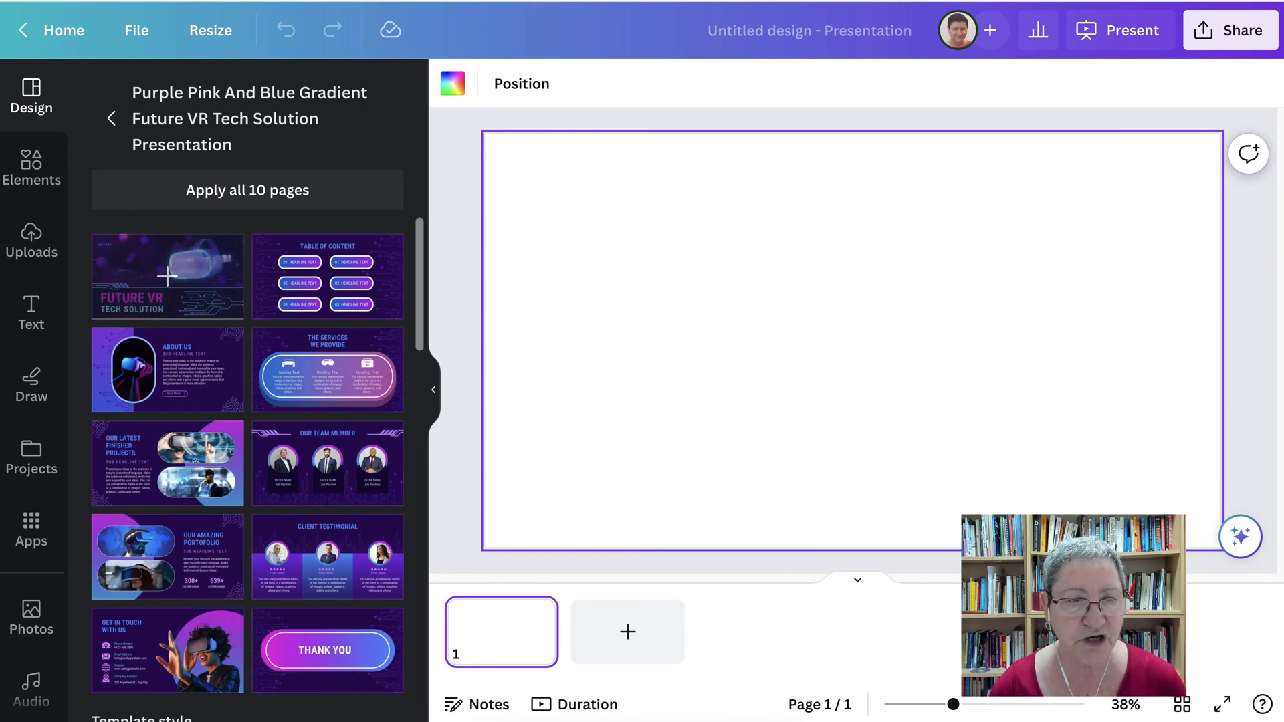
Step: Apply all 10 Future VR Tech Solution pages and bring up the Present options
{"action": "left_click", "coordinate": [167, 277]}
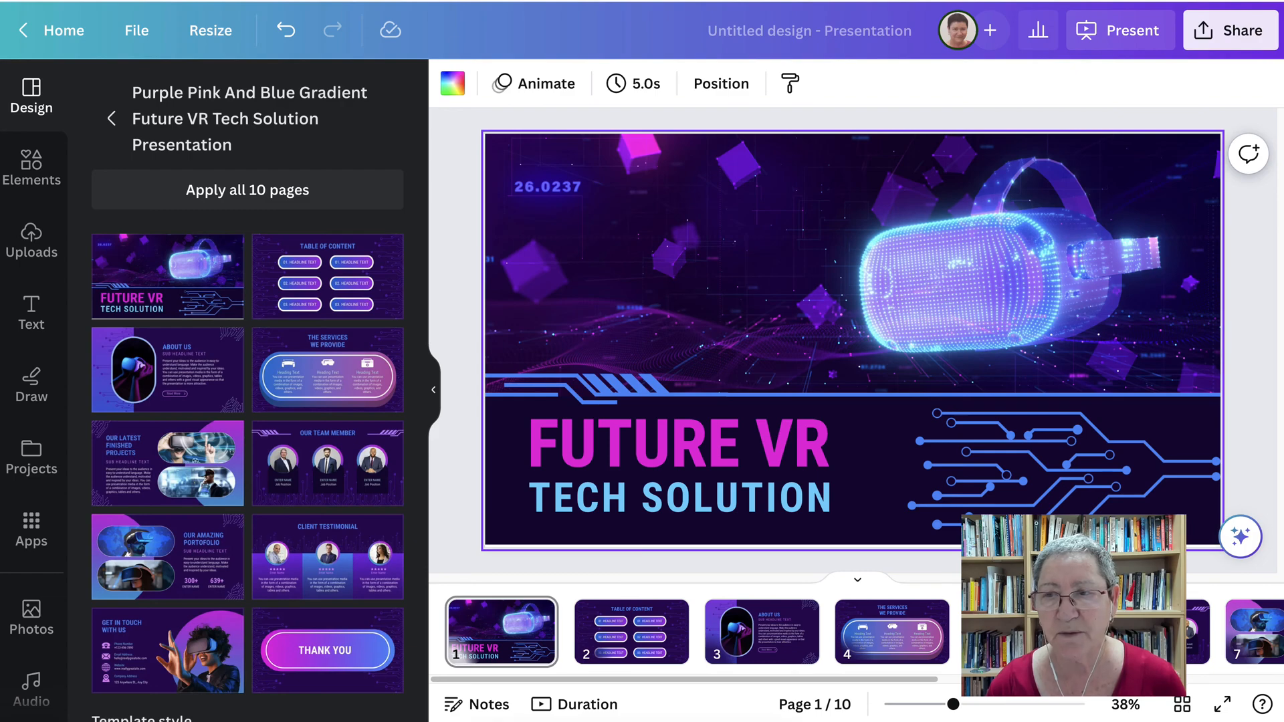
{"action": "left_click", "coordinate": [1119, 30]}
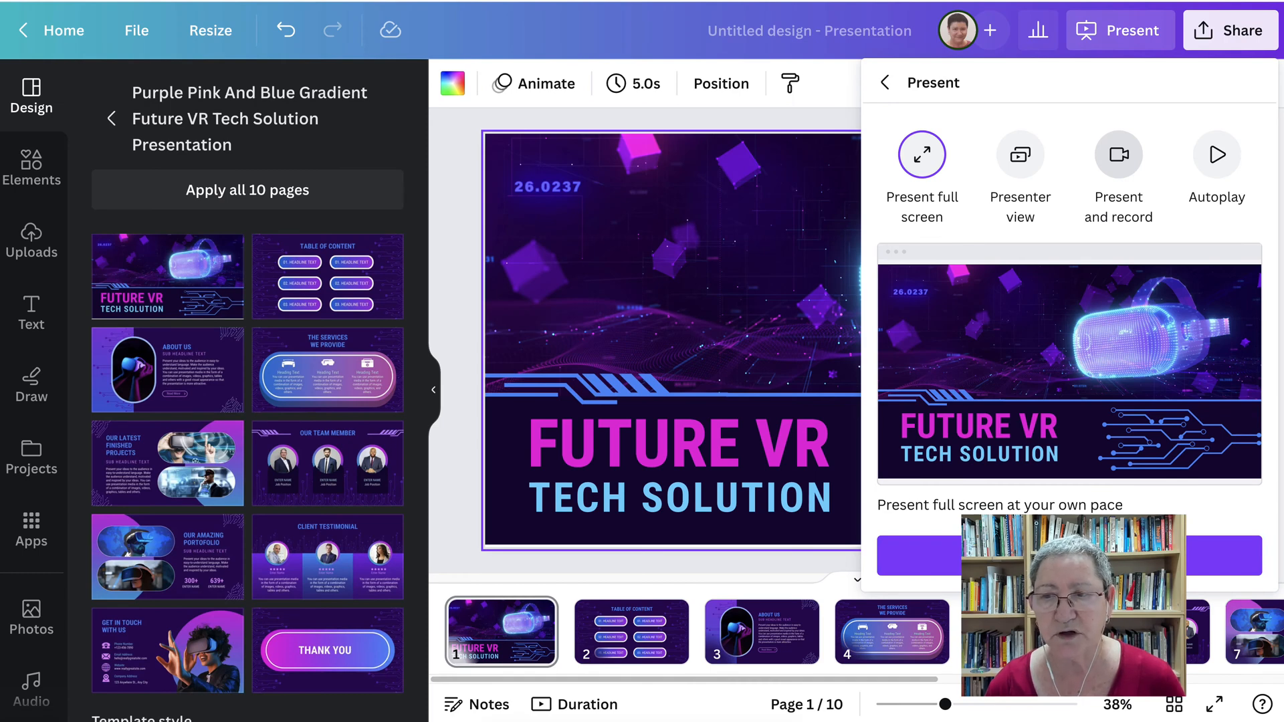
Step: Choose Present and record and go to the recording studio
{"action": "left_click", "coordinate": [1119, 154]}
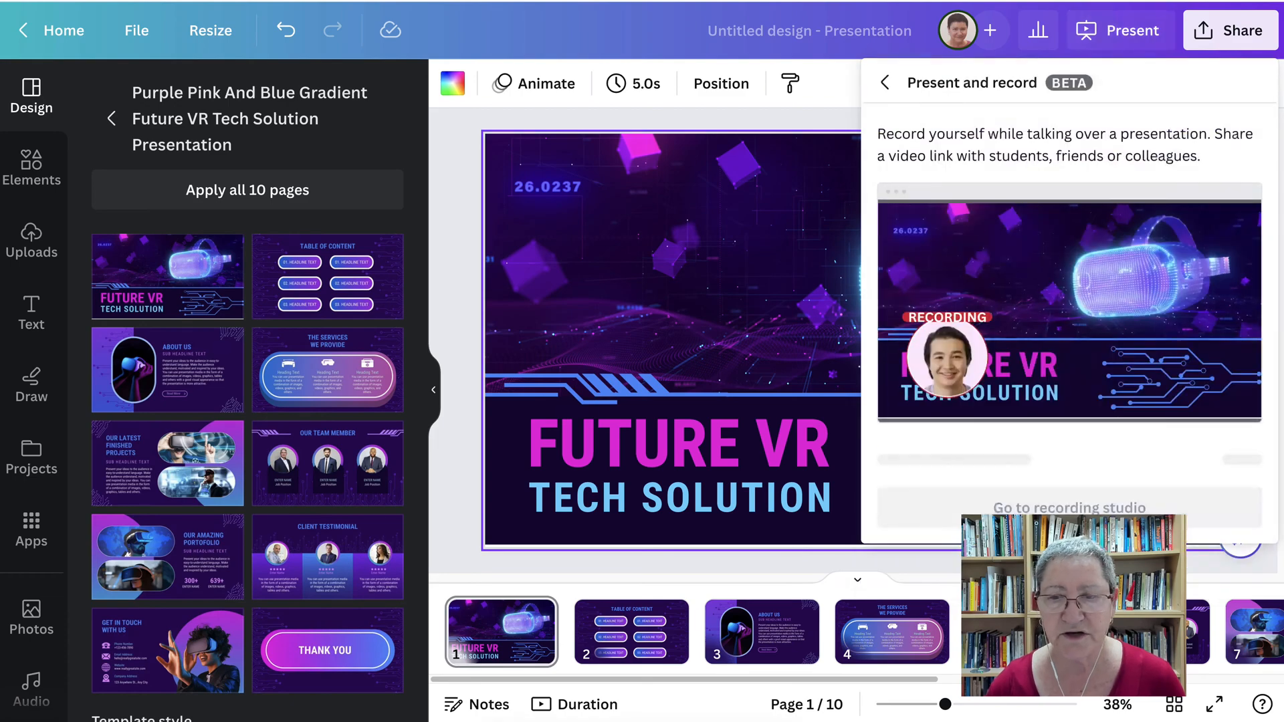
{"action": "left_click", "coordinate": [1068, 508]}
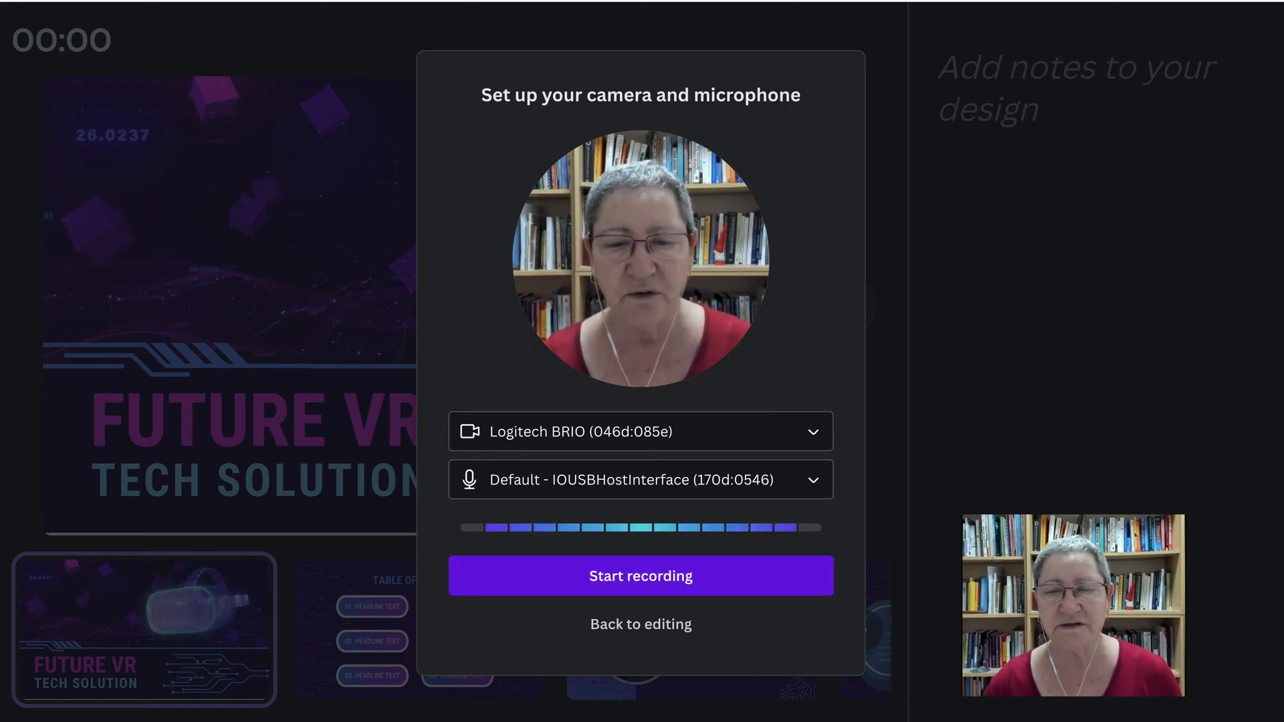
Step: Begin recording the talk-over on the opening Future VR slide
{"action": "left_click", "coordinate": [641, 576]}
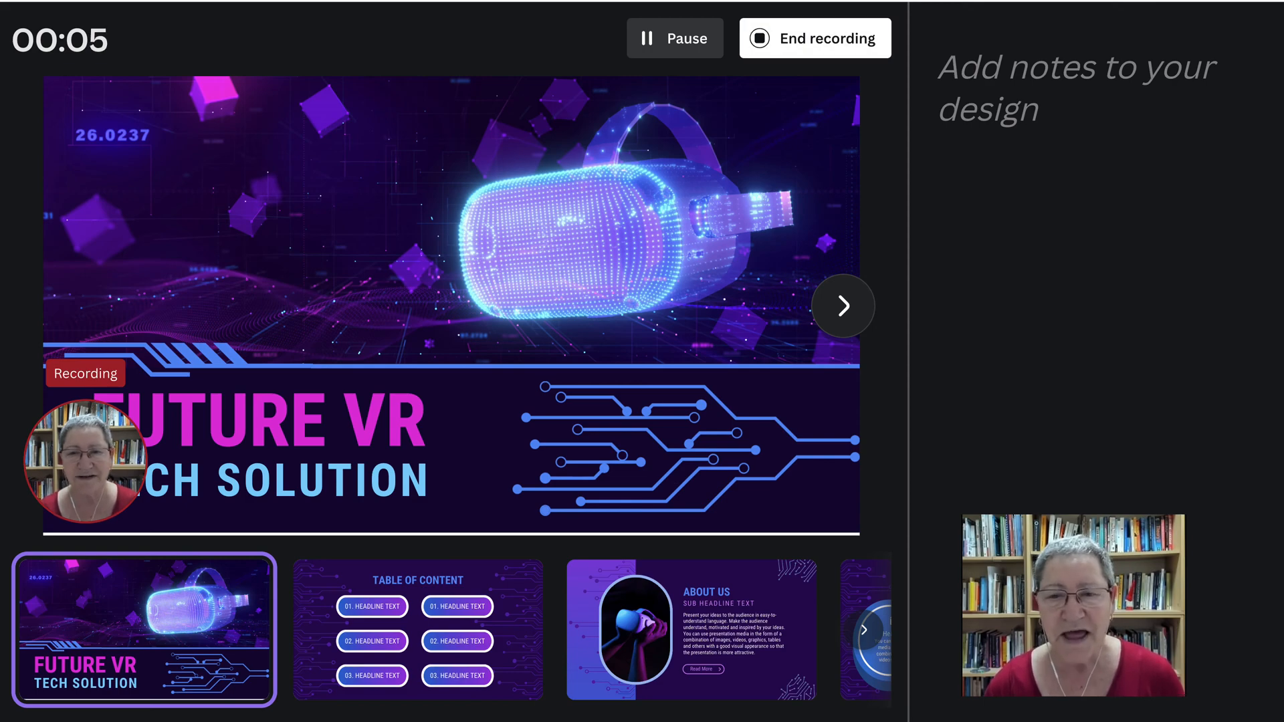
Step: Narrate through the About Us and The Services We Provide slides, finishing the recording
{"action": "left_click", "coordinate": [842, 306]}
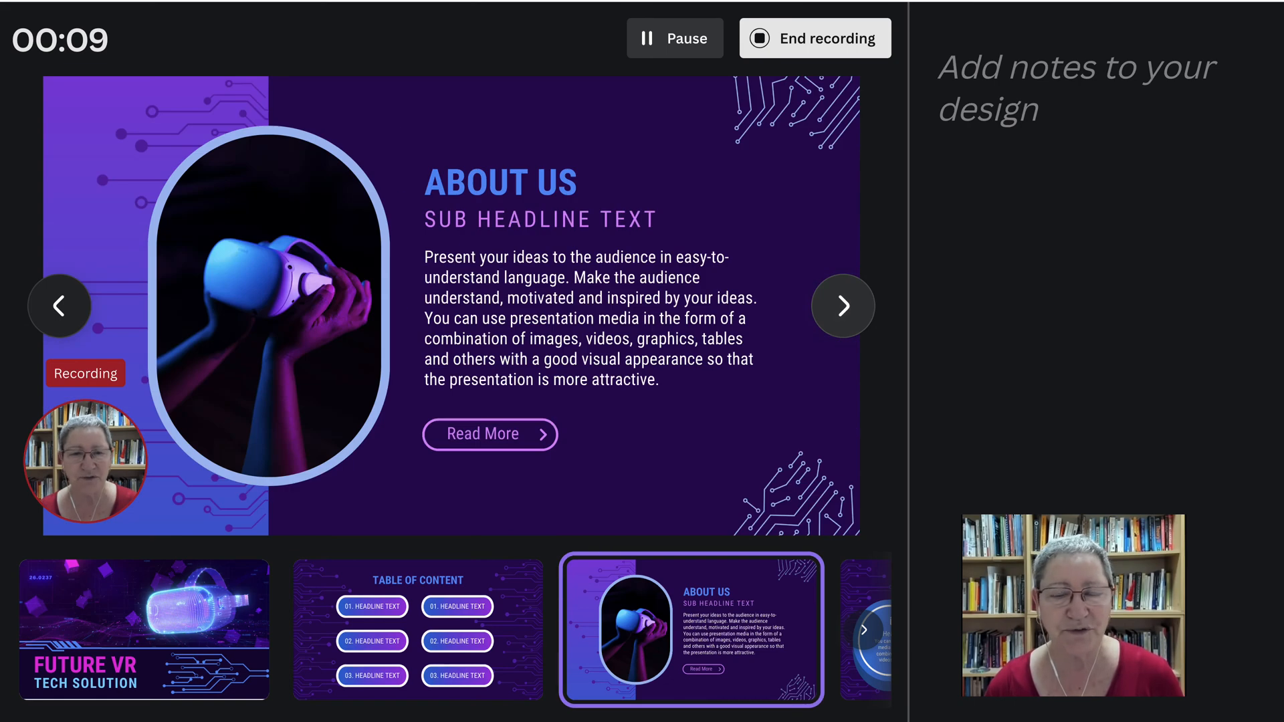
{"action": "left_click", "coordinate": [843, 305]}
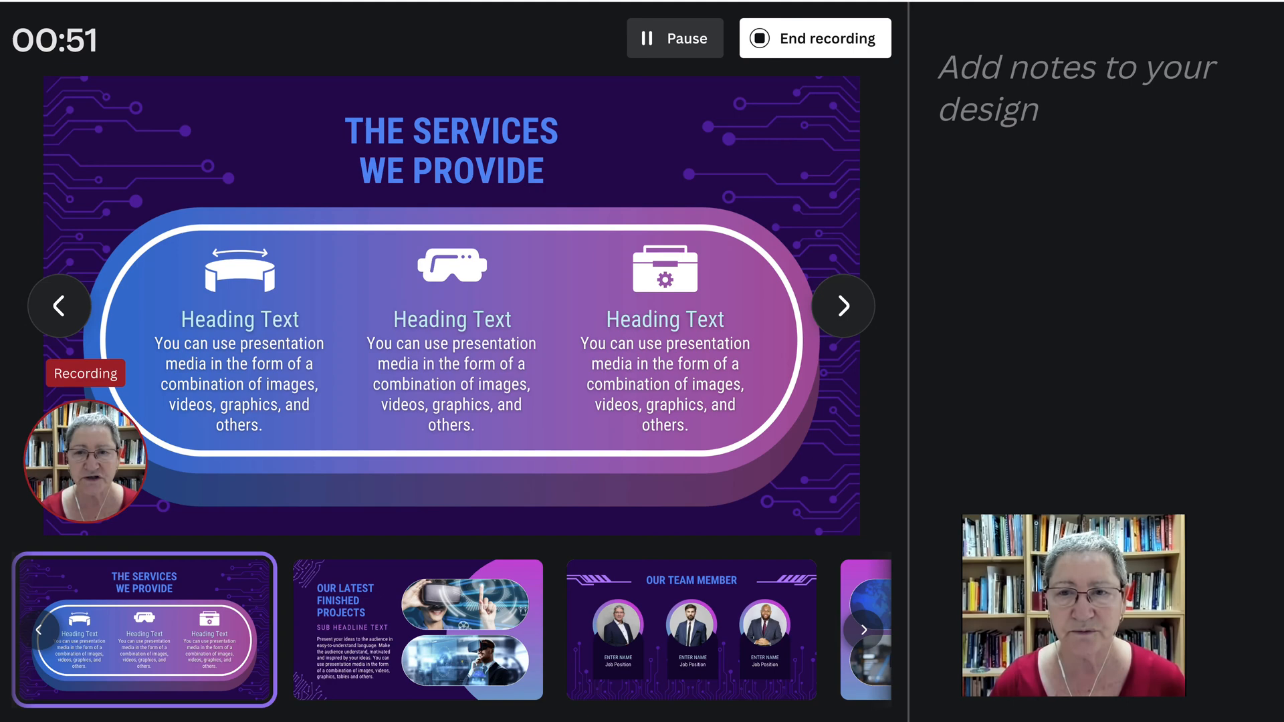
{"action": "left_click", "coordinate": [814, 37]}
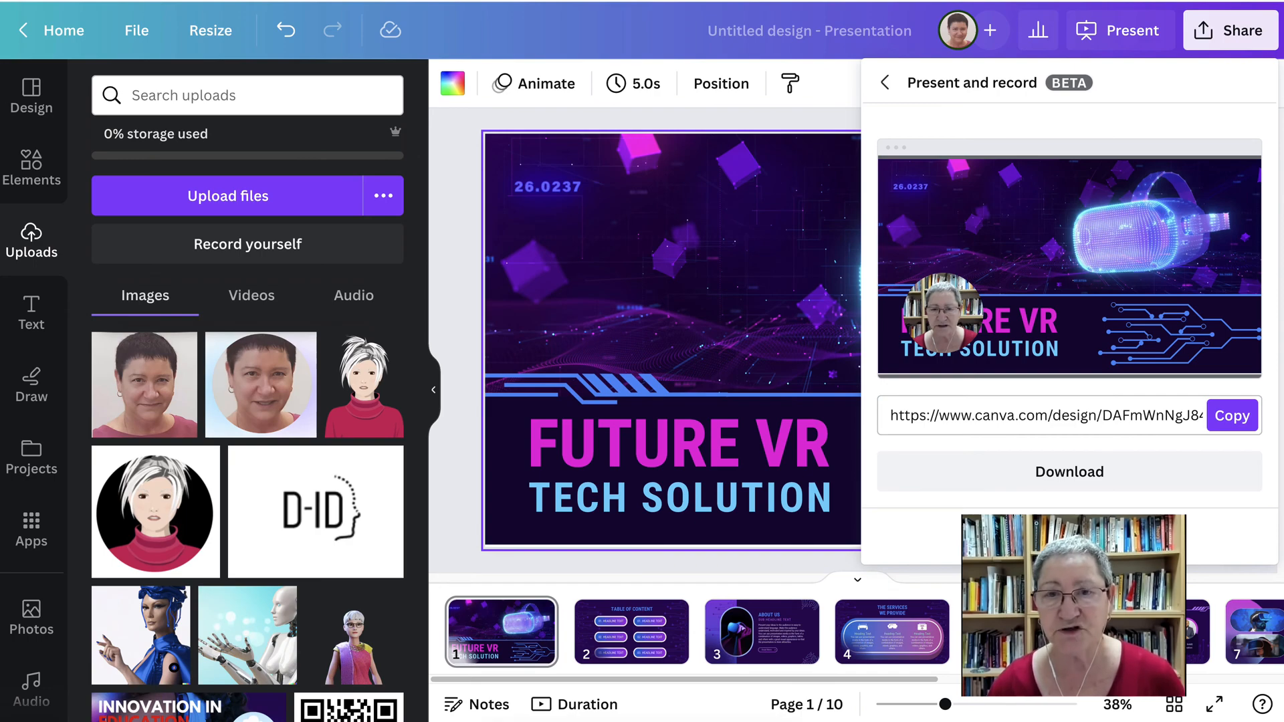
Step: Rename the presentation from 'Untitled design' to 'Demo'
{"action": "left_click", "coordinate": [884, 81]}
{"action": "type", "text": "D"}
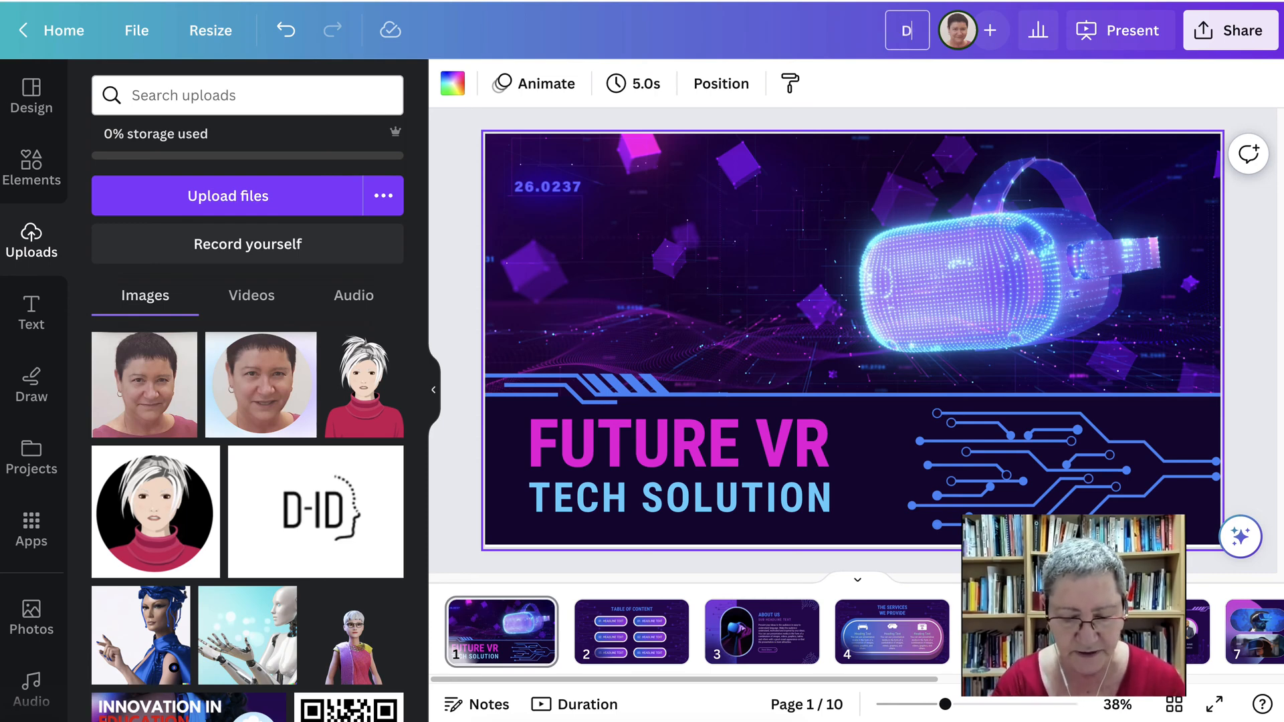
{"action": "type", "text": "emo"}
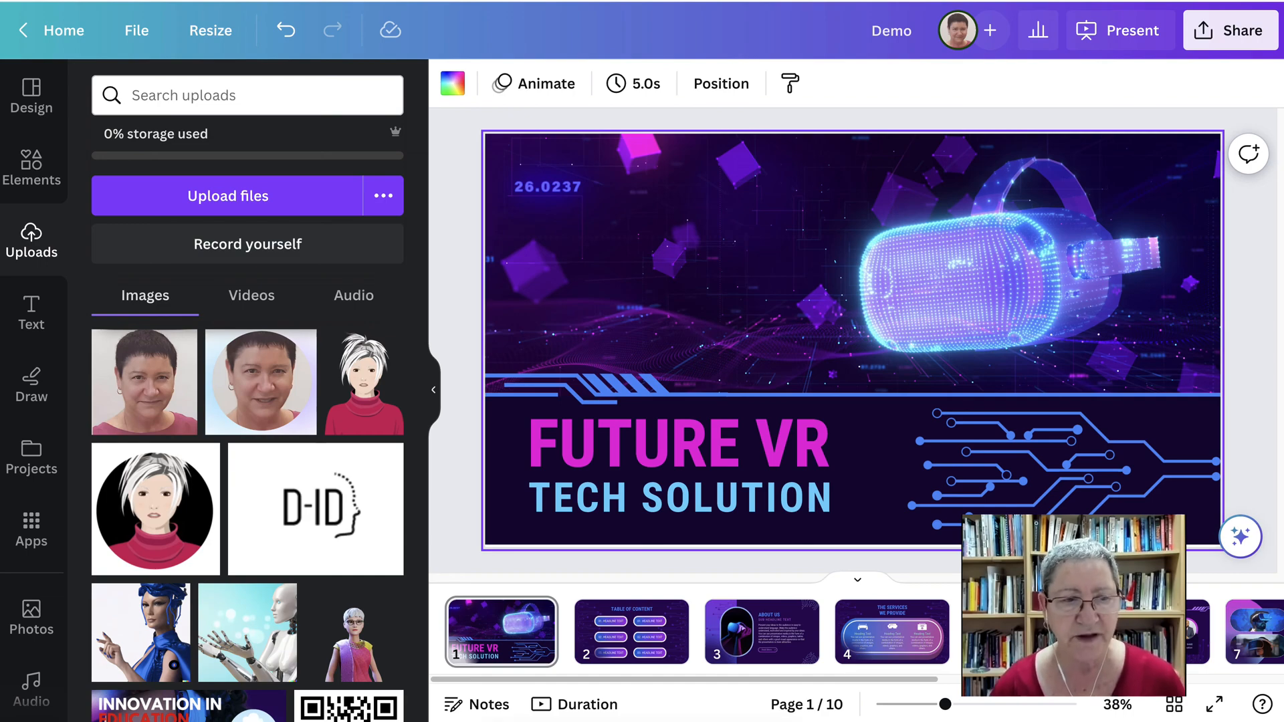
Step: Launch the D-ID AI Presenters app from the bottom of the left sidebar
{"action": "scroll", "scroll_direction": "down", "scroll_amount": 3}
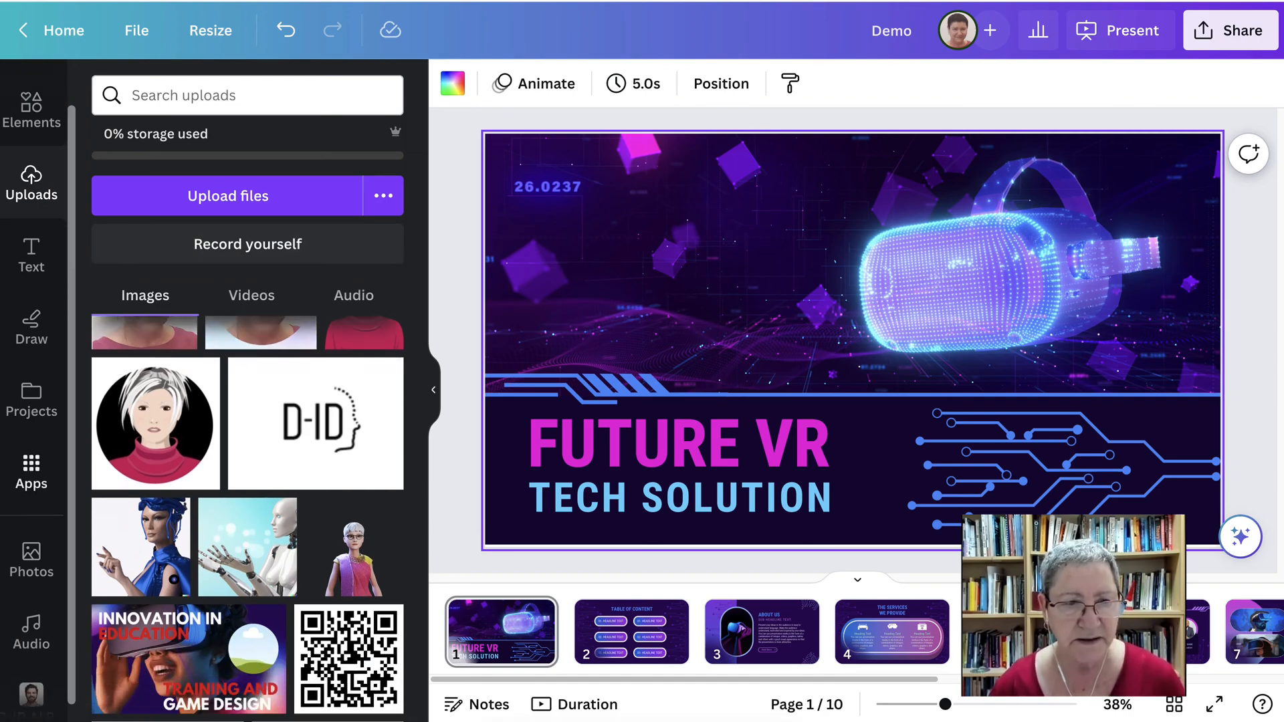
{"action": "scroll", "scroll_direction": "down", "scroll_amount": 3}
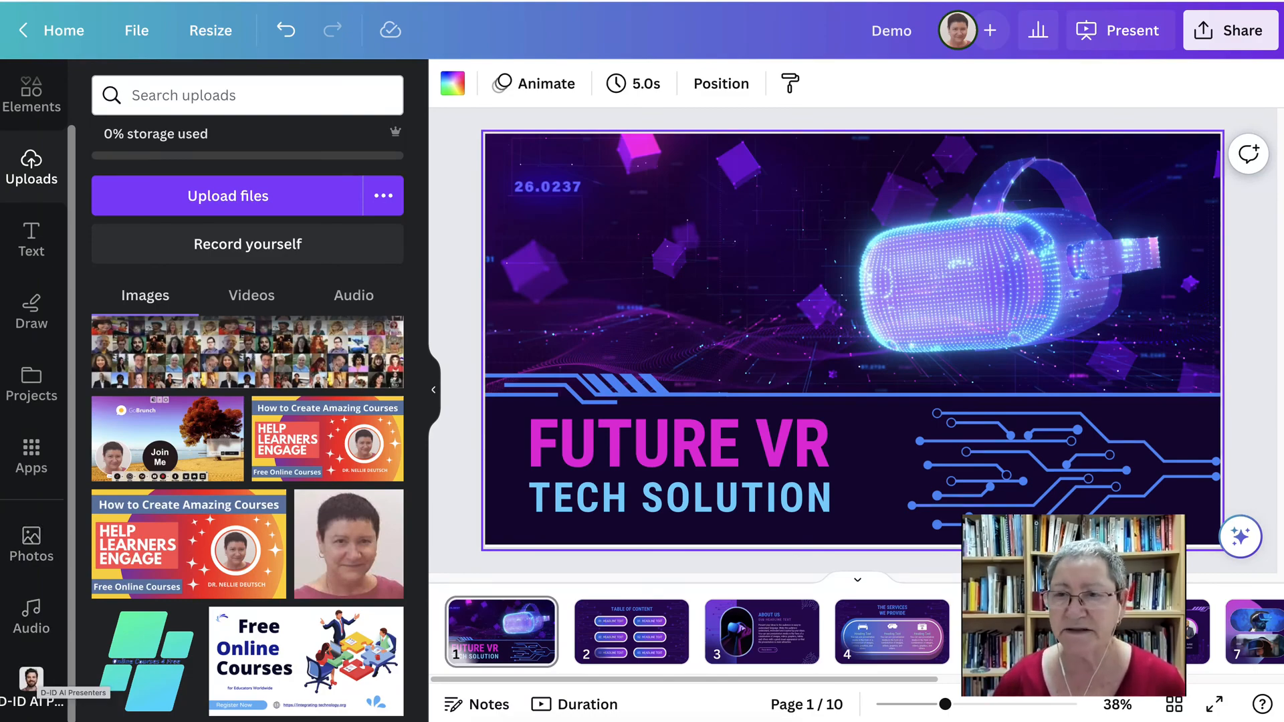
{"action": "left_click", "coordinate": [33, 692]}
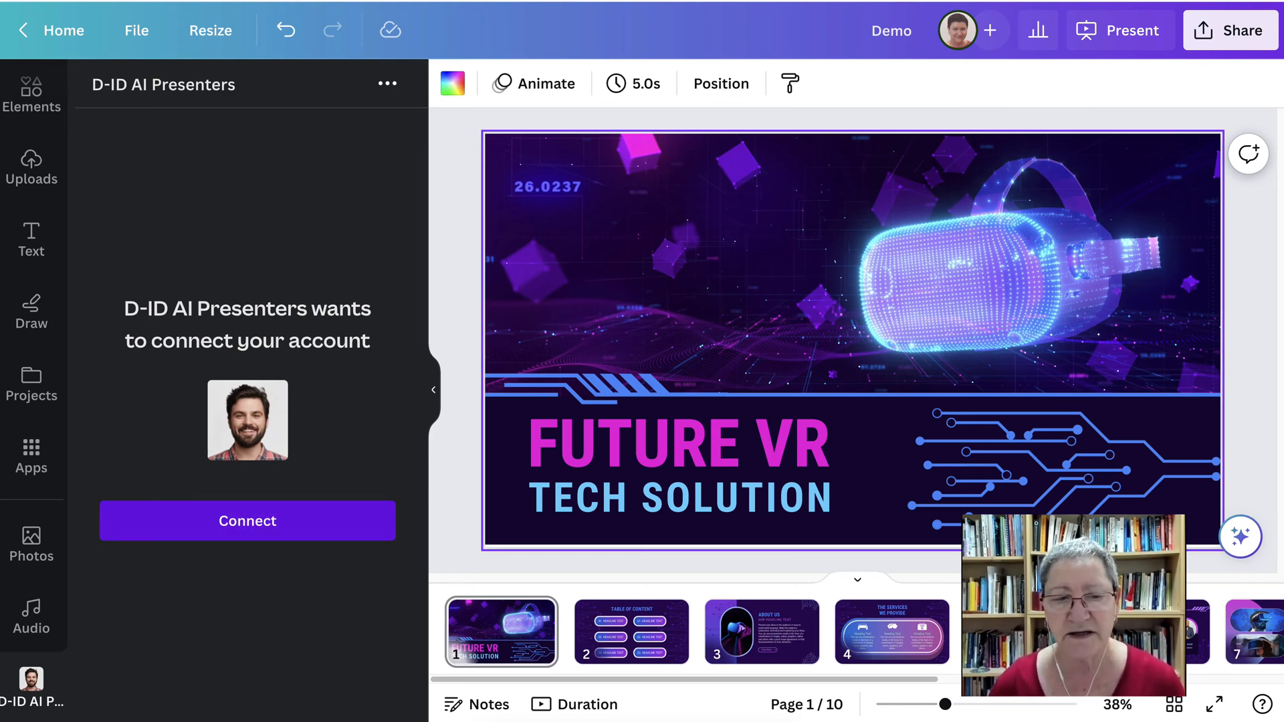
Step: Connect the D-ID AI Presenters app by signing in with a Google account
{"action": "left_click", "coordinate": [247, 521]}
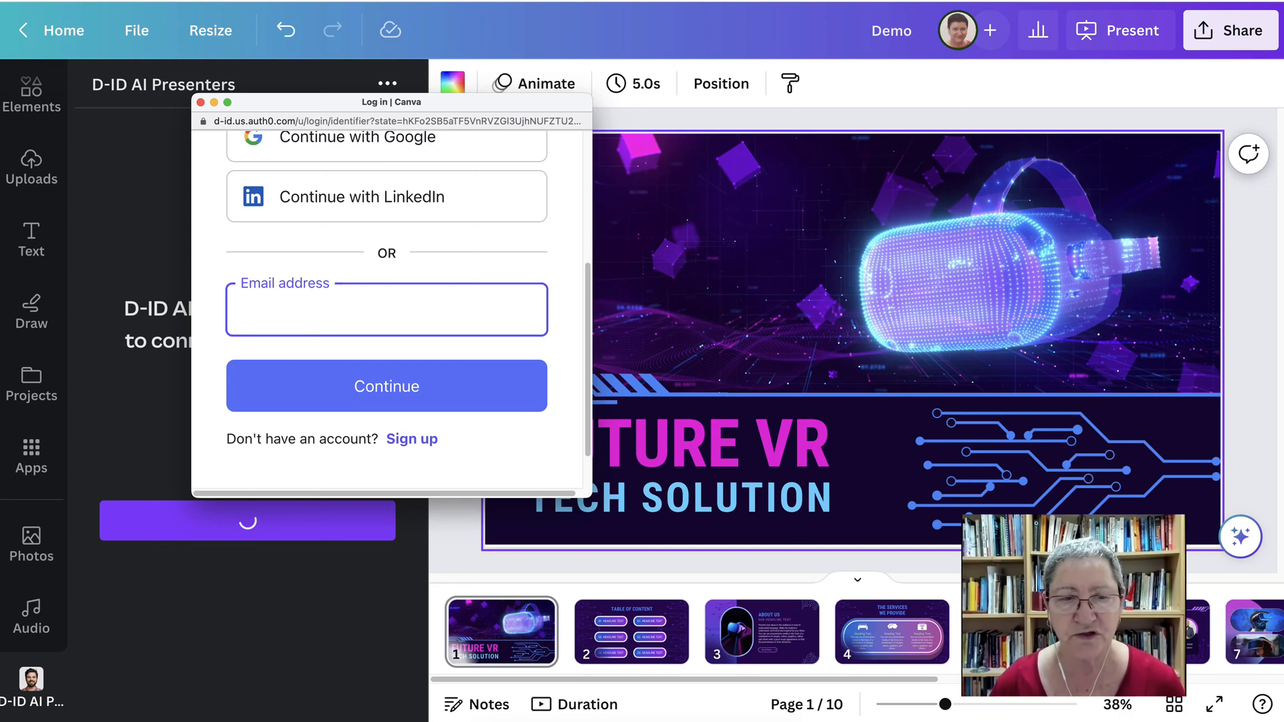
{"action": "scroll", "scroll_direction": "up", "scroll_amount": 3}
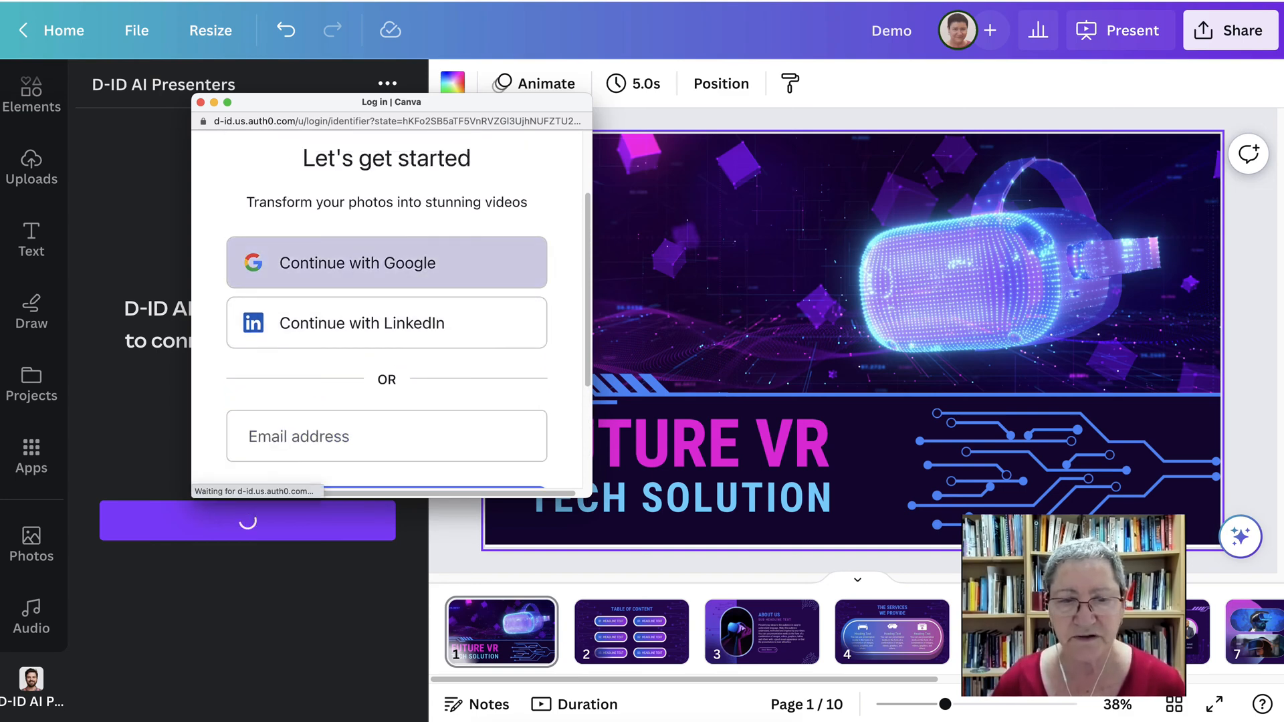
{"action": "left_click", "coordinate": [386, 262]}
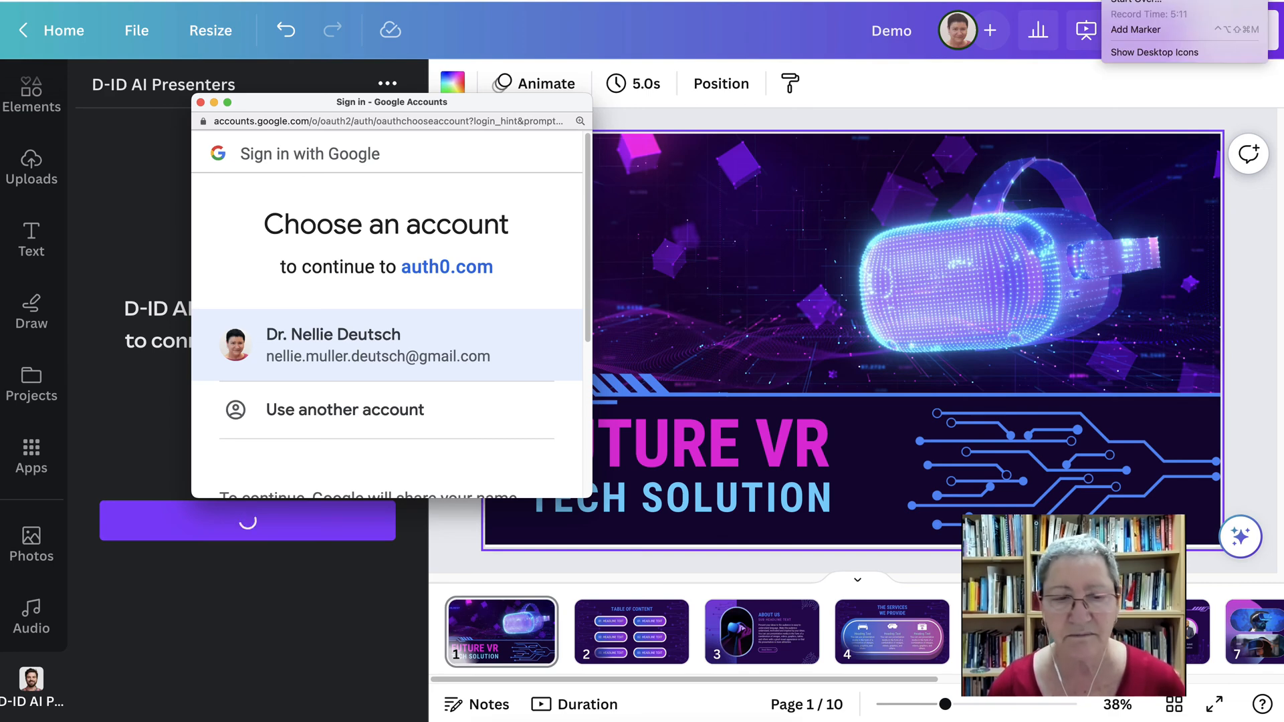
{"action": "left_click", "coordinate": [385, 344]}
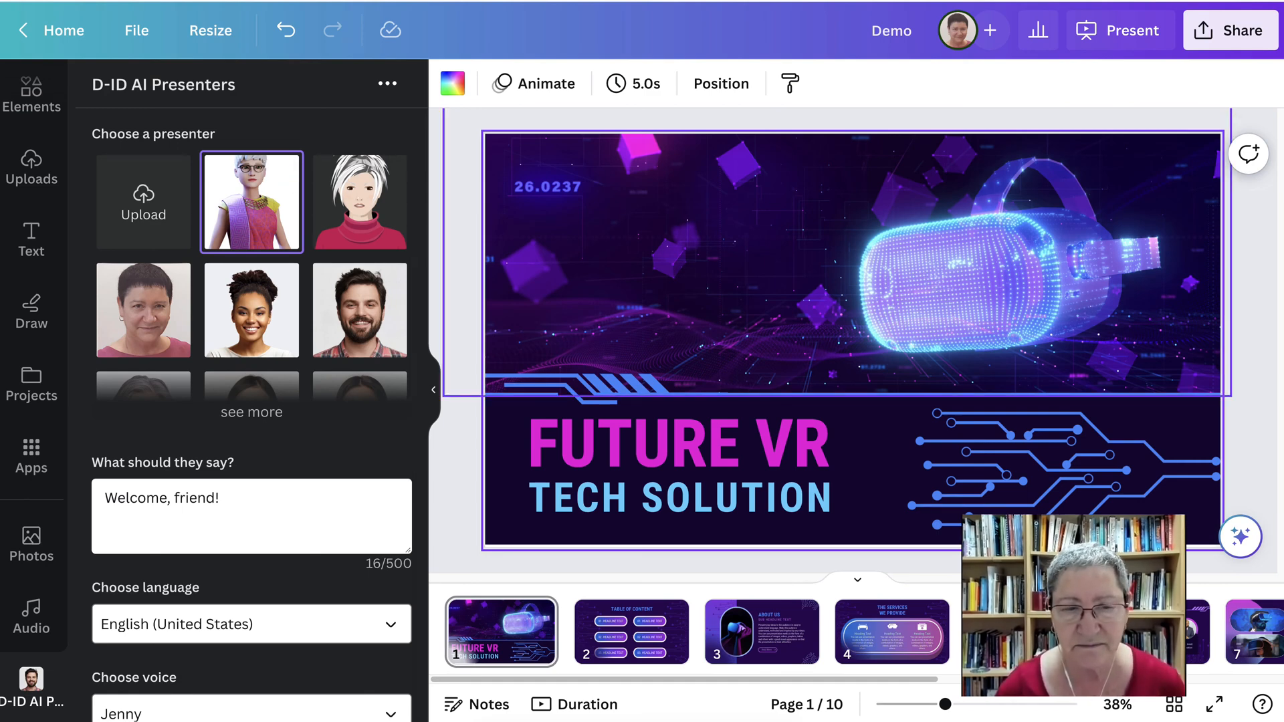
{"action": "mouse_move", "coordinate": [359, 202]}
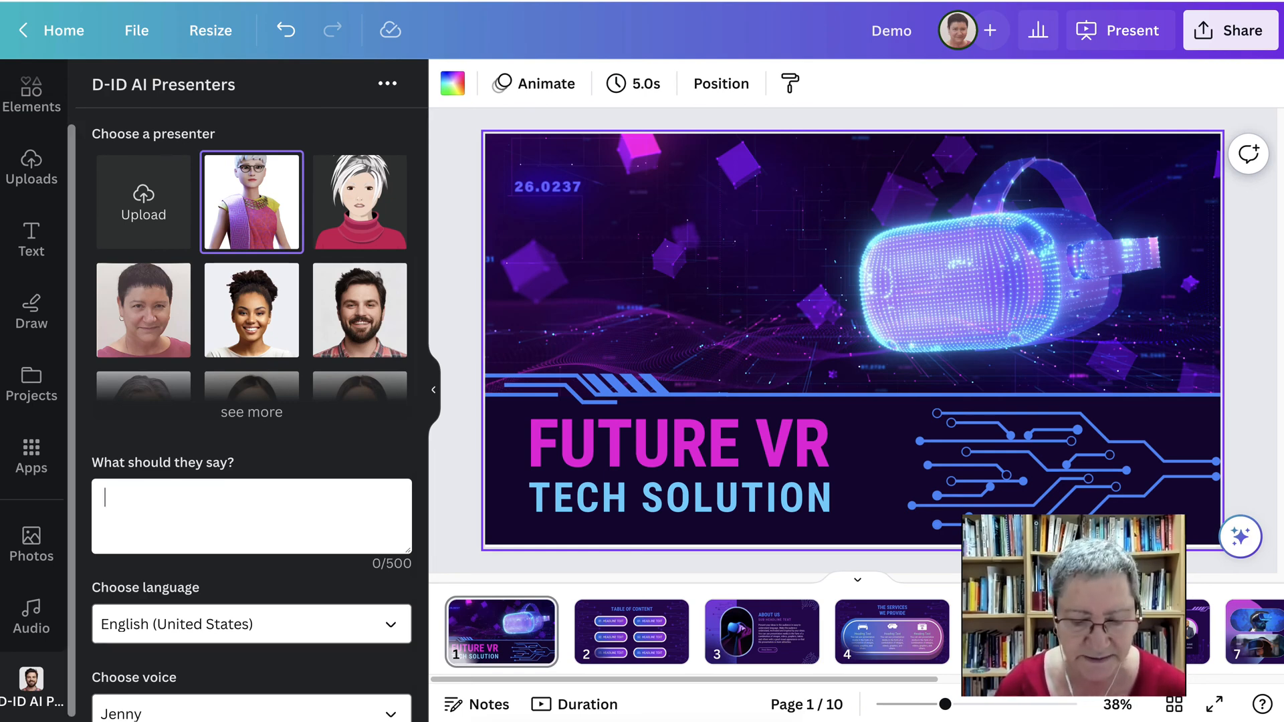
Step: Type the presenter script 'This is a demo of how to use Canva and present.'
{"action": "type", "text": "This is"}
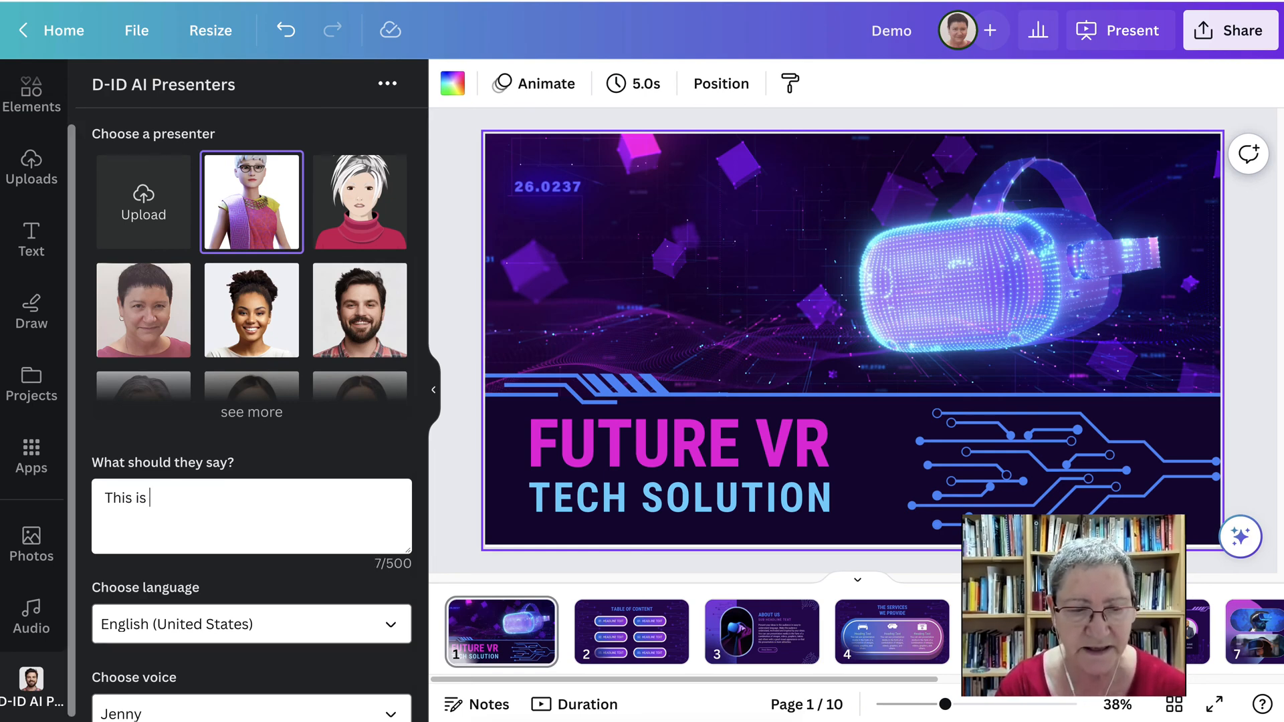
{"action": "type", "text": "a d"}
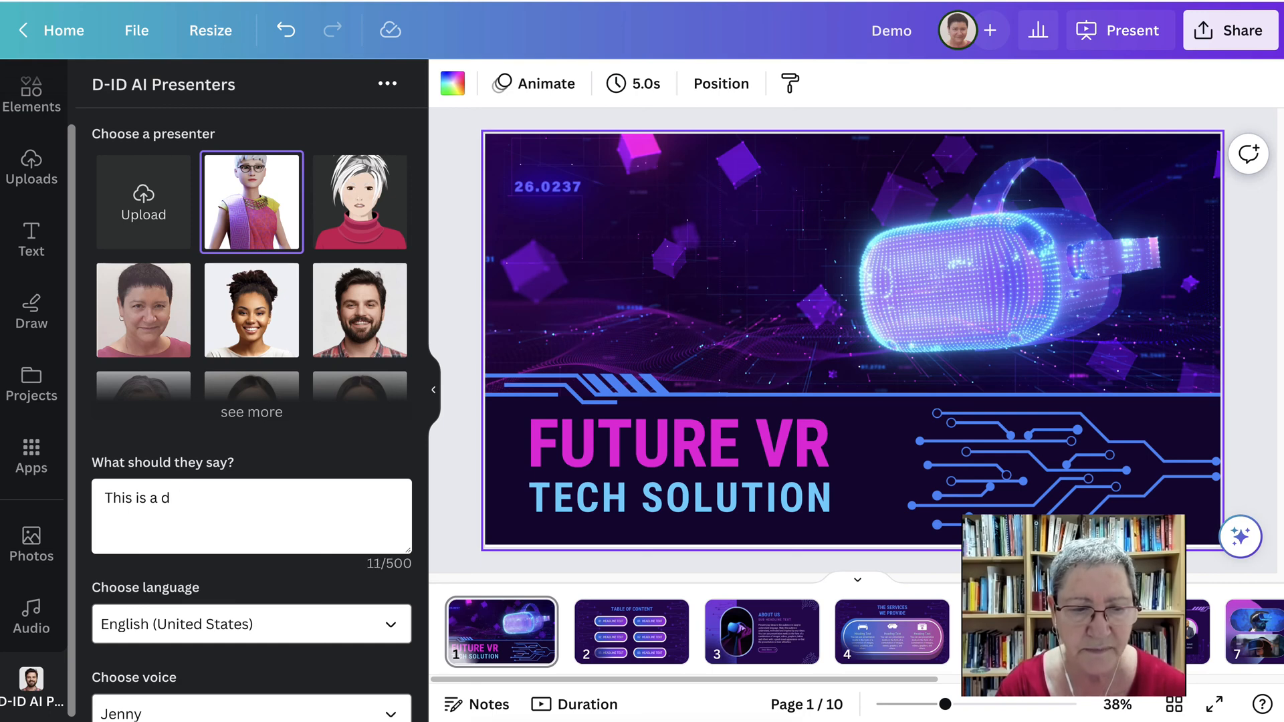
{"action": "type", "text": "emo o"}
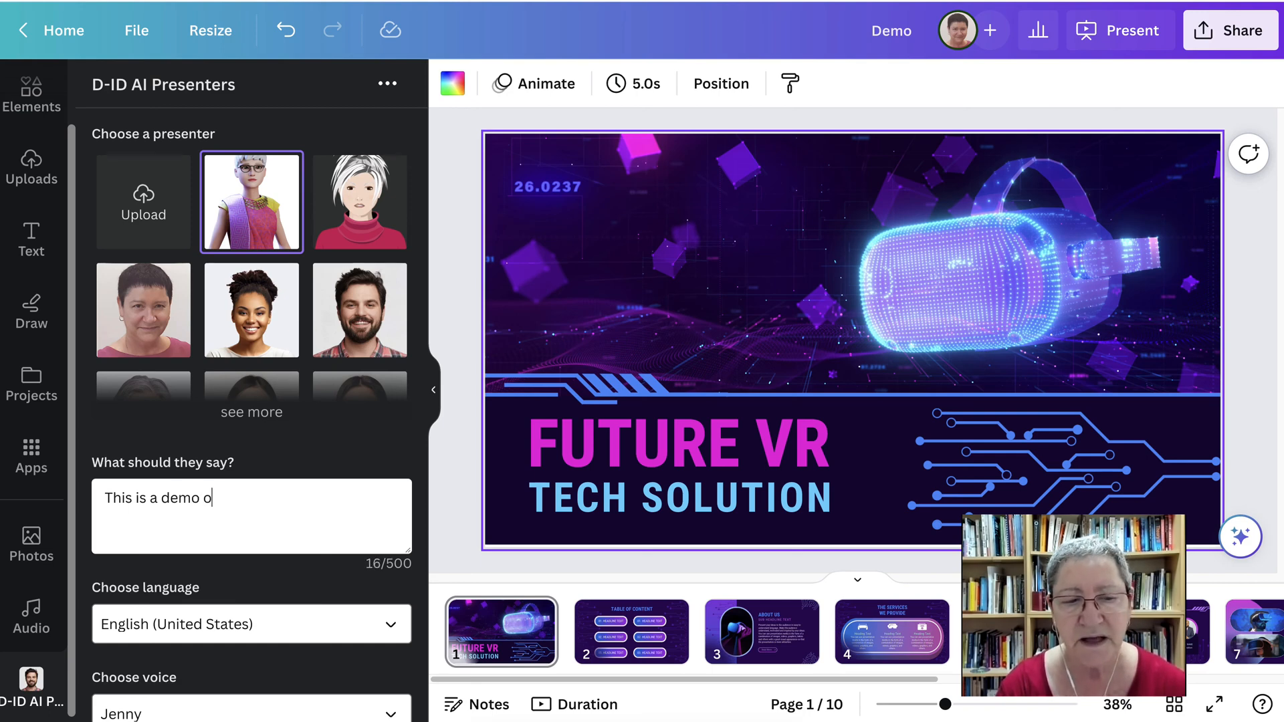
{"action": "type", "text": "f how to"}
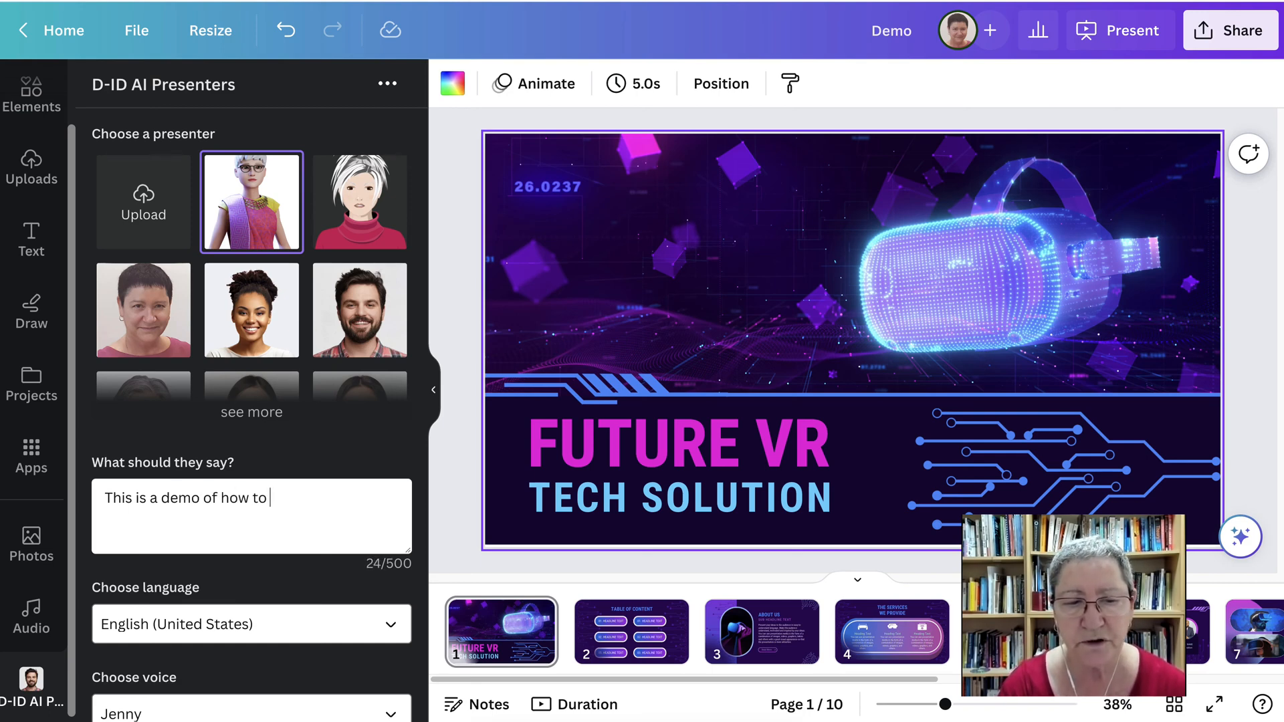
{"action": "type", "text": "use Can"}
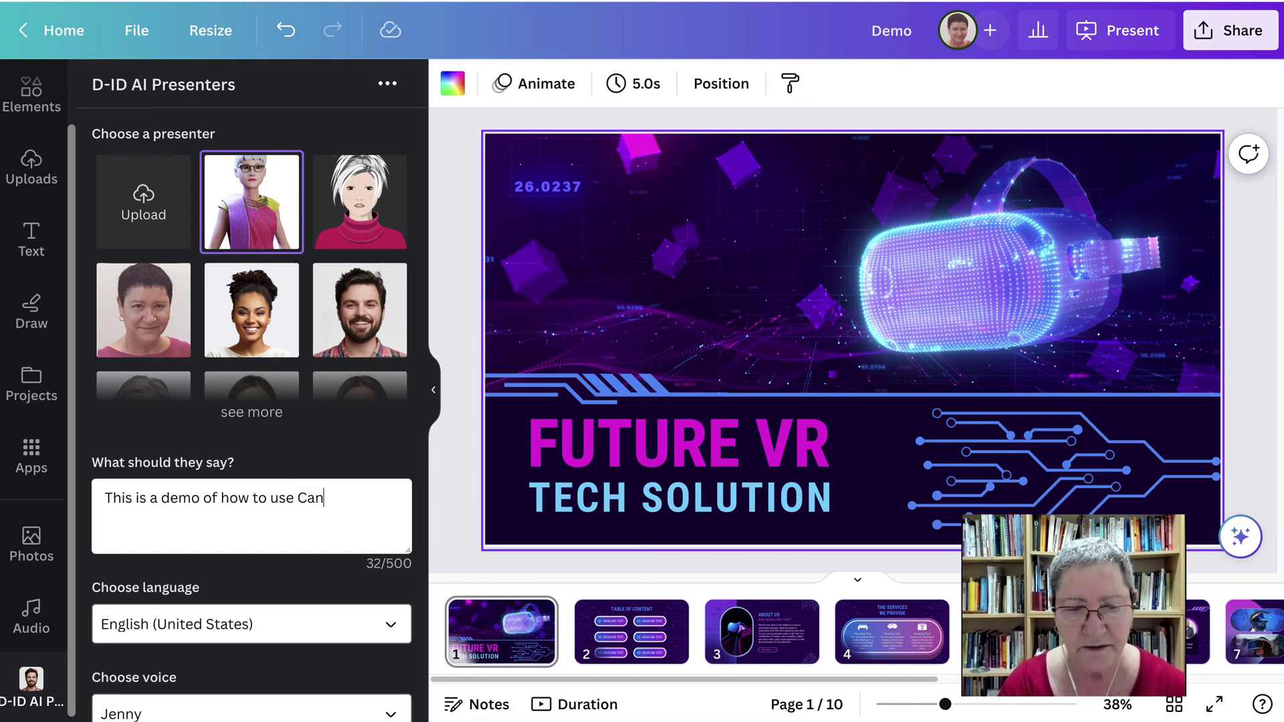
{"action": "type", "text": "va and"}
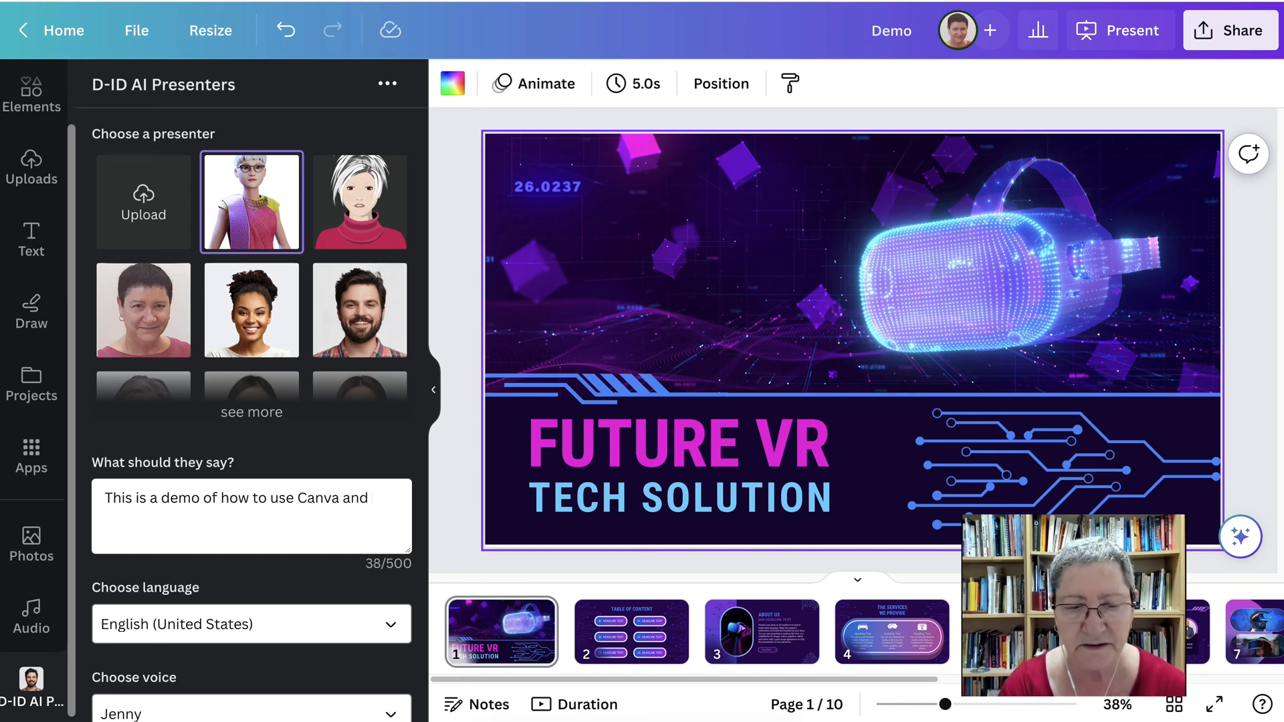
{"action": "type", "text": "pr"}
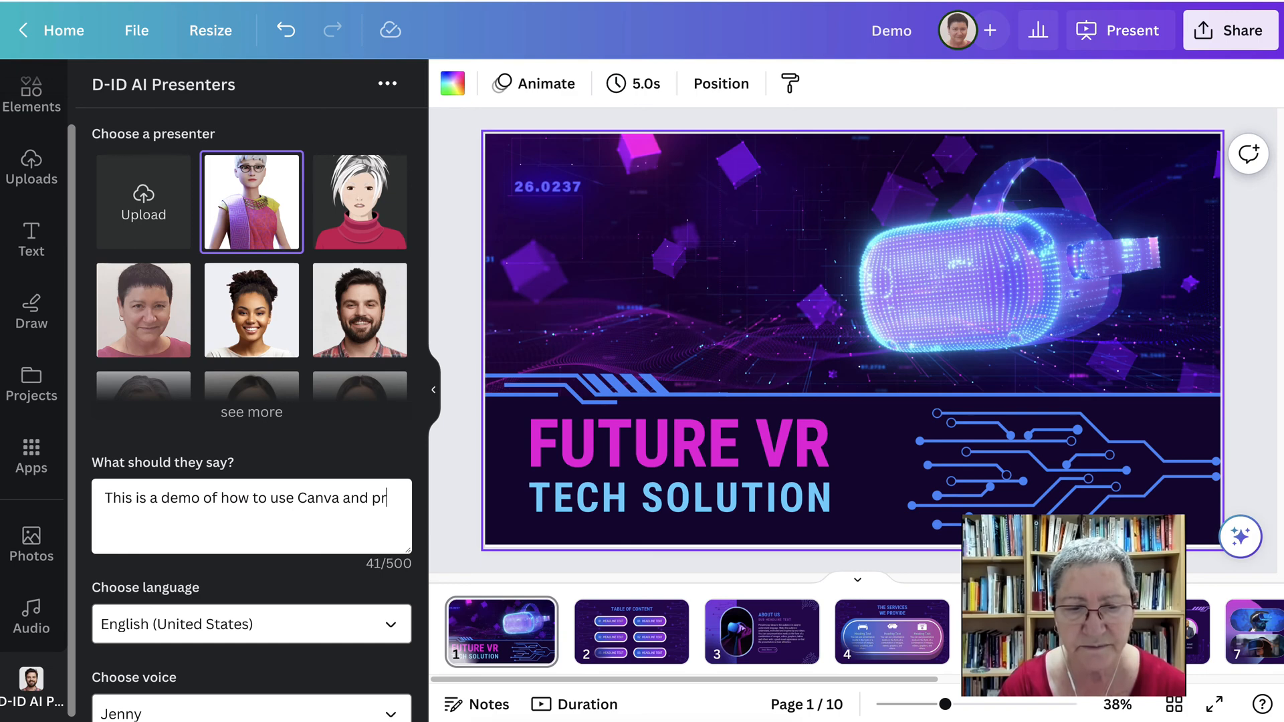
{"action": "type", "text": "esent."}
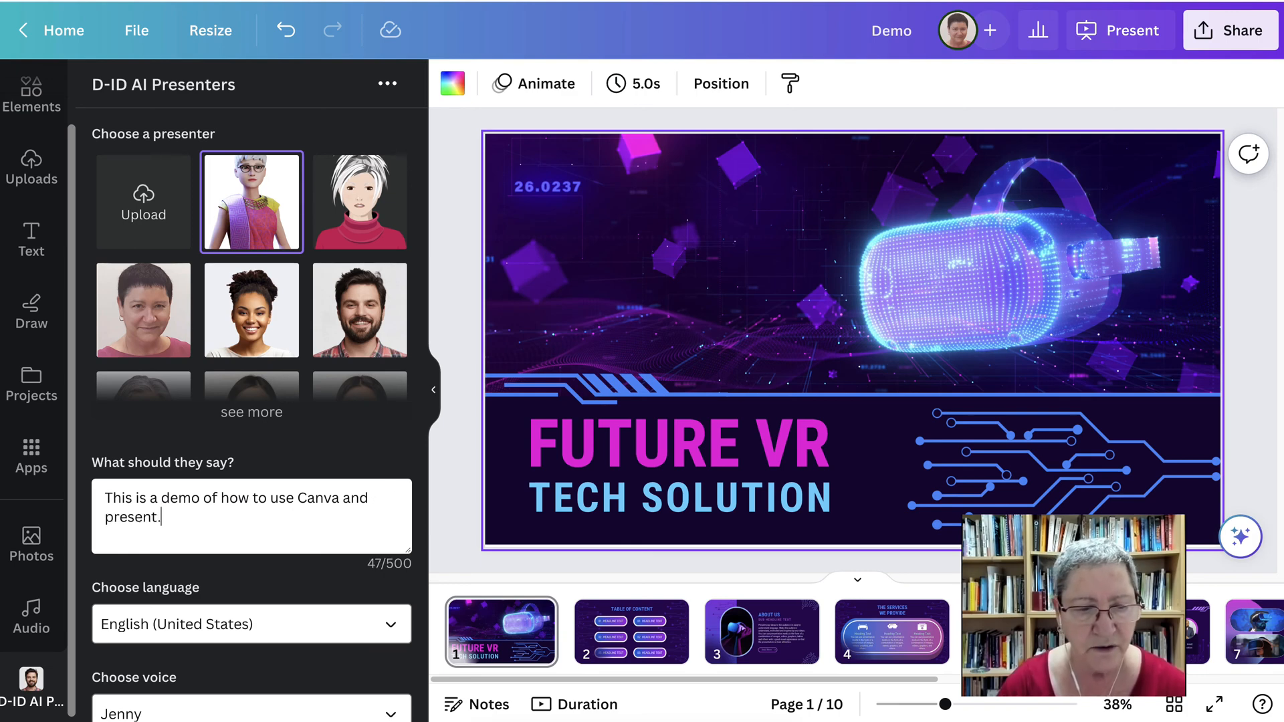
{"action": "scroll", "scroll_direction": "down", "scroll_amount": 3}
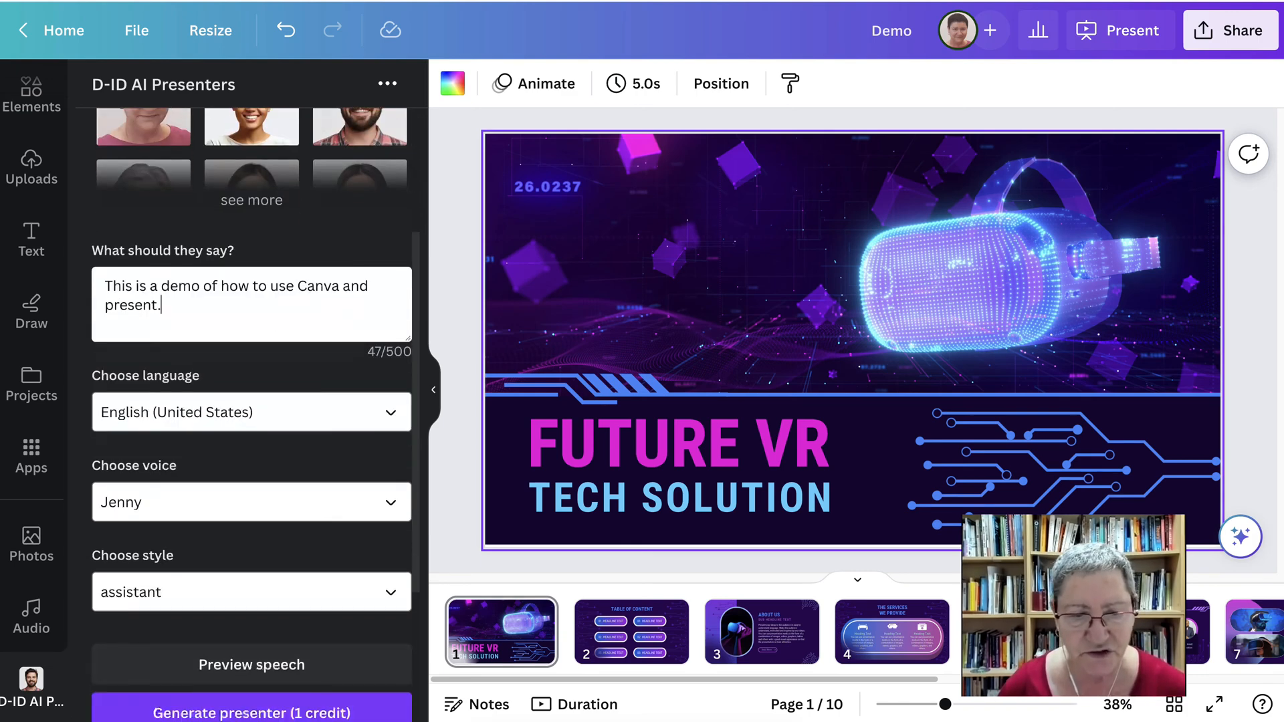
Step: Try the Ashley and Amber voices, previewing the spoken script
{"action": "scroll", "scroll_direction": "down", "scroll_amount": 3}
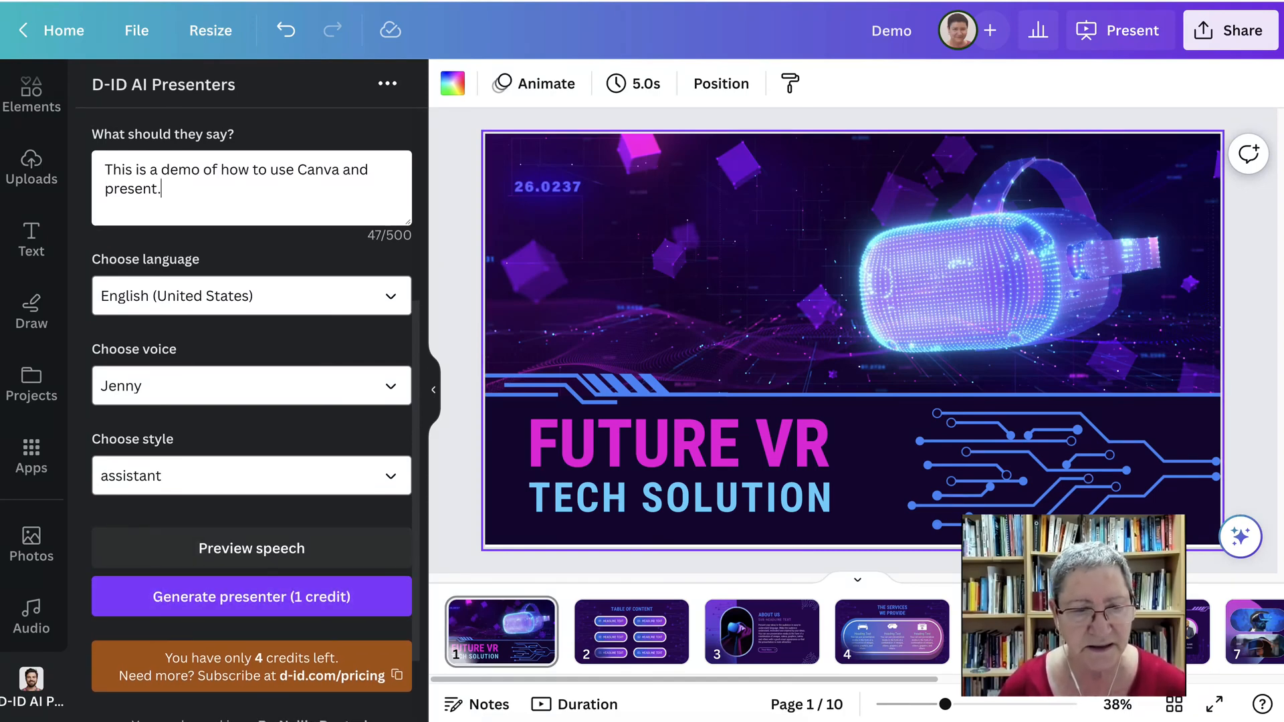
{"action": "left_click", "coordinate": [251, 385]}
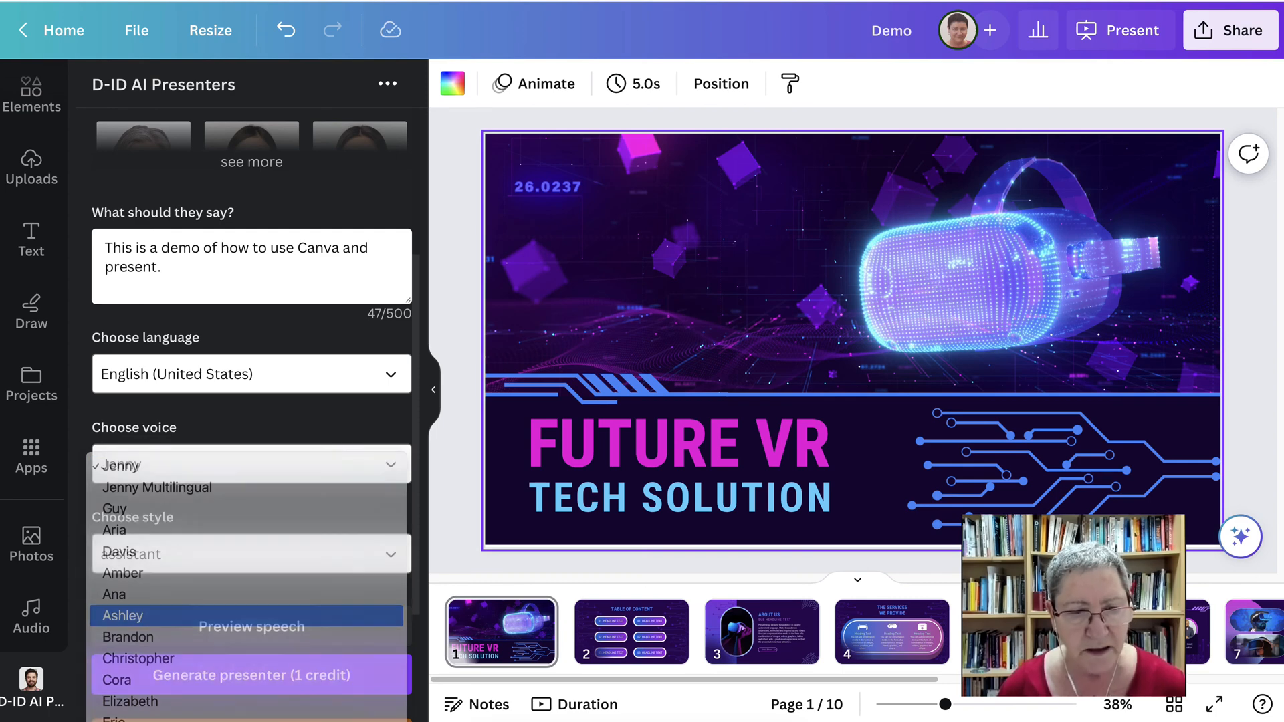
{"action": "left_click", "coordinate": [122, 616]}
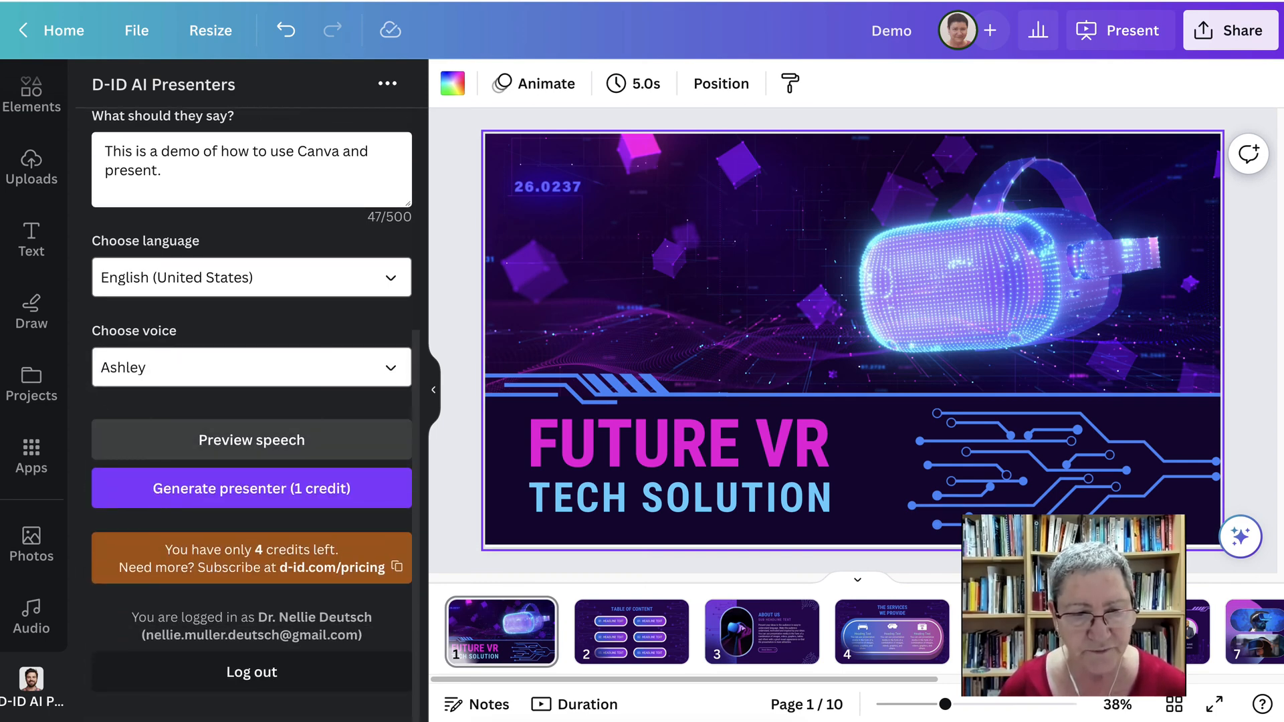
{"action": "left_click", "coordinate": [251, 440]}
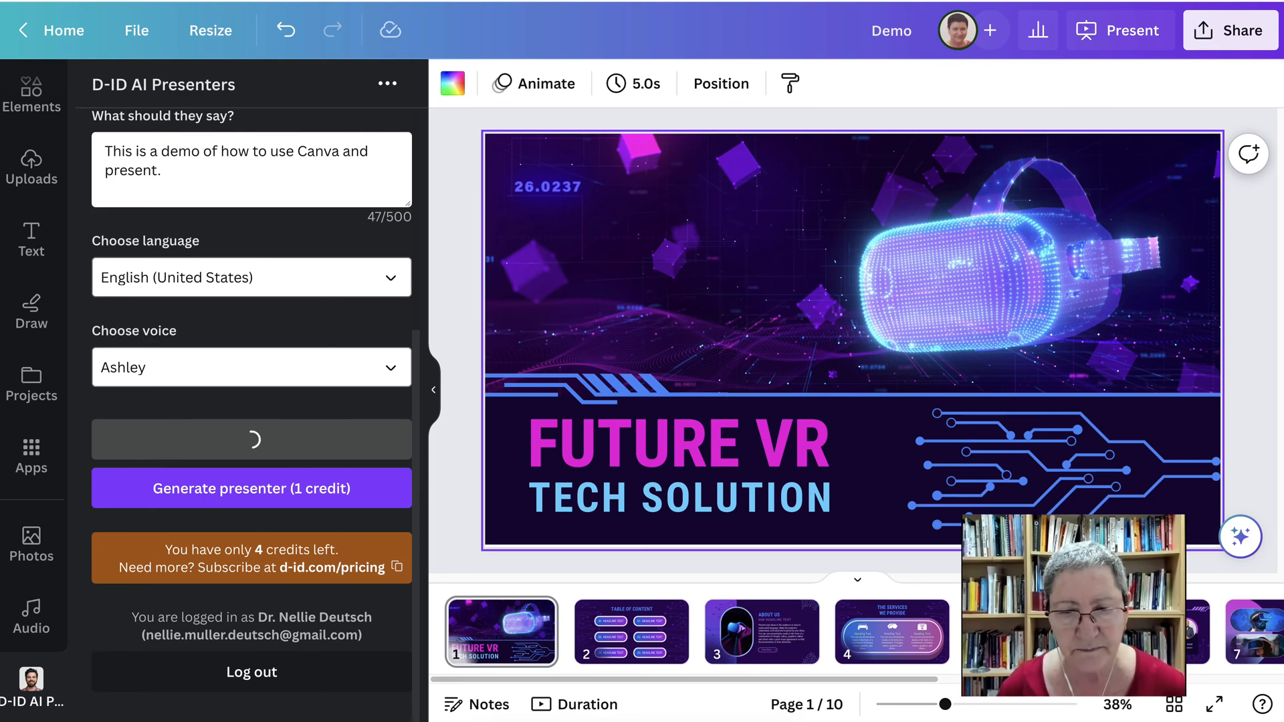
{"action": "scroll", "scroll_direction": "up", "scroll_amount": 3}
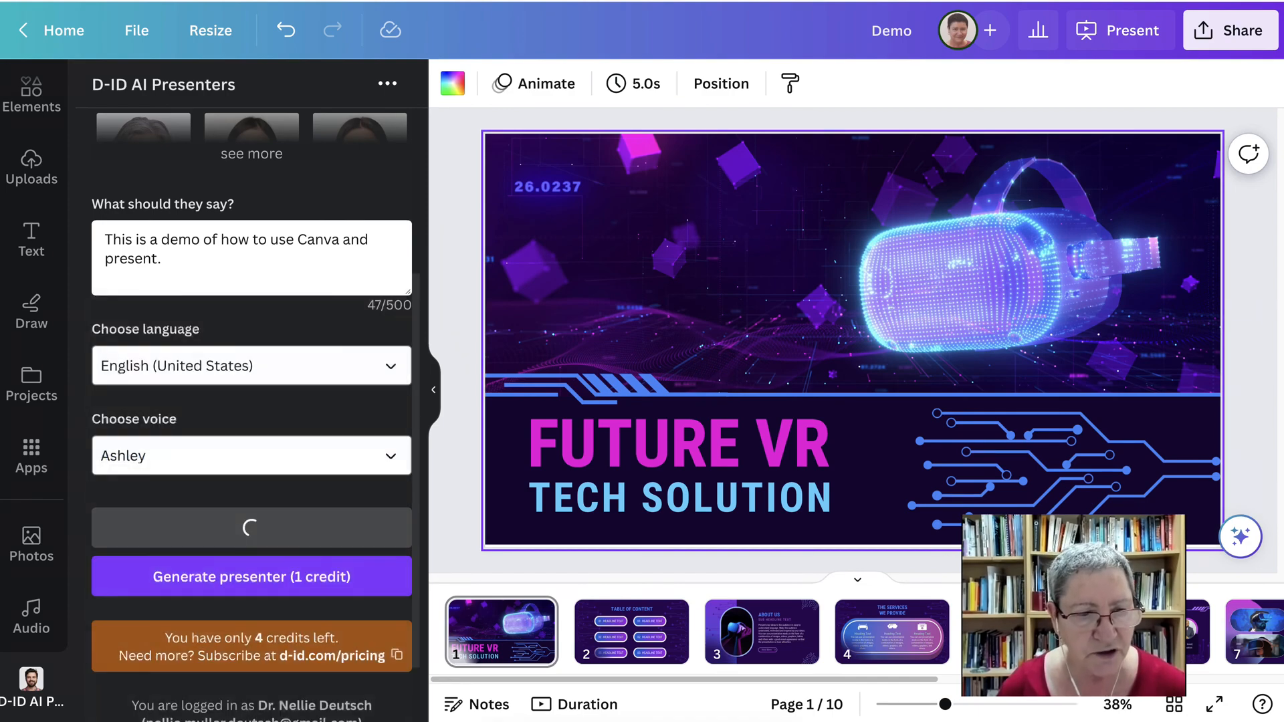
{"action": "left_click", "coordinate": [251, 456]}
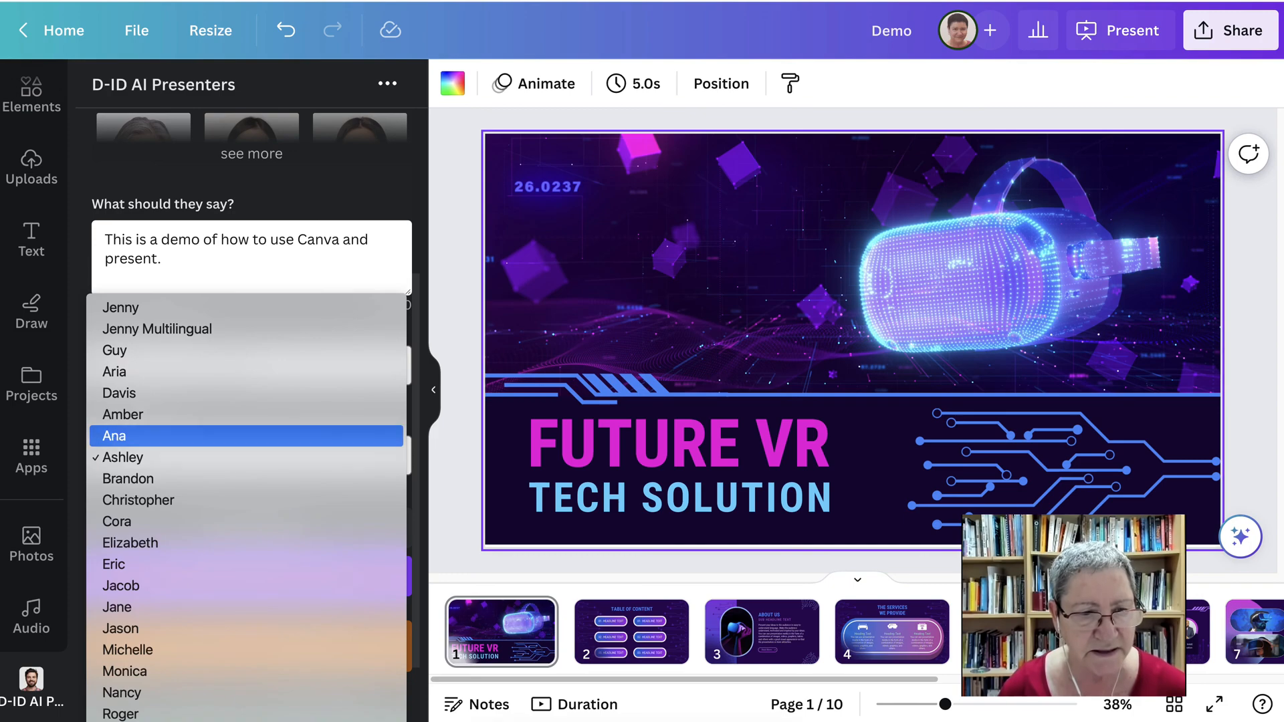
{"action": "left_click", "coordinate": [123, 415]}
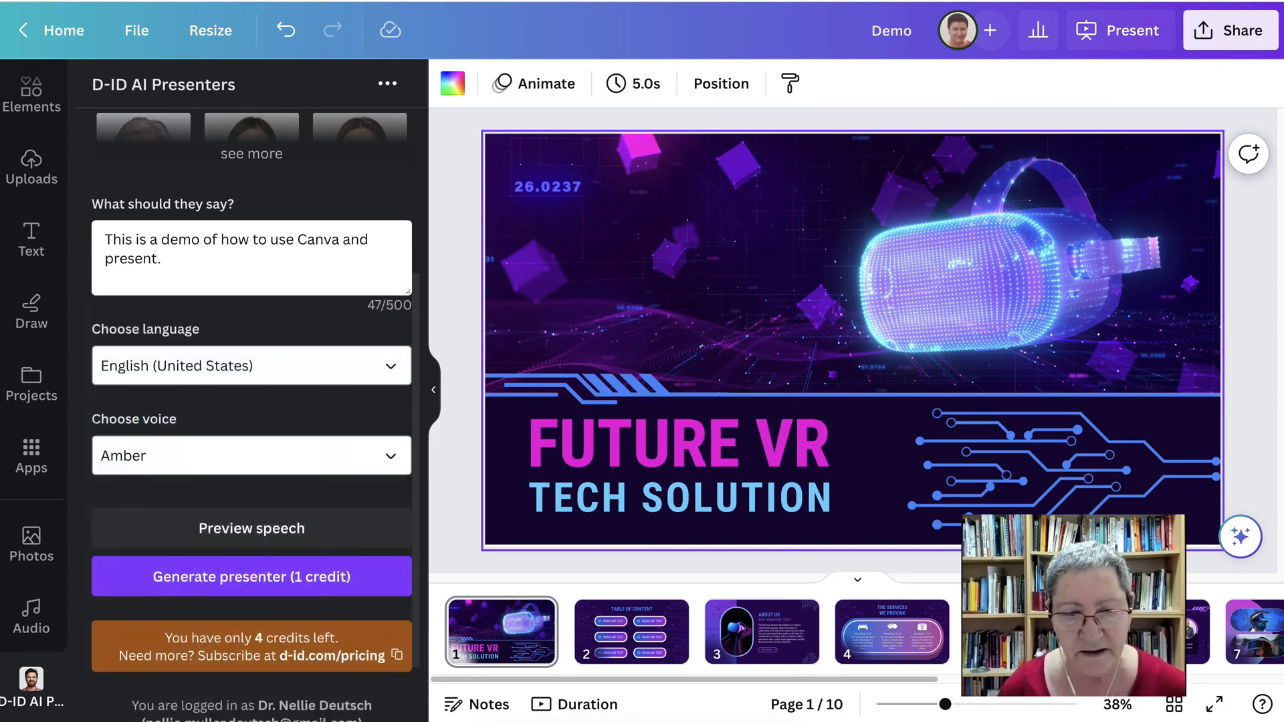
{"action": "left_click", "coordinate": [252, 528]}
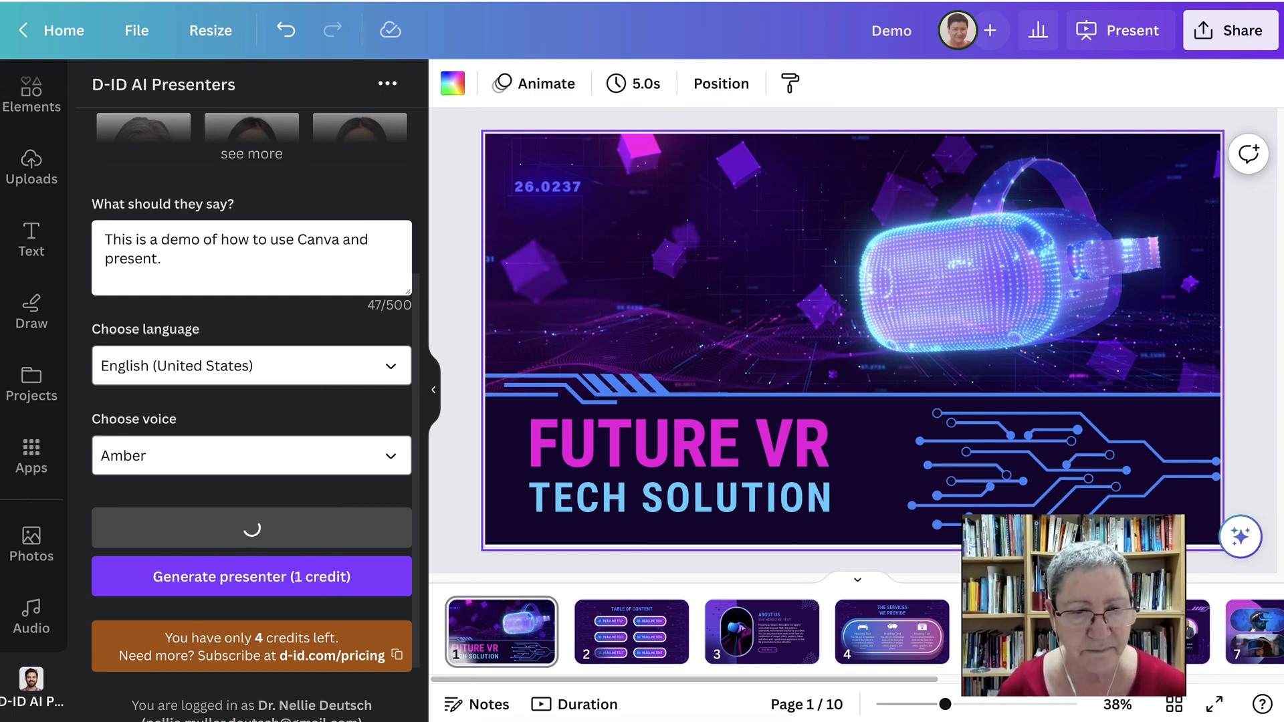
Step: Preview another voice, then settle on Jenny in the assistant style
{"action": "left_click", "coordinate": [251, 456]}
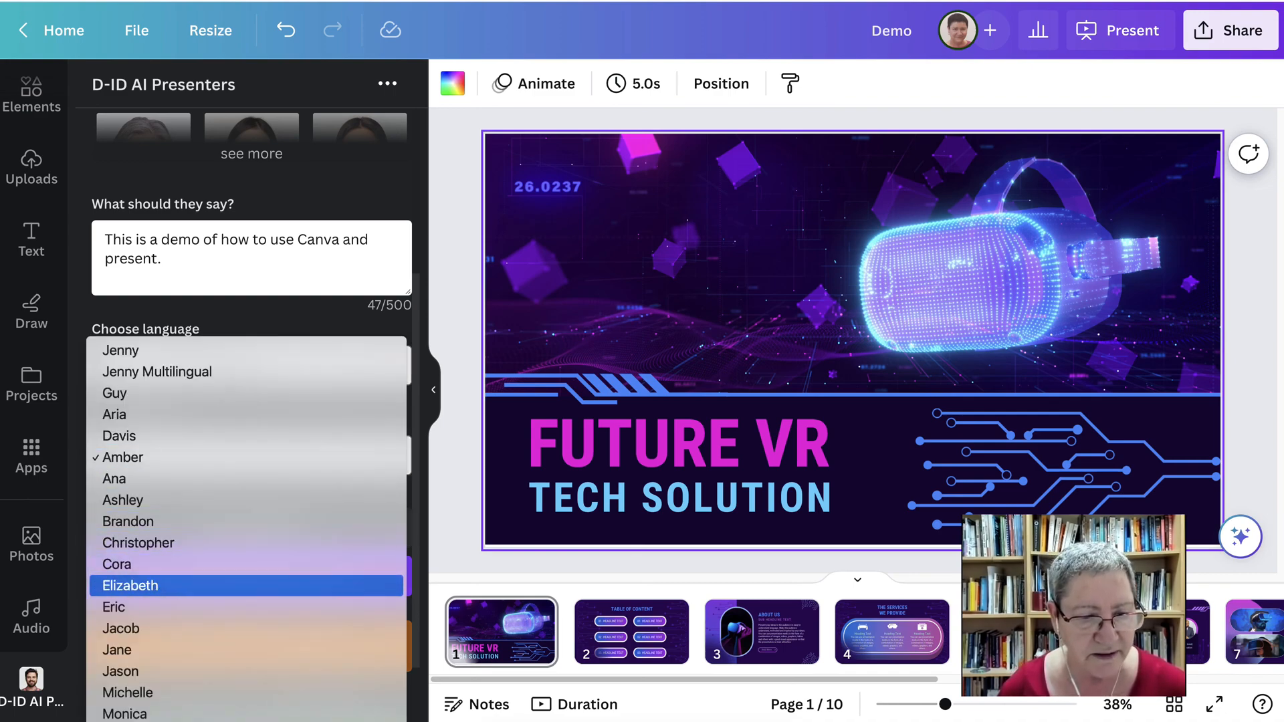
{"action": "left_click", "coordinate": [129, 586]}
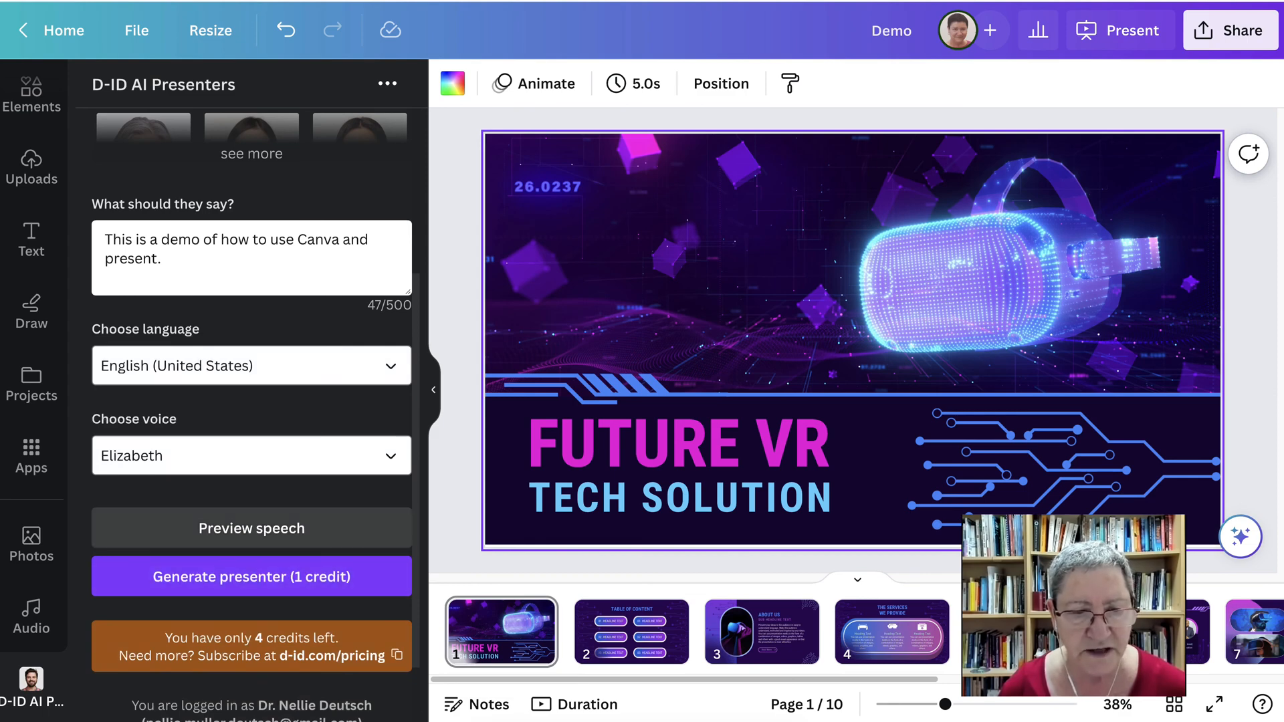
{"action": "left_click", "coordinate": [252, 527]}
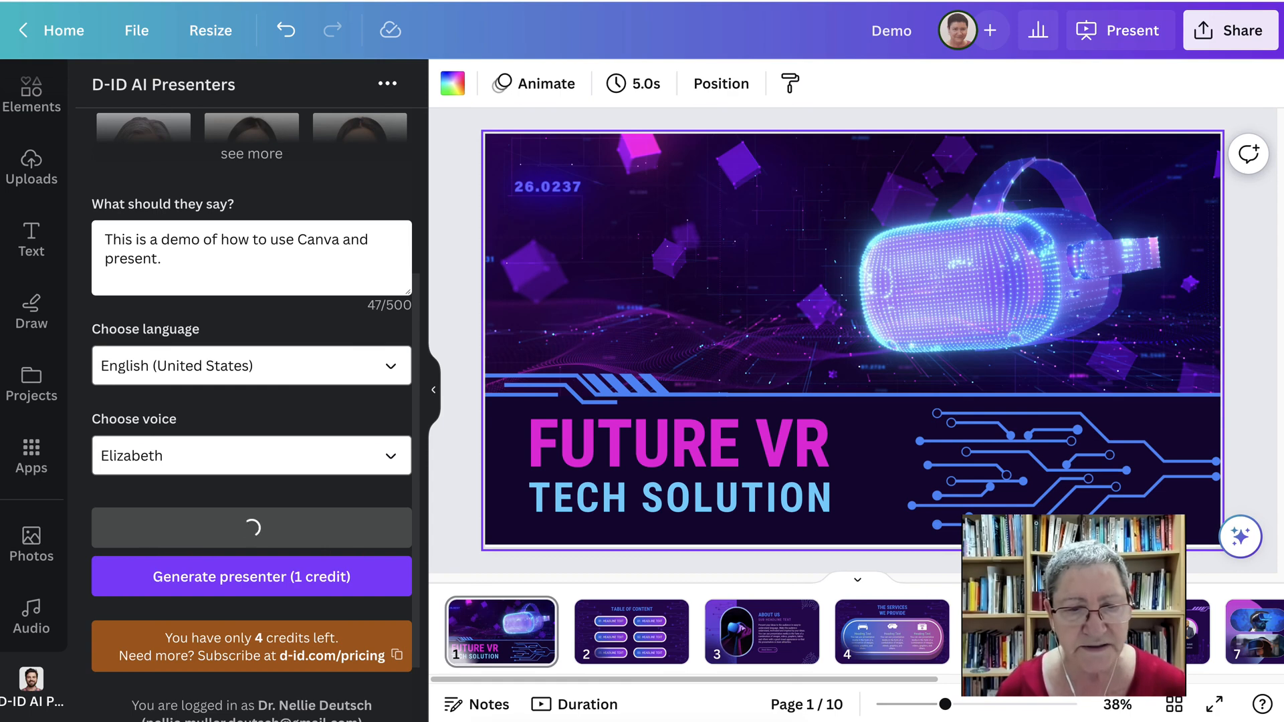
{"action": "left_click", "coordinate": [251, 456]}
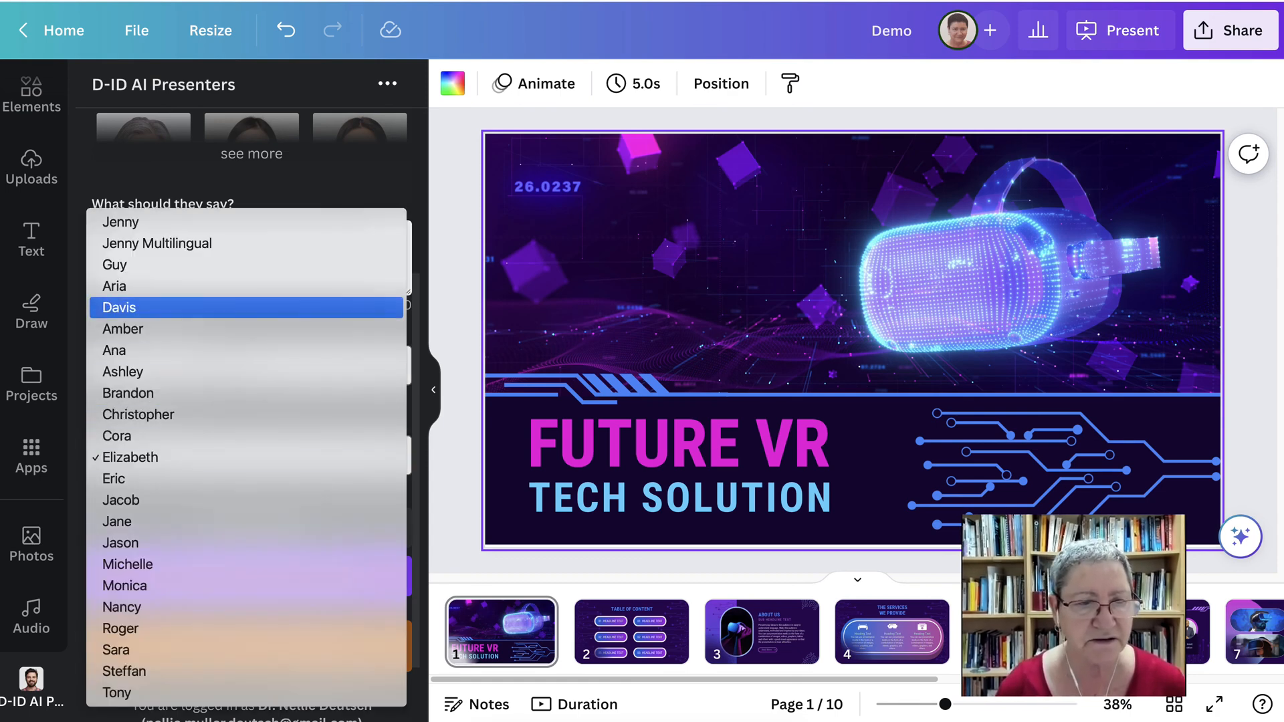
{"action": "left_click", "coordinate": [121, 222]}
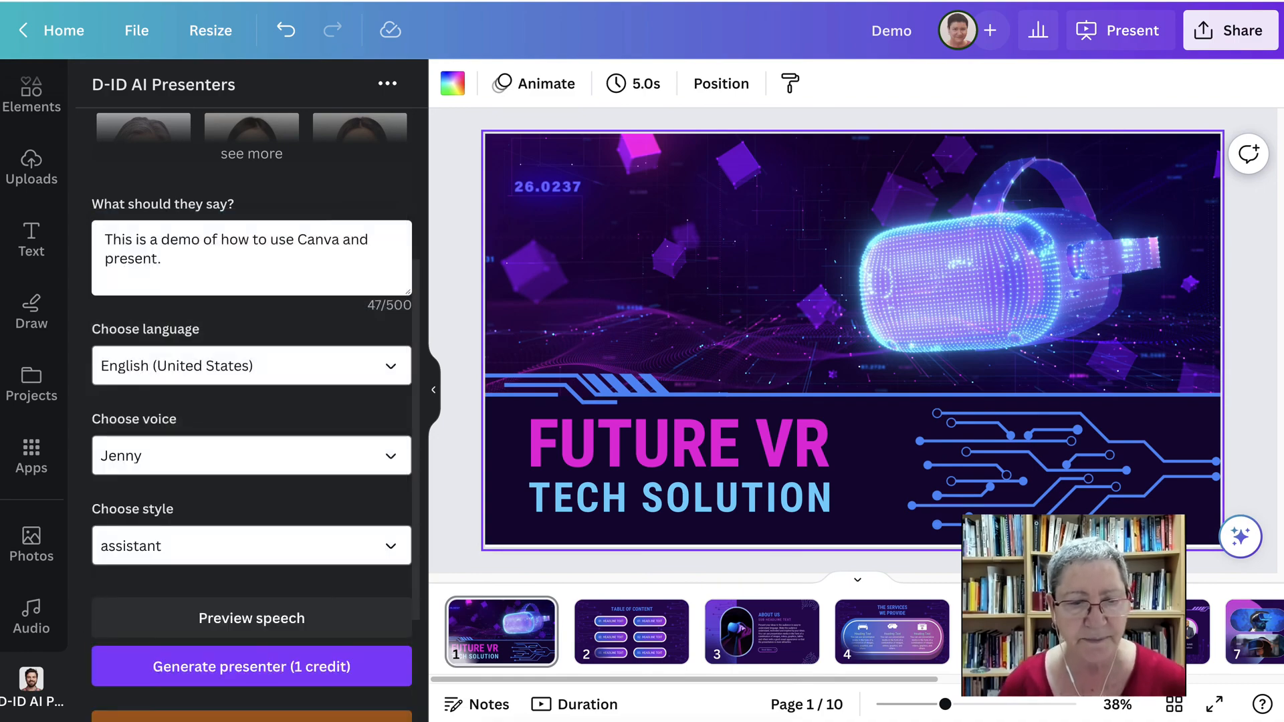
{"action": "scroll", "scroll_direction": "down", "scroll_amount": 3}
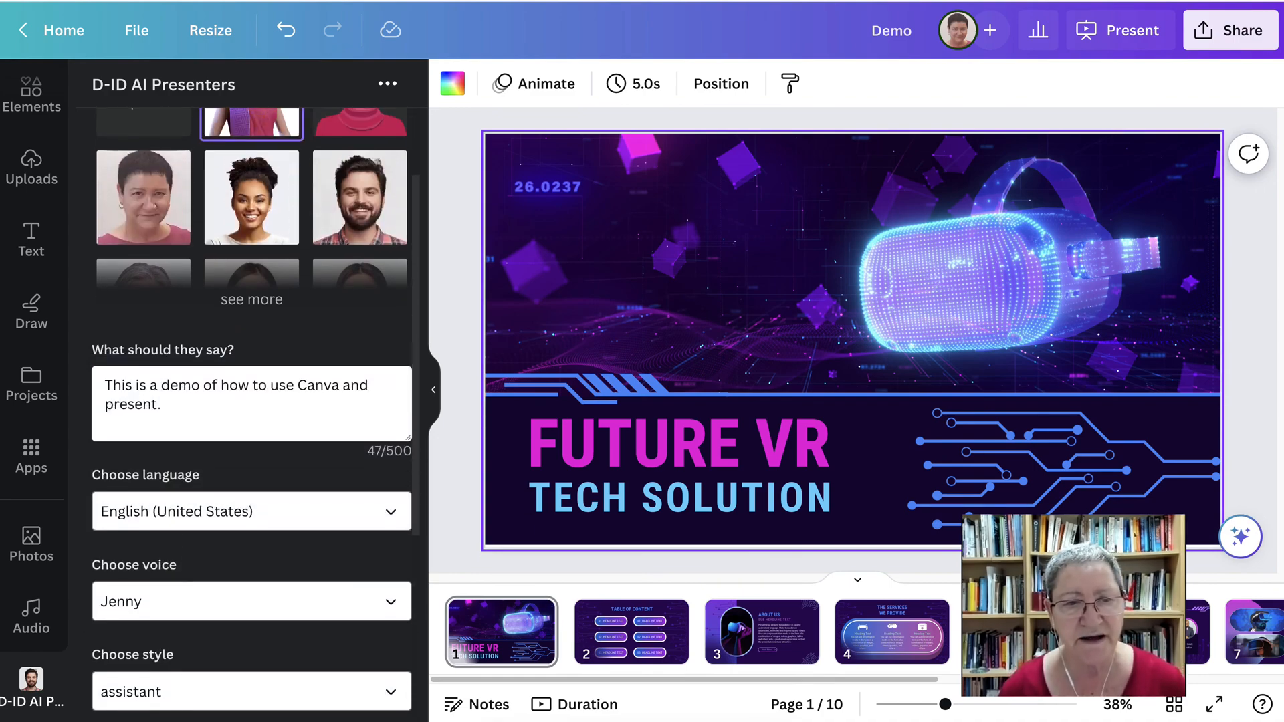
Step: Generate the D-ID presenter video into the About Us slide's oval frame
{"action": "left_click", "coordinate": [761, 631]}
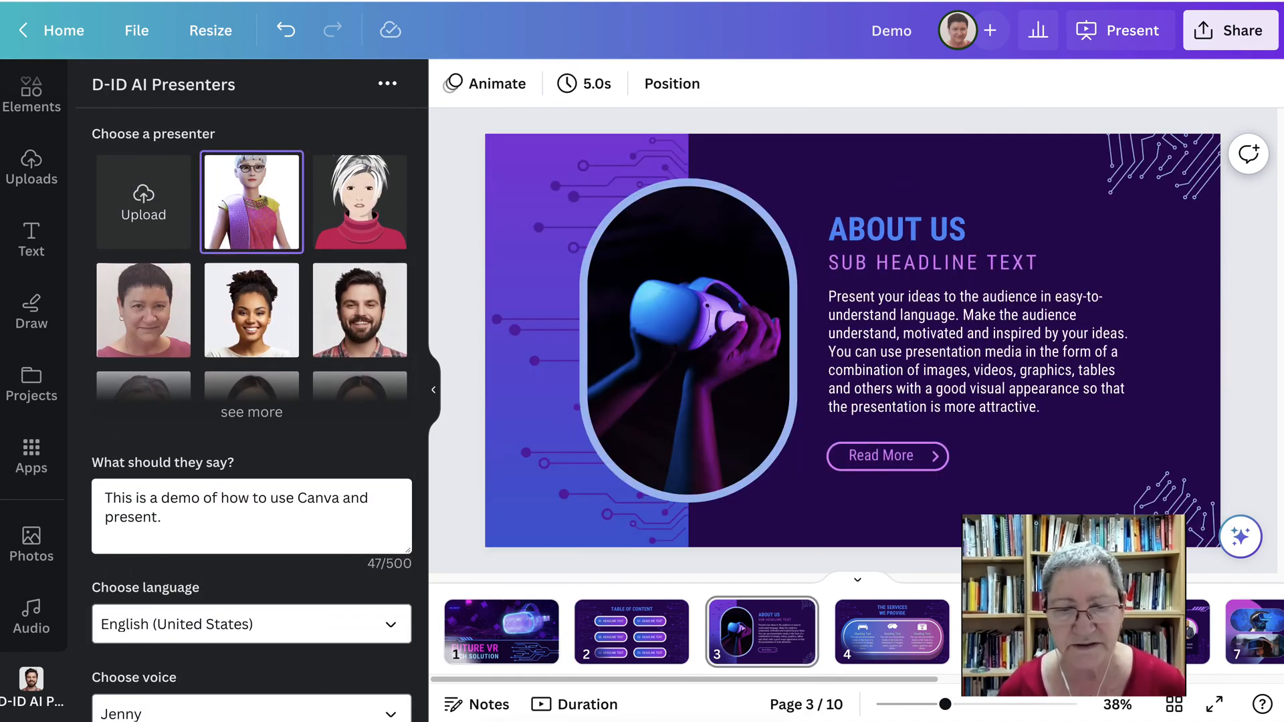
{"action": "scroll", "scroll_direction": "down", "scroll_amount": 3}
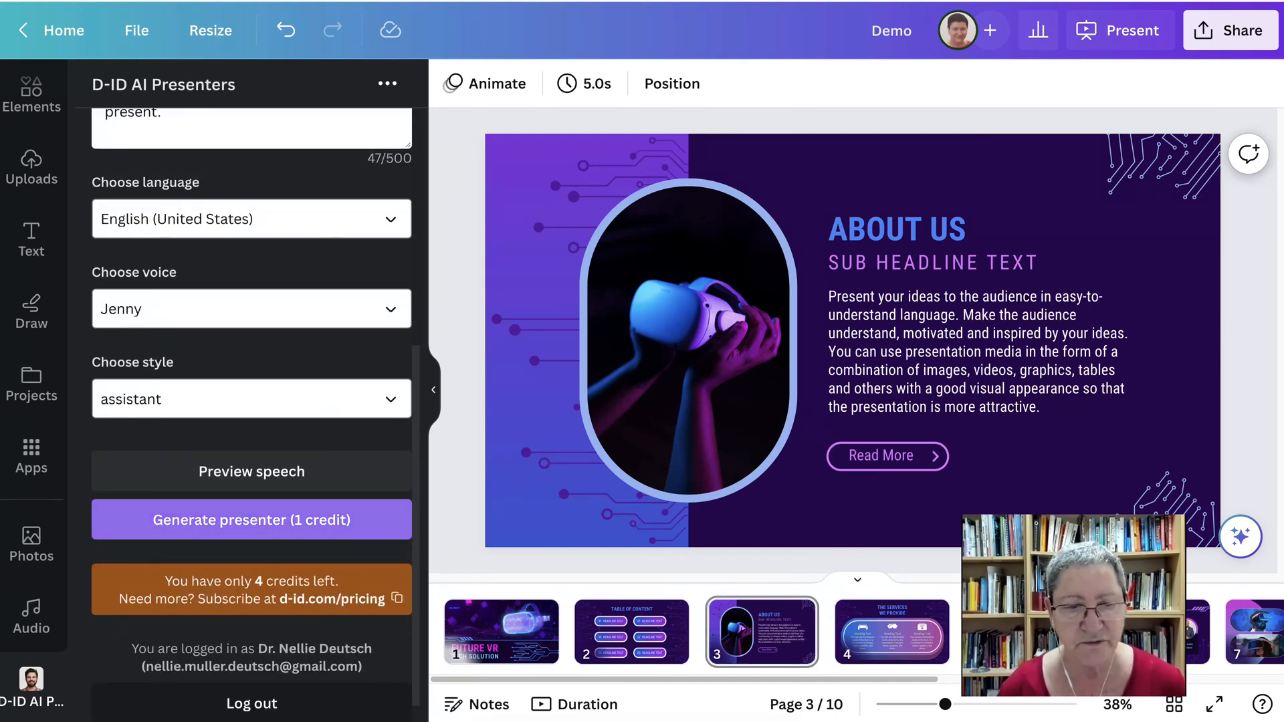
{"action": "scroll", "scroll_direction": "up", "scroll_amount": 3}
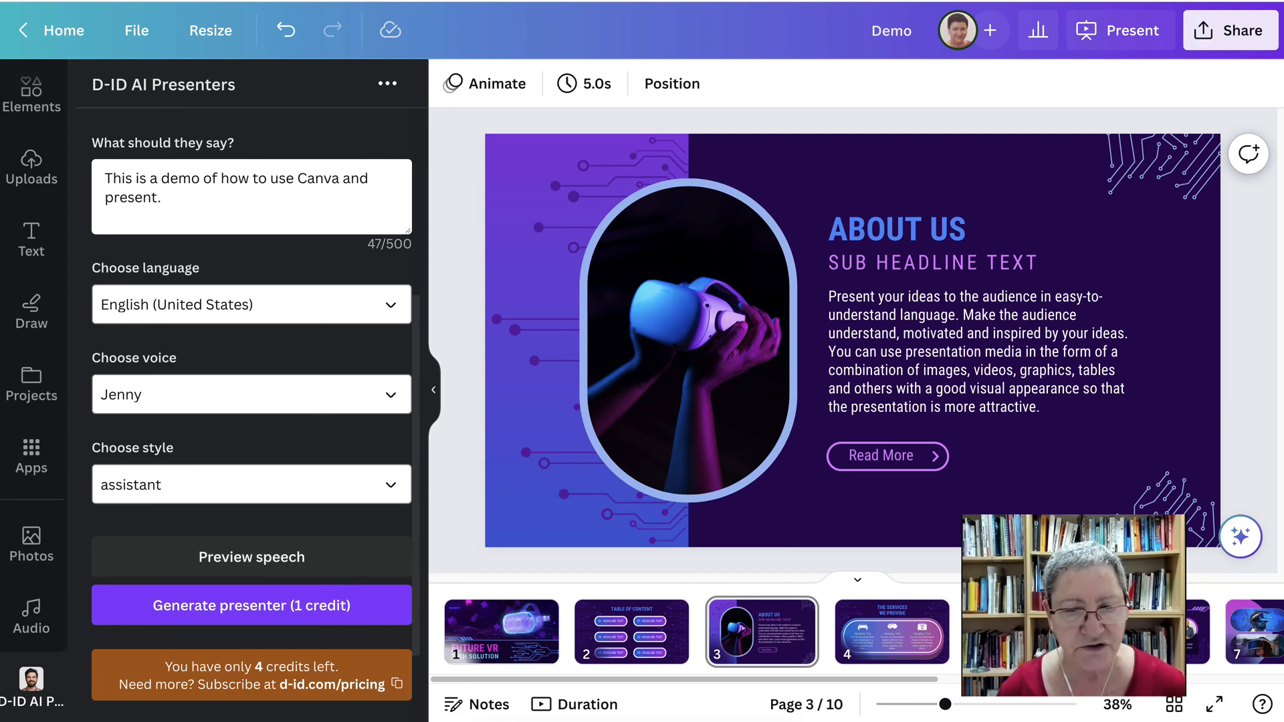
{"action": "left_click", "coordinate": [252, 606]}
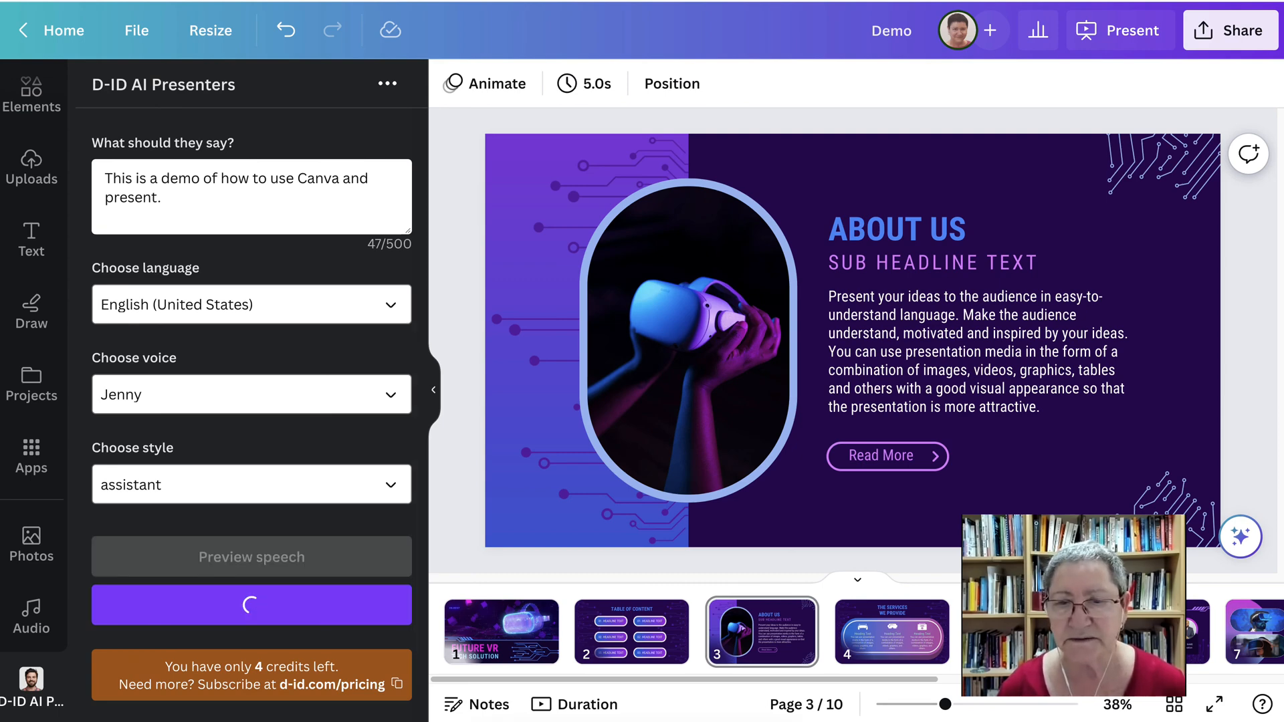
{"action": "left_click", "coordinate": [843, 343]}
{"action": "type", "text": " by recording your voice using a webcam or D-ID"}
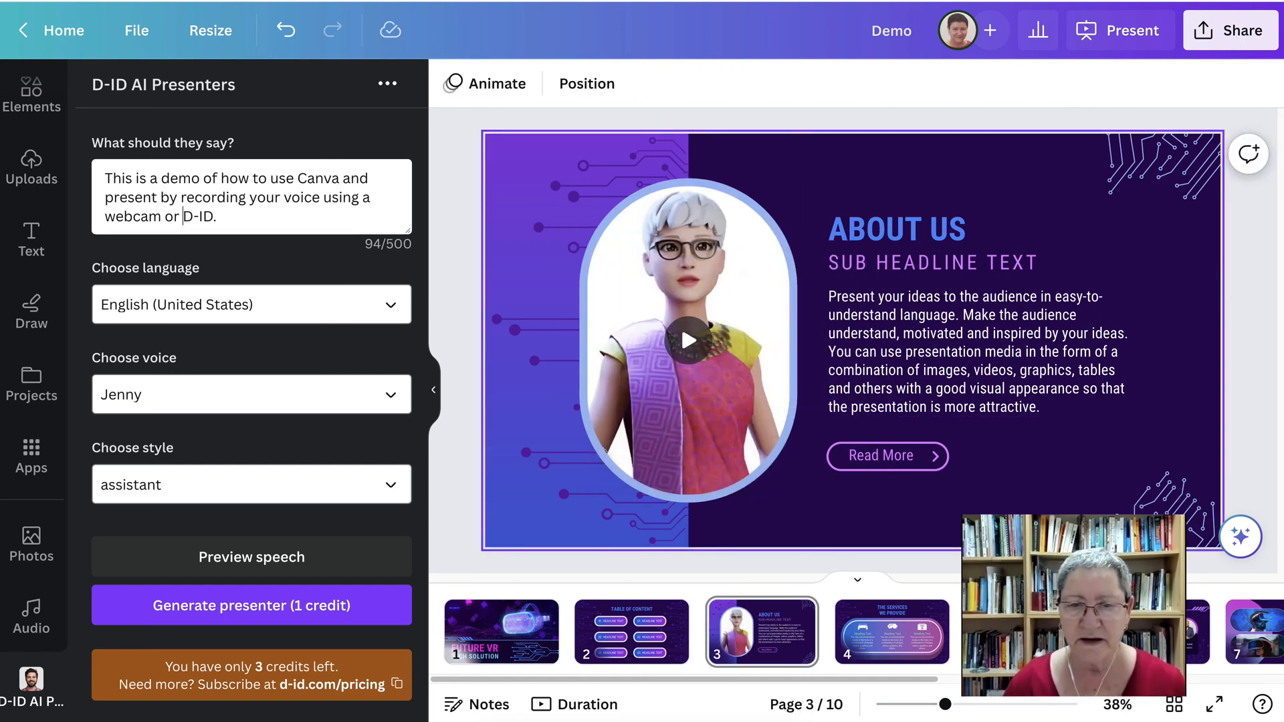
{"action": "left_click", "coordinate": [691, 340]}
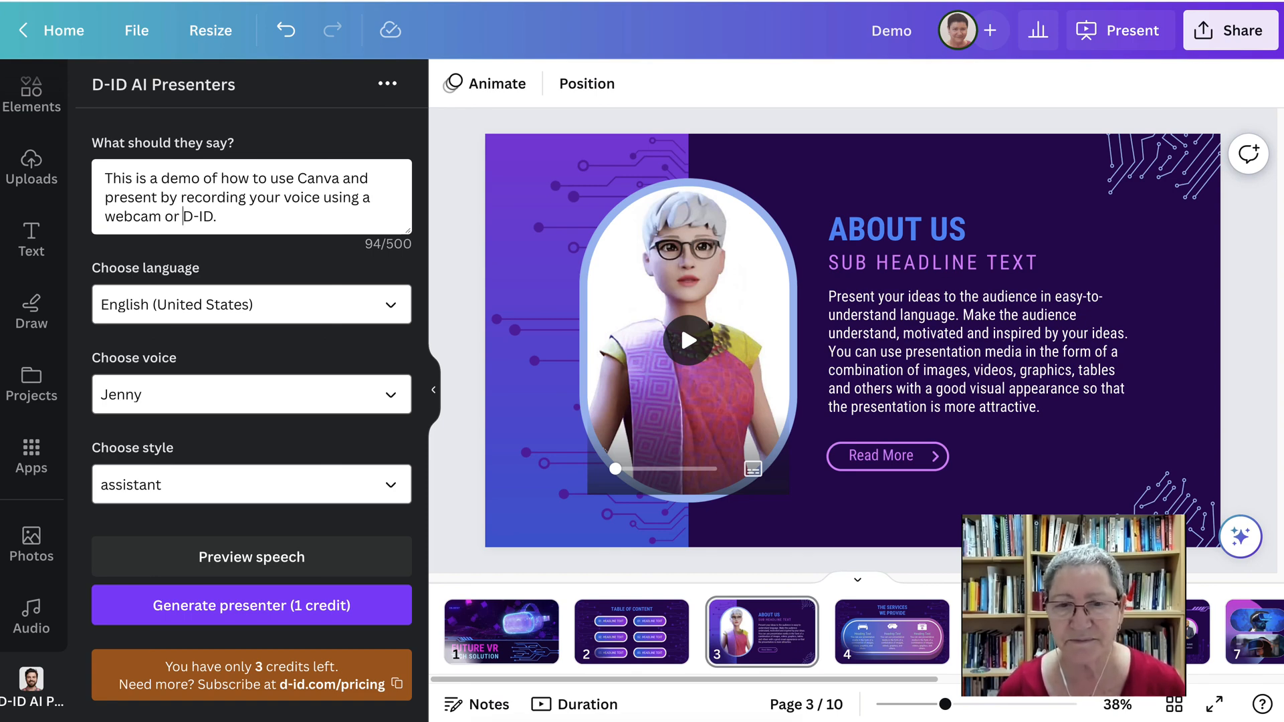
{"action": "left_click", "coordinate": [974, 353]}
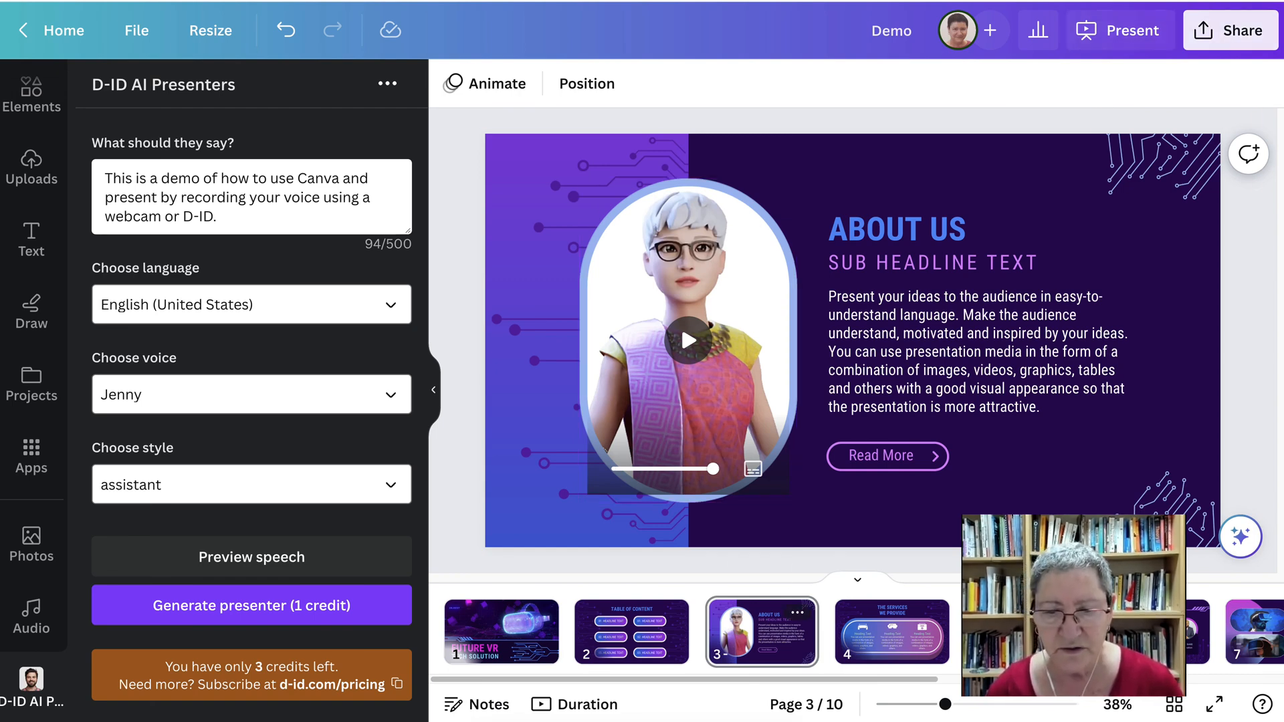
Step: Pull the presenter video out and re-seat it further left in the oval frame
{"action": "left_click", "coordinate": [690, 340]}
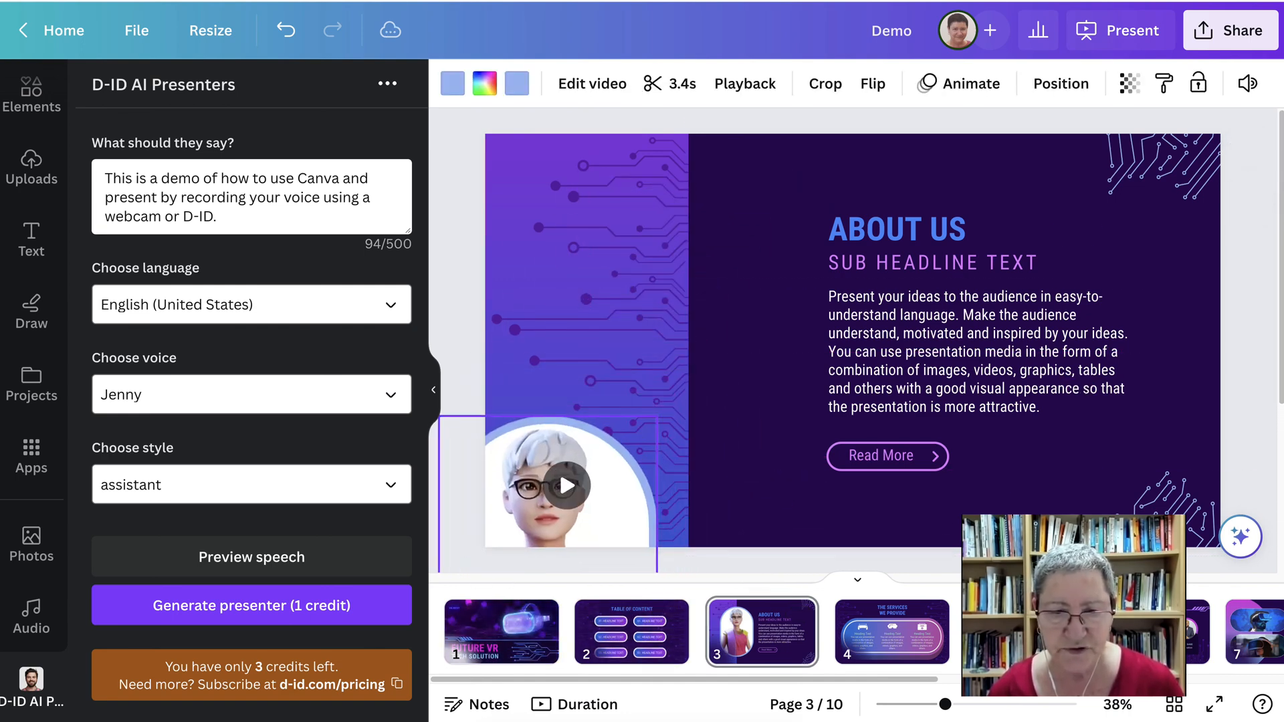
{"action": "left_click", "coordinate": [568, 486]}
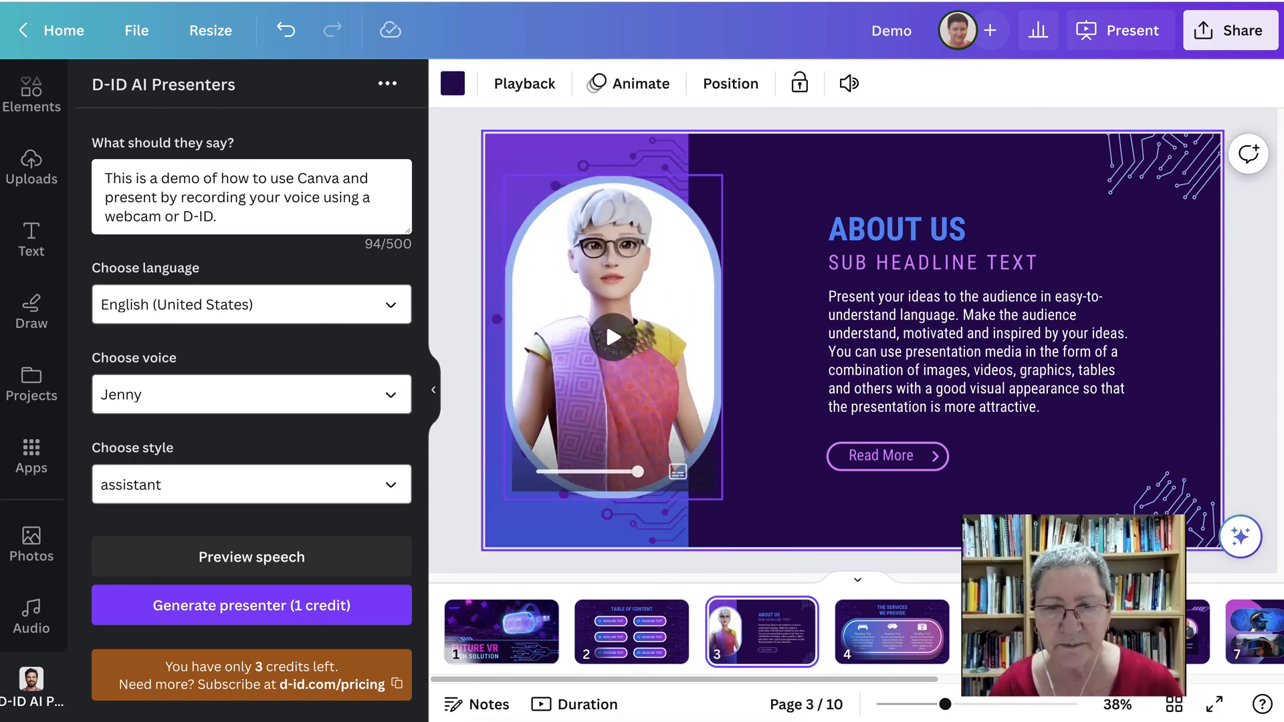
{"action": "left_click", "coordinate": [606, 327]}
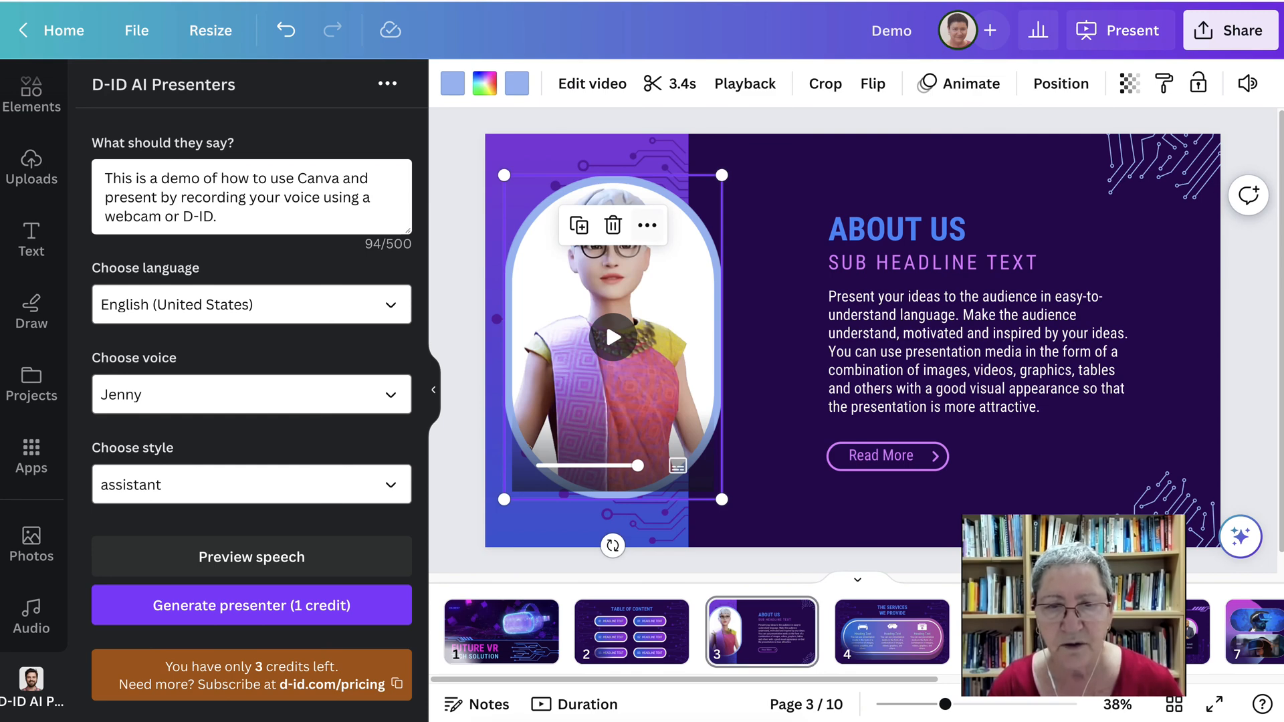
Step: Check the table of contents slide, then return to the title slide
{"action": "left_click", "coordinate": [501, 632]}
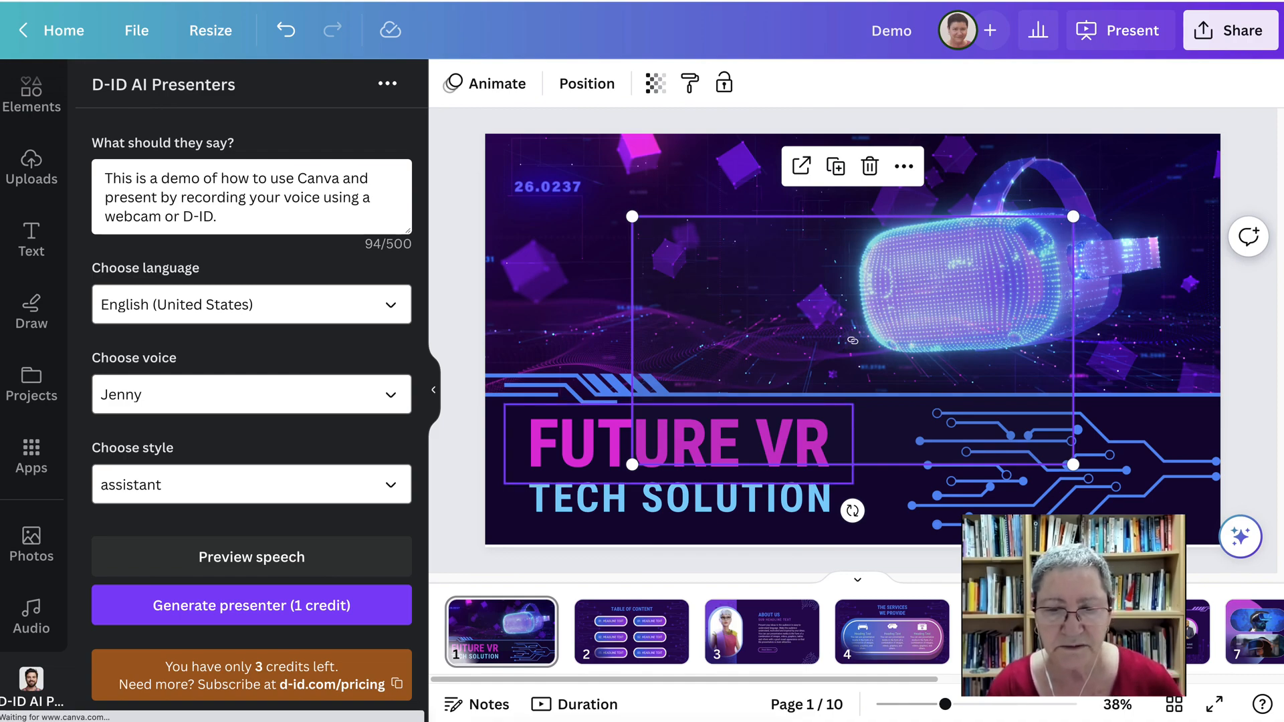
{"action": "left_click", "coordinate": [631, 632]}
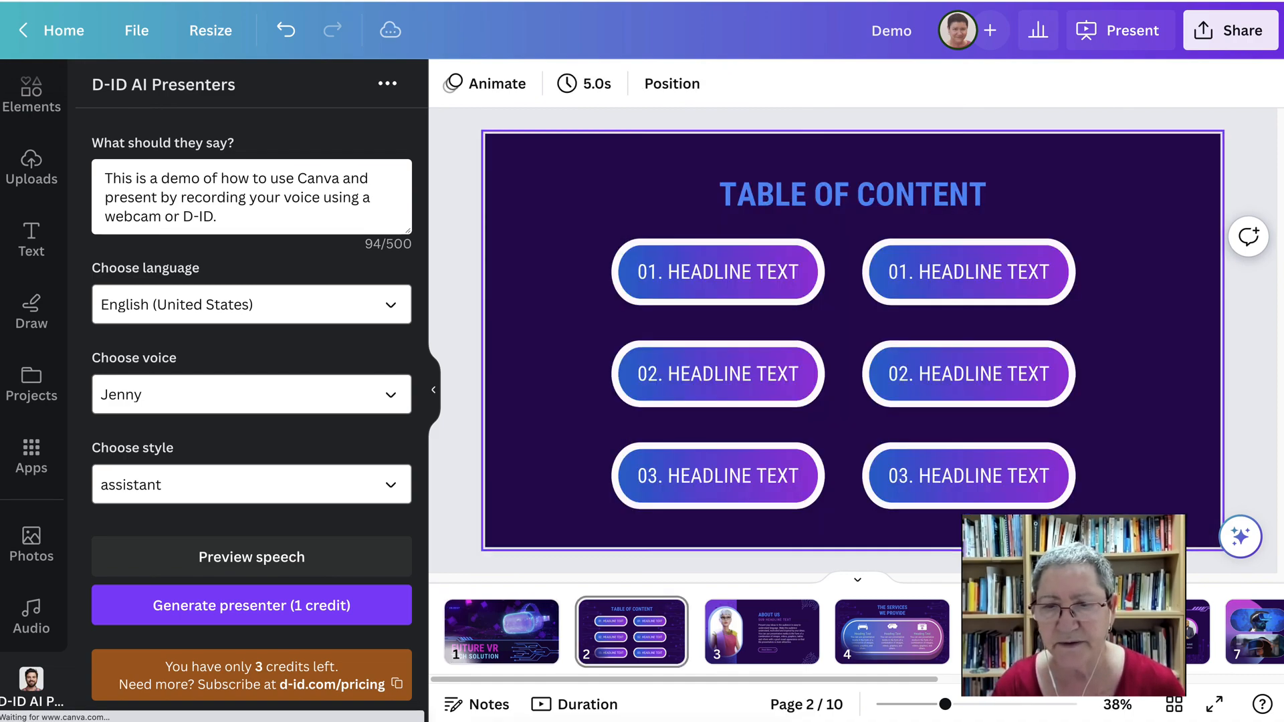
{"action": "left_click", "coordinate": [501, 632]}
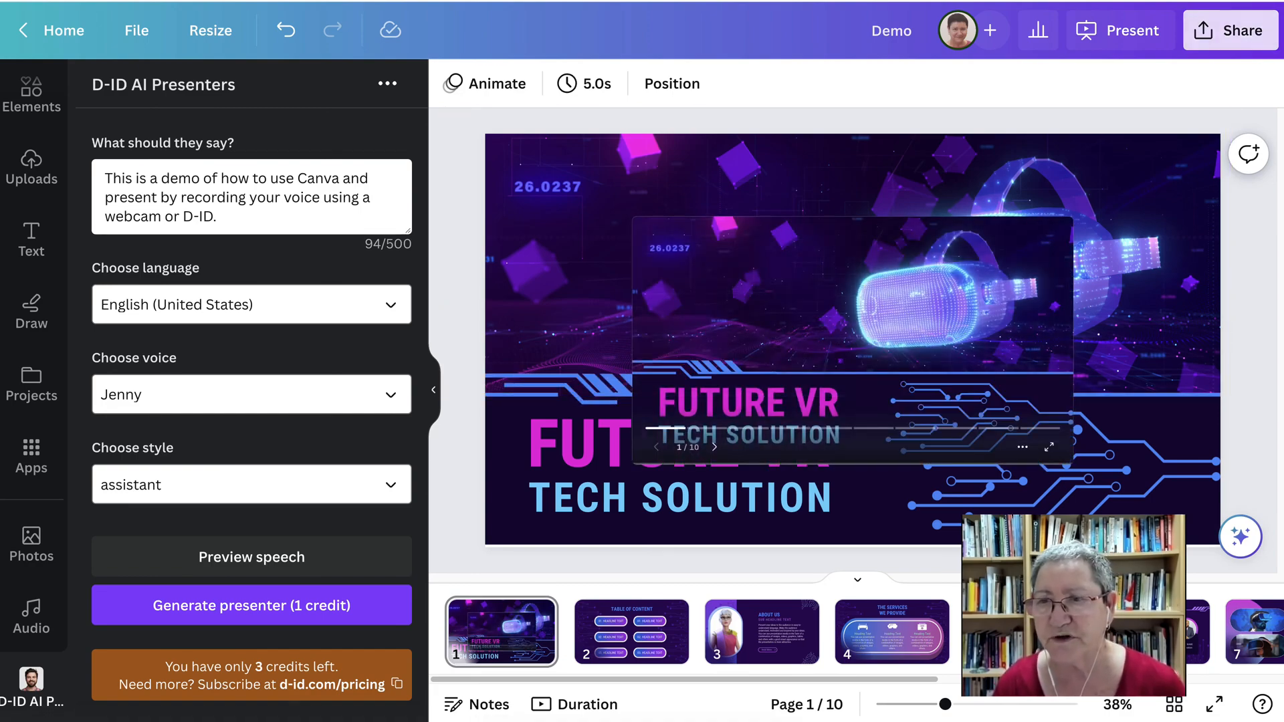
Step: Set the download options to MP4 Video covering all 10 pages
{"action": "left_click", "coordinate": [1230, 30]}
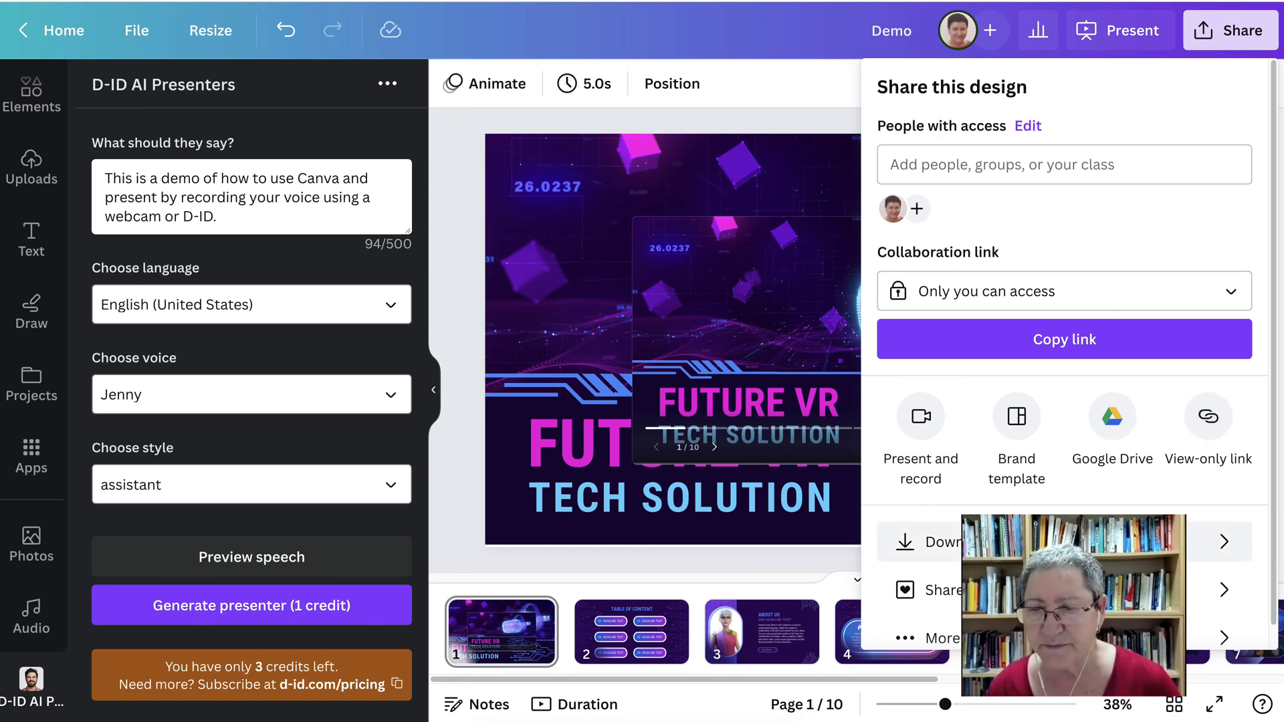
{"action": "left_click", "coordinate": [942, 541]}
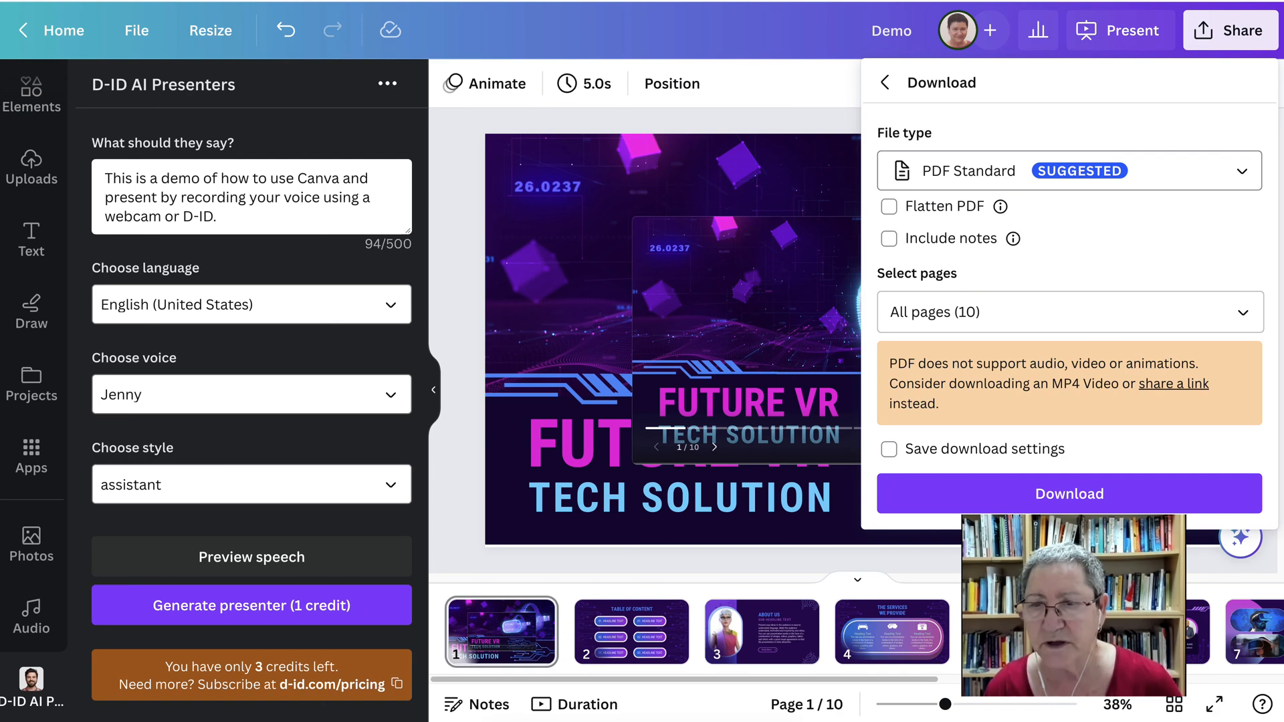
{"action": "left_click", "coordinate": [1067, 171]}
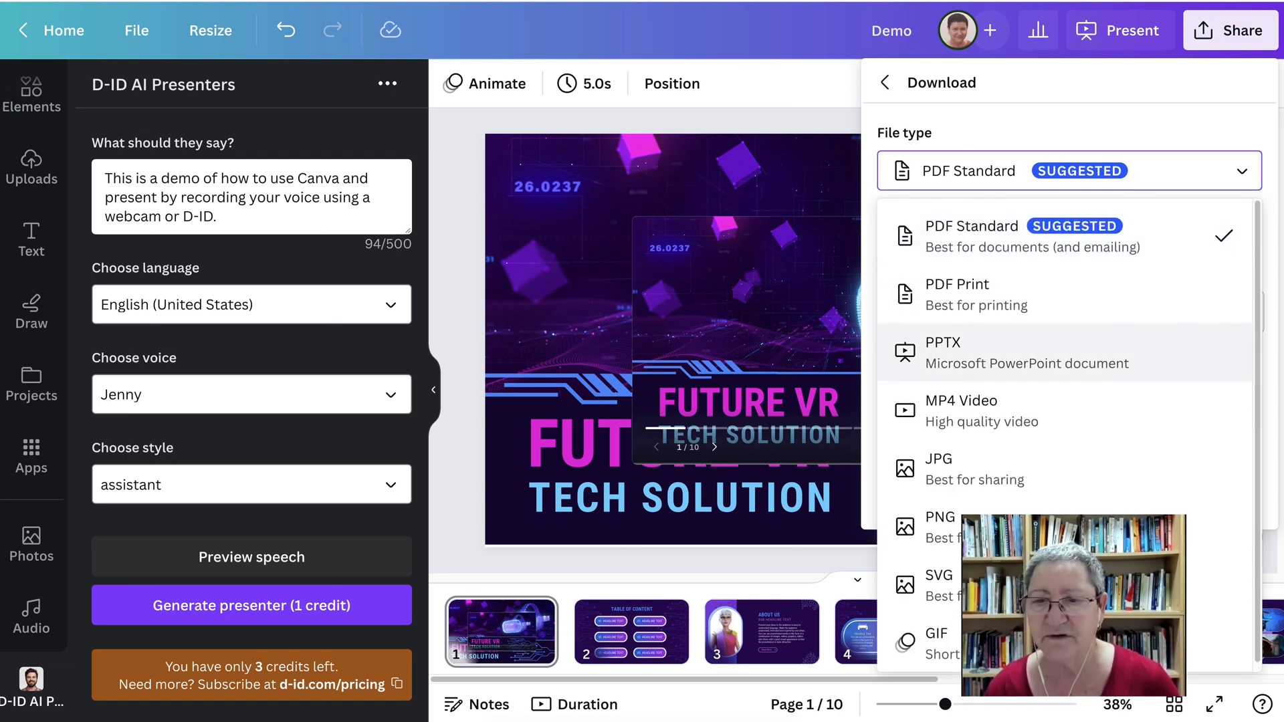
{"action": "left_click", "coordinate": [961, 411]}
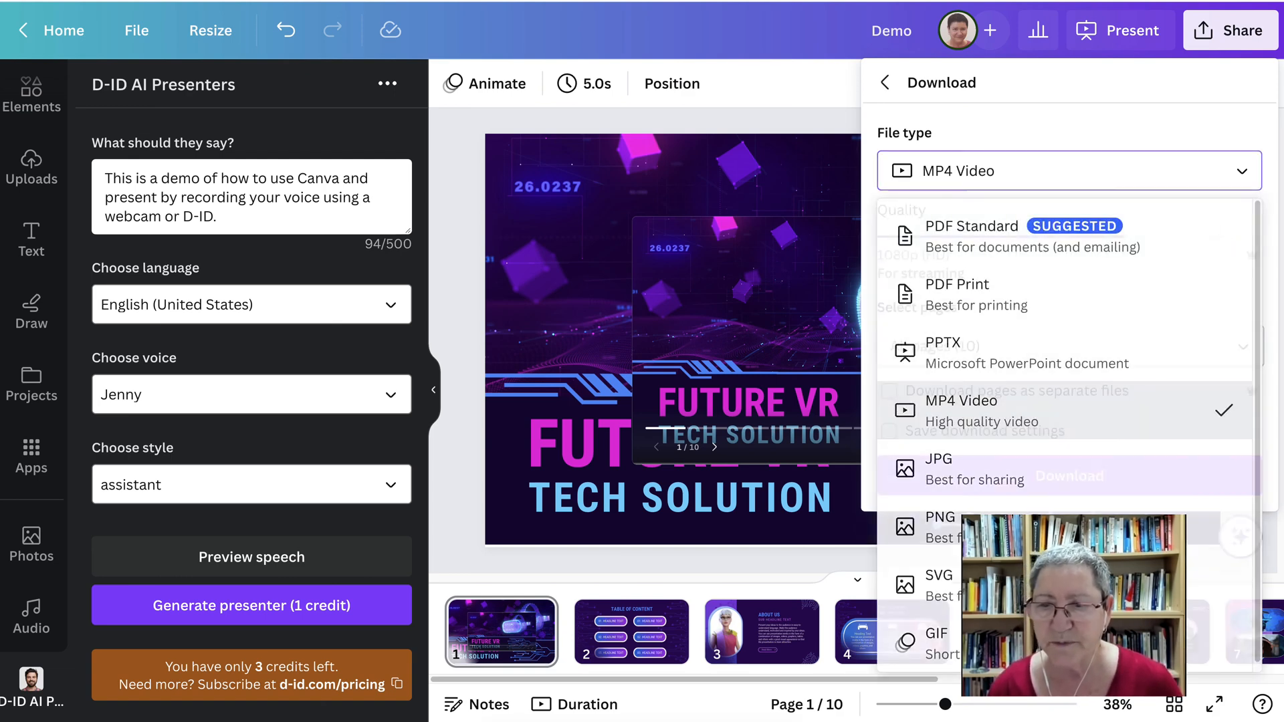
{"action": "left_click", "coordinate": [961, 401]}
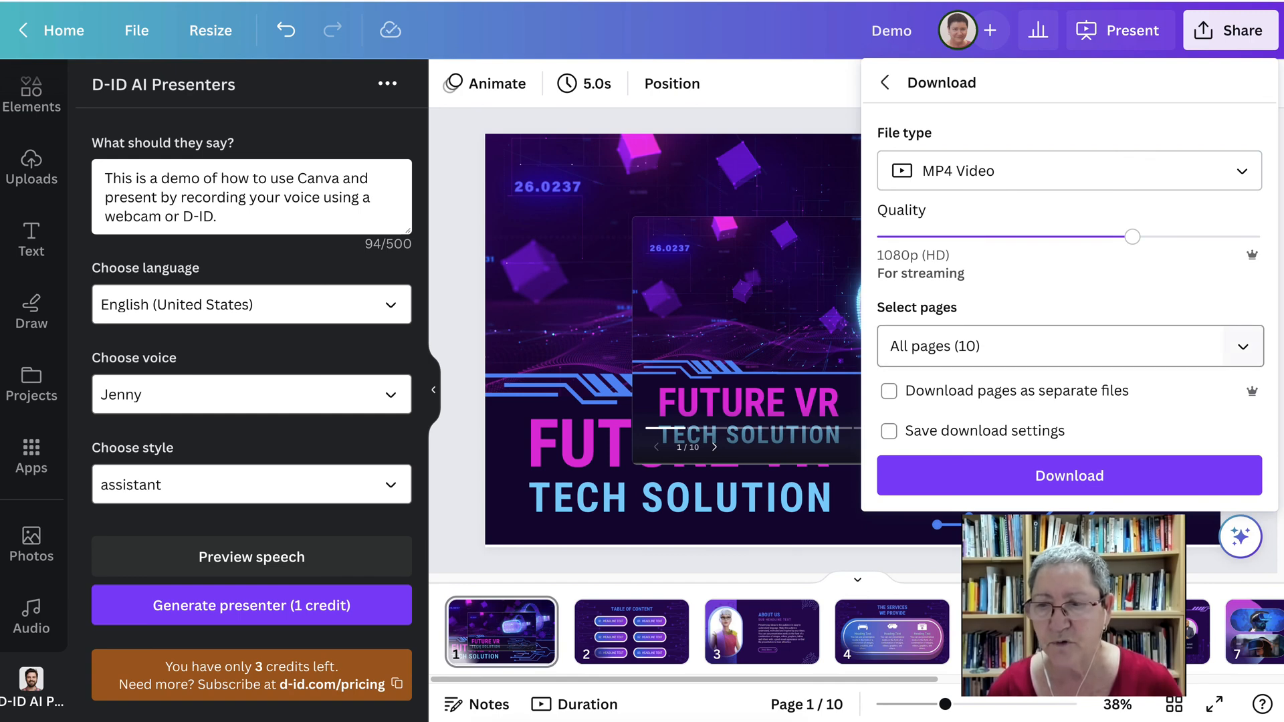
{"action": "left_click", "coordinate": [1068, 346]}
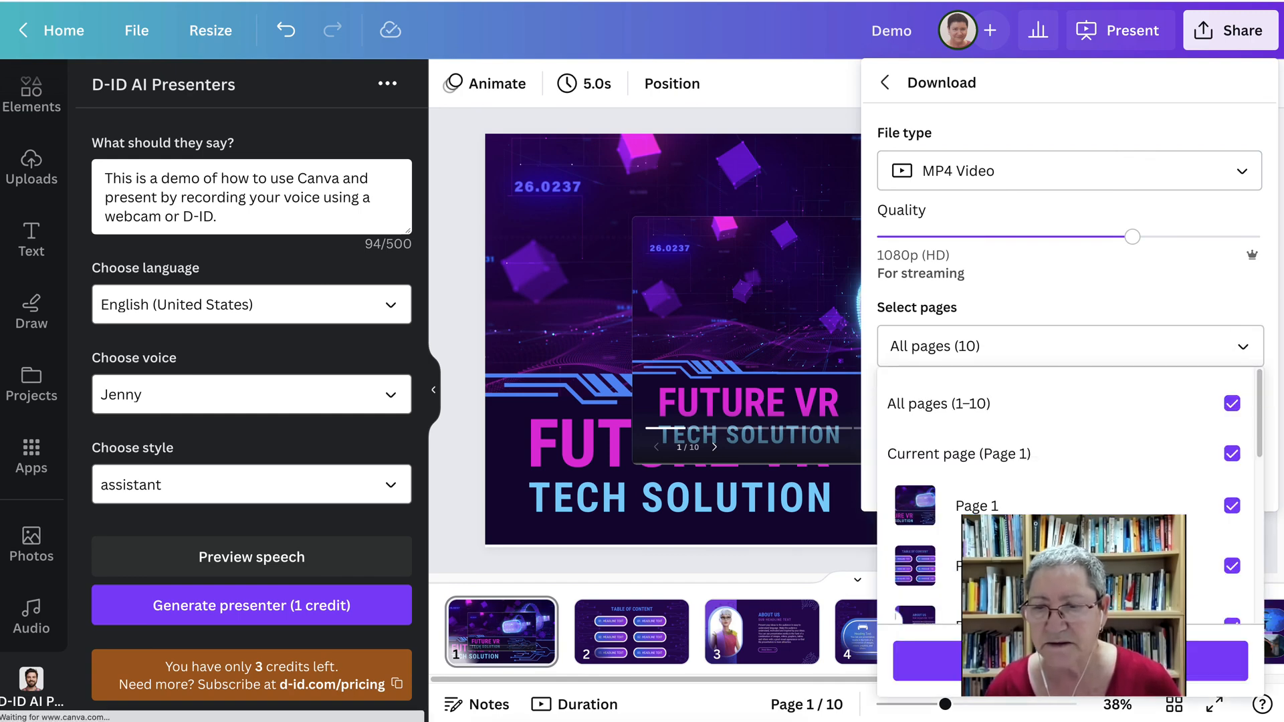
{"action": "left_click", "coordinate": [1067, 346]}
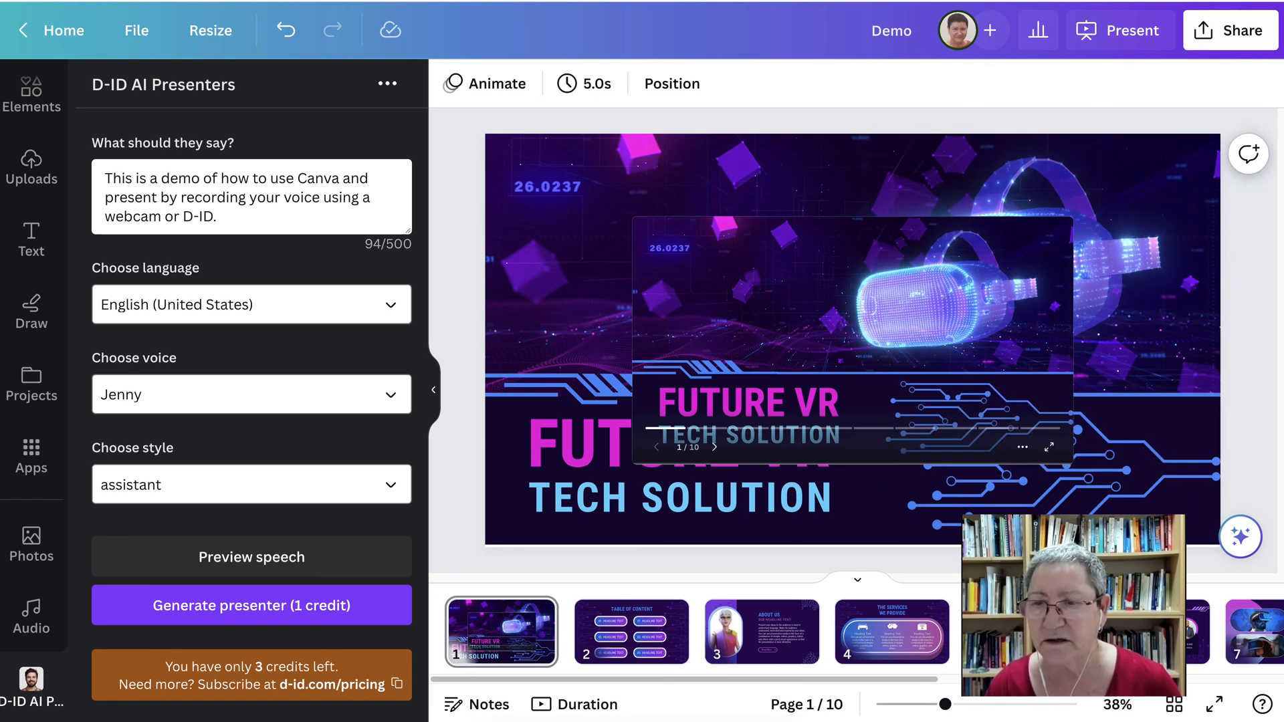
Step: Generate and copy a view-only link to the Demo design
{"action": "left_click", "coordinate": [1229, 30]}
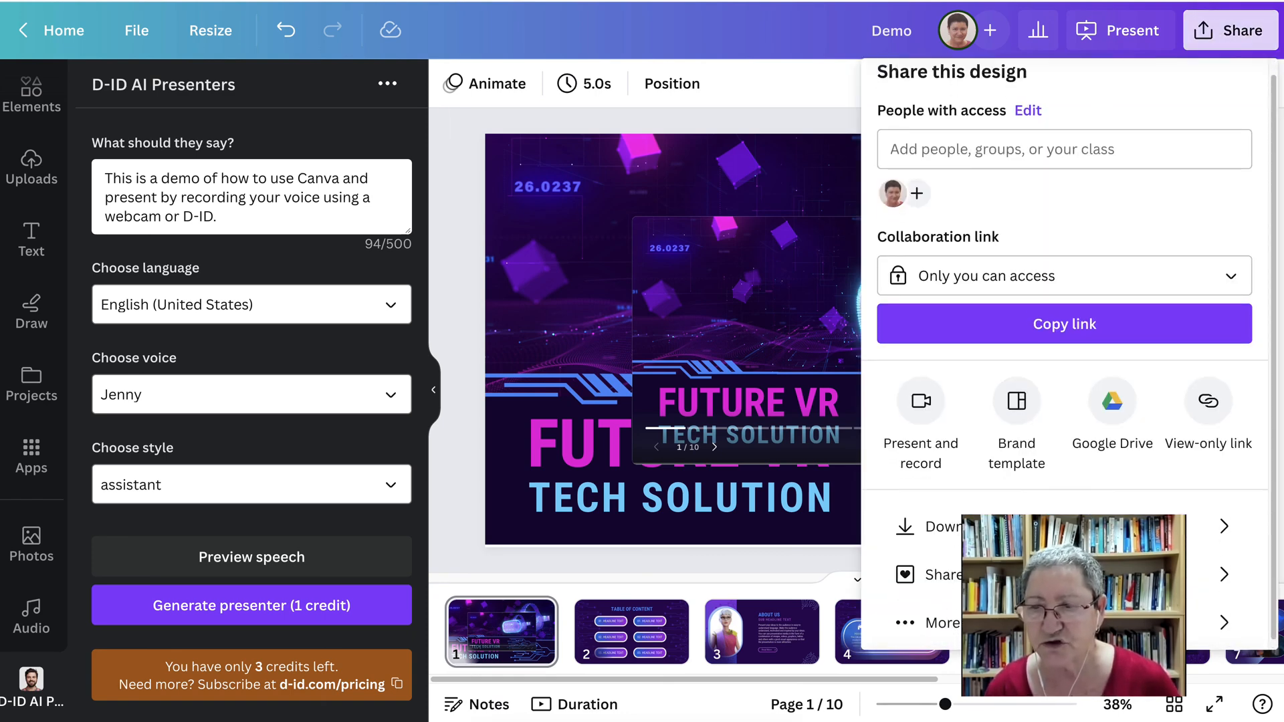
{"action": "left_click", "coordinate": [1207, 413]}
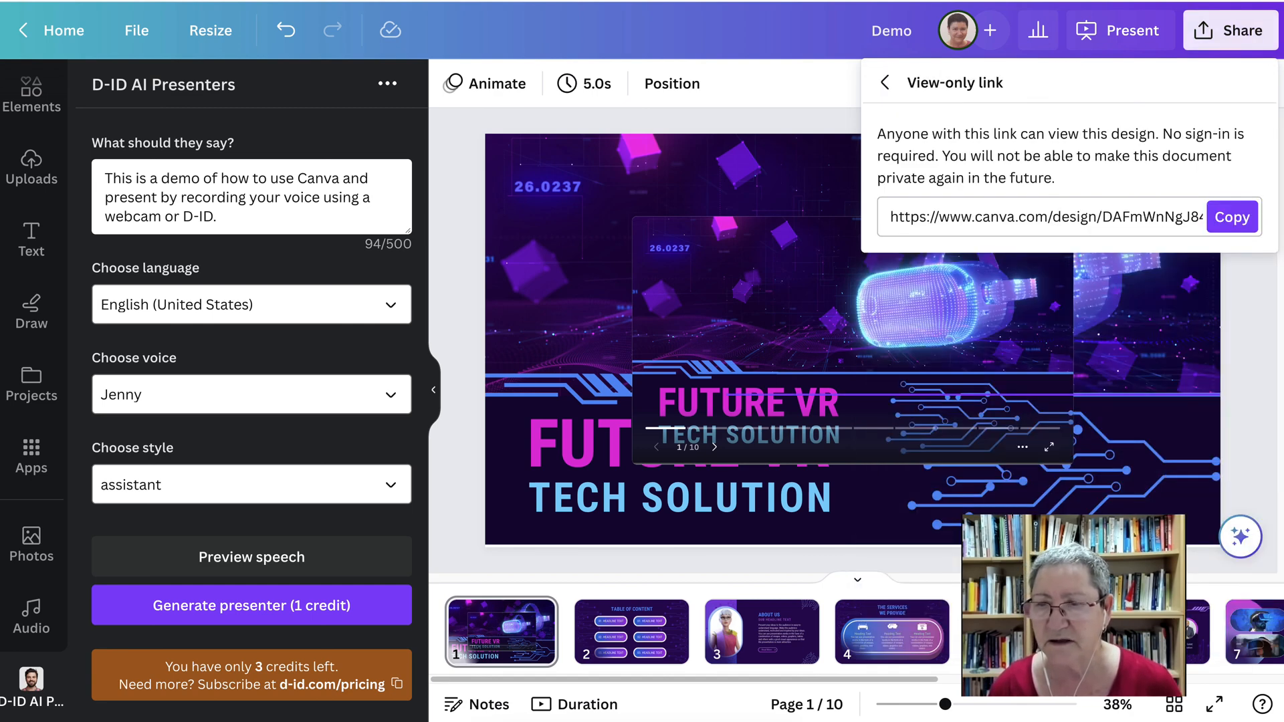
{"action": "left_click", "coordinate": [1232, 216]}
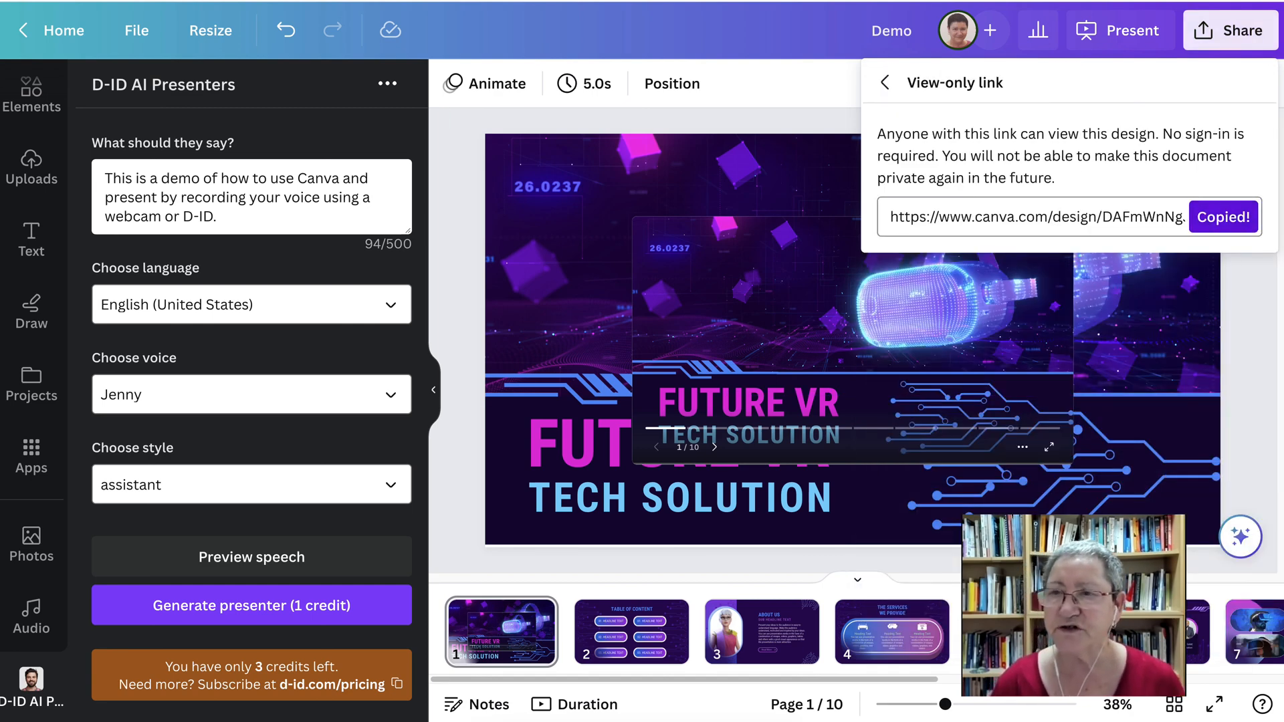